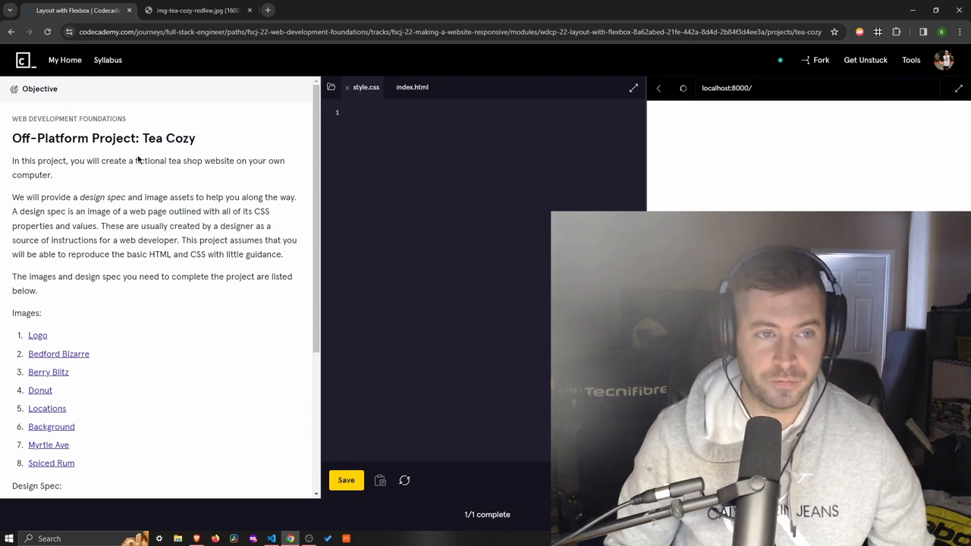
mouse_move(170, 160)
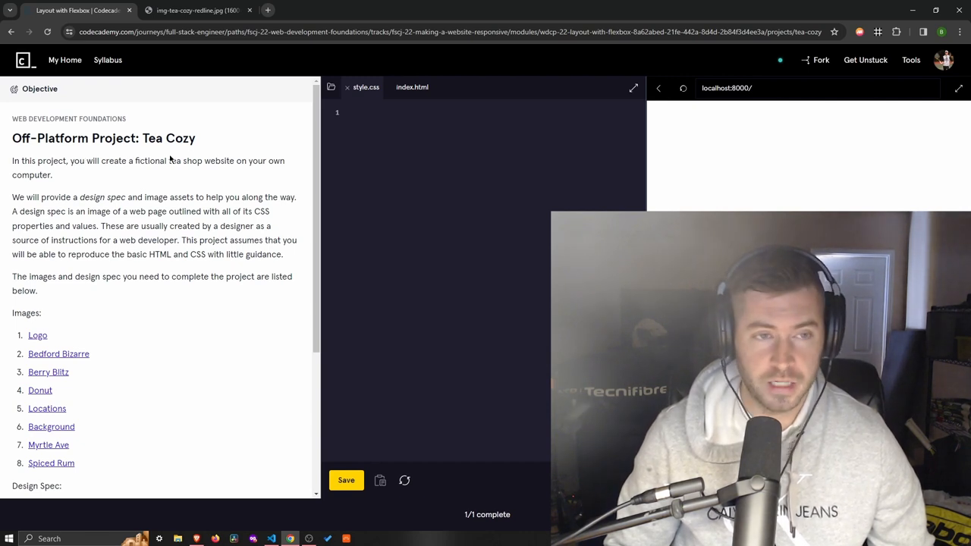
Review the img-tea-cozy-redline.jpg design spec from the mission header through locations and footer
scroll(down, 3)
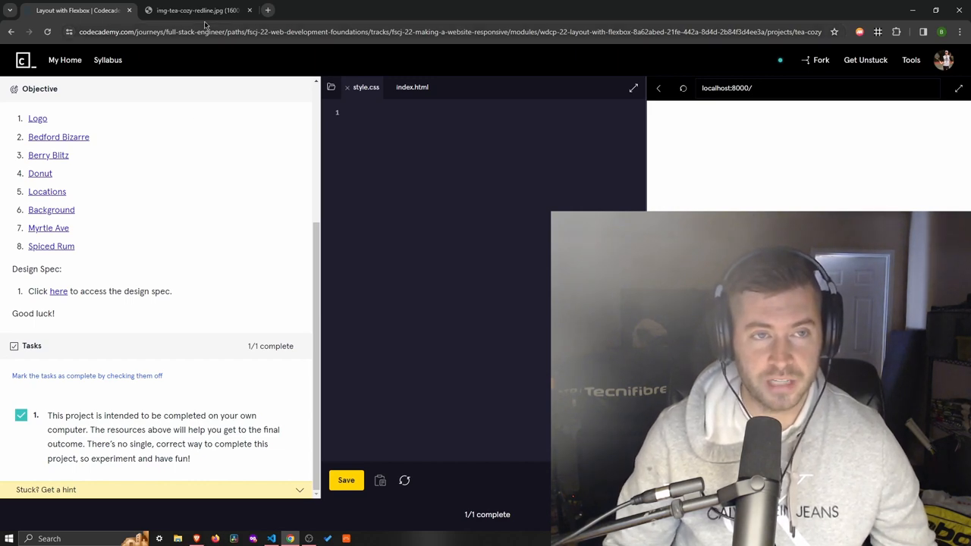
click(201, 10)
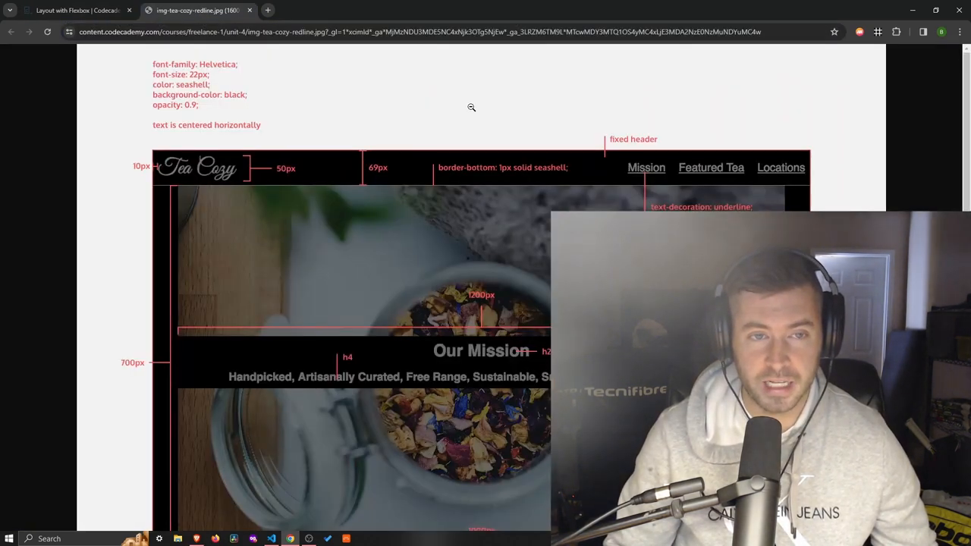
scroll(down, 3)
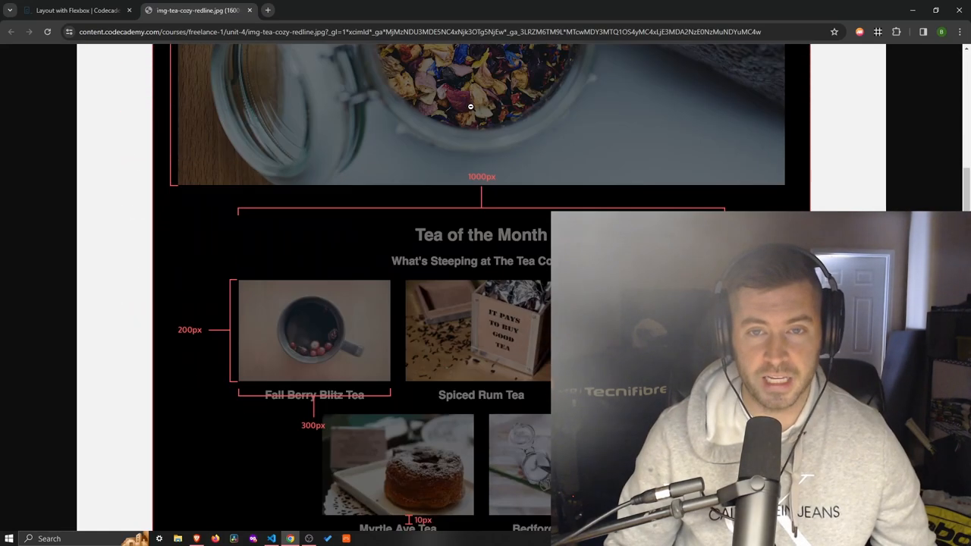
scroll(down, 3)
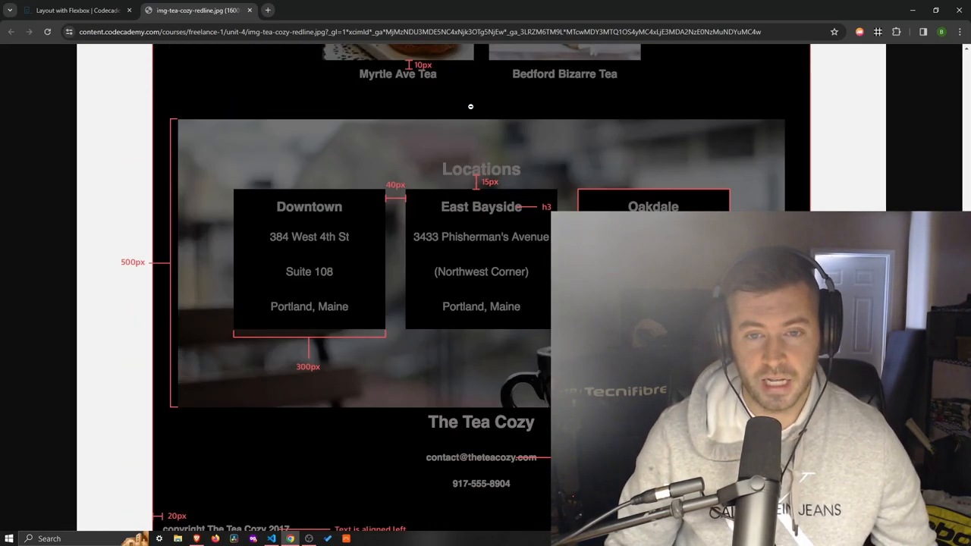
scroll(up, 3)
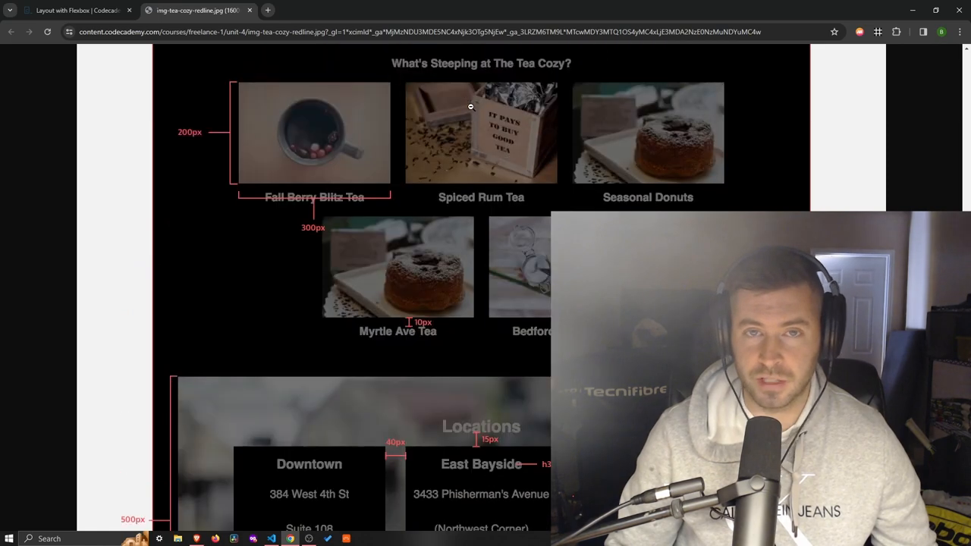
scroll(up, 3)
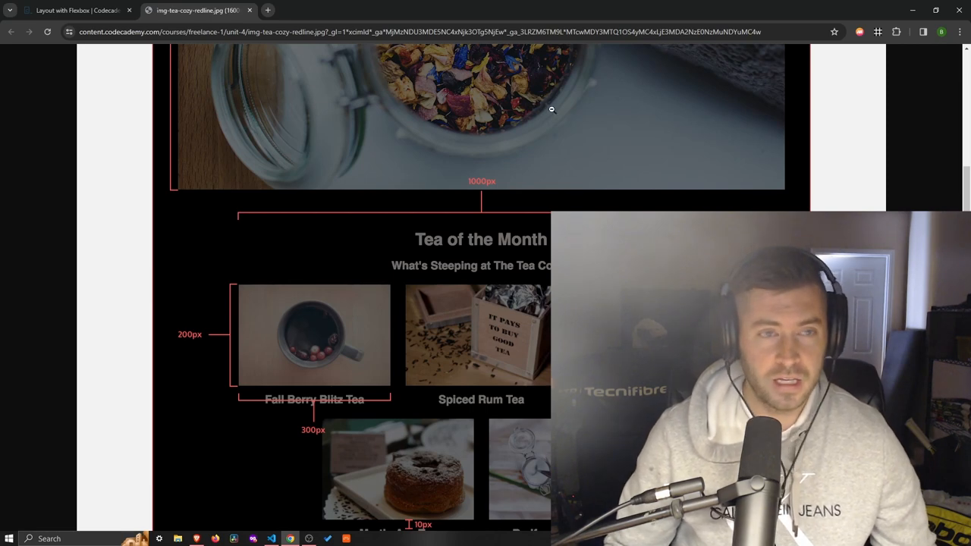
scroll(up, 3)
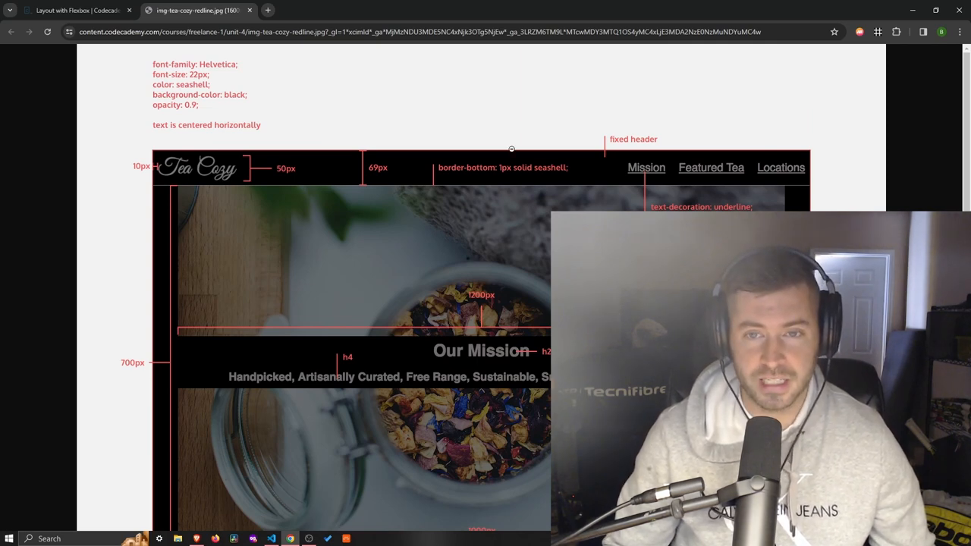
scroll(down, 3)
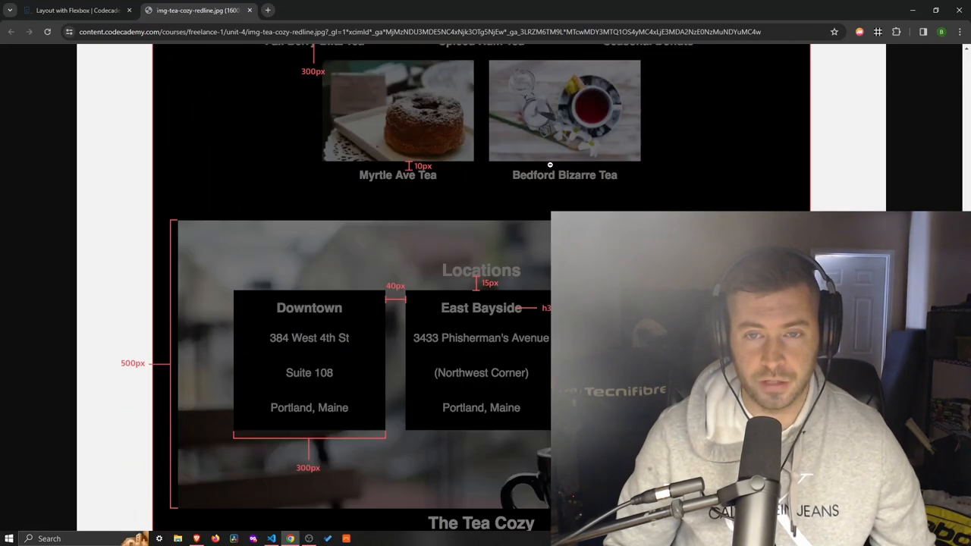
scroll(down, 3)
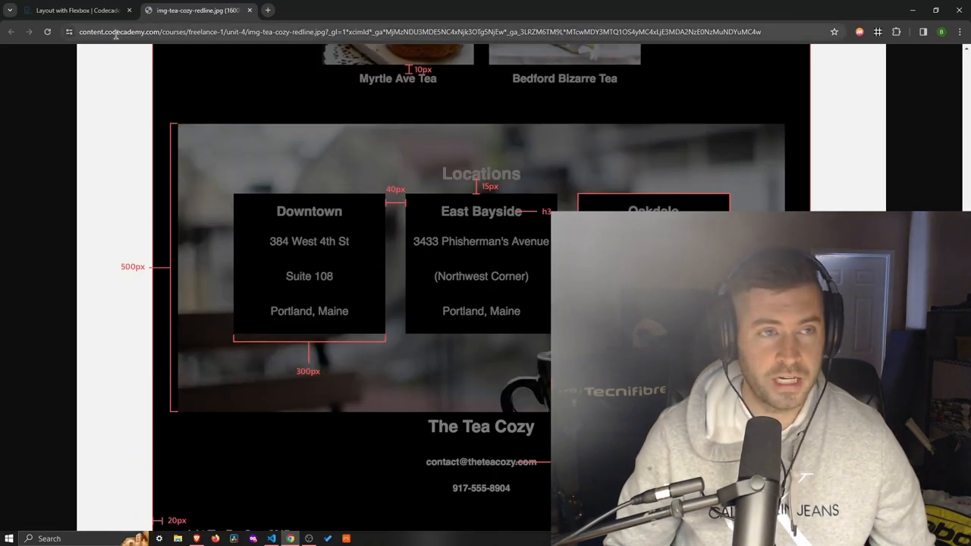
click(72, 10)
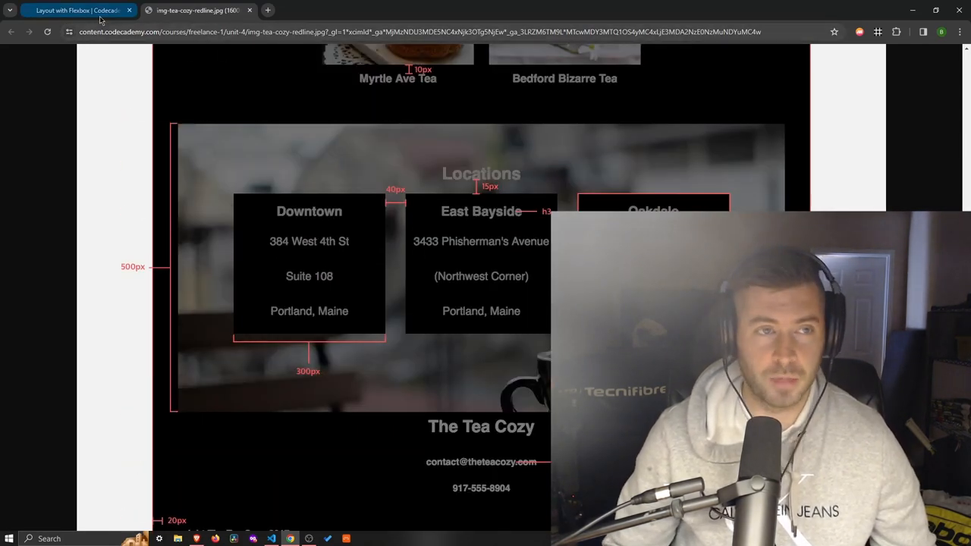
Expand the Images folder, hide the Explorer, and read index.html beside the live preview
click(72, 10)
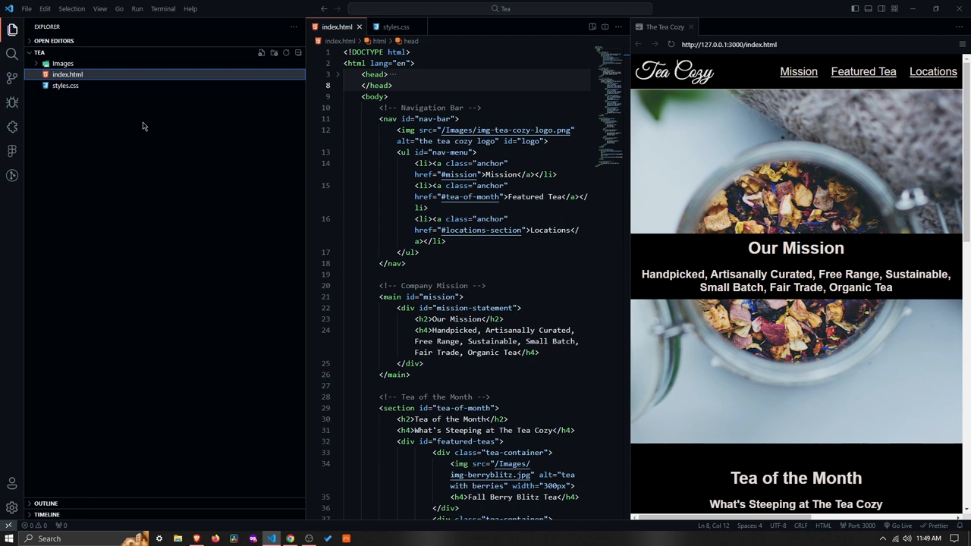
click(64, 63)
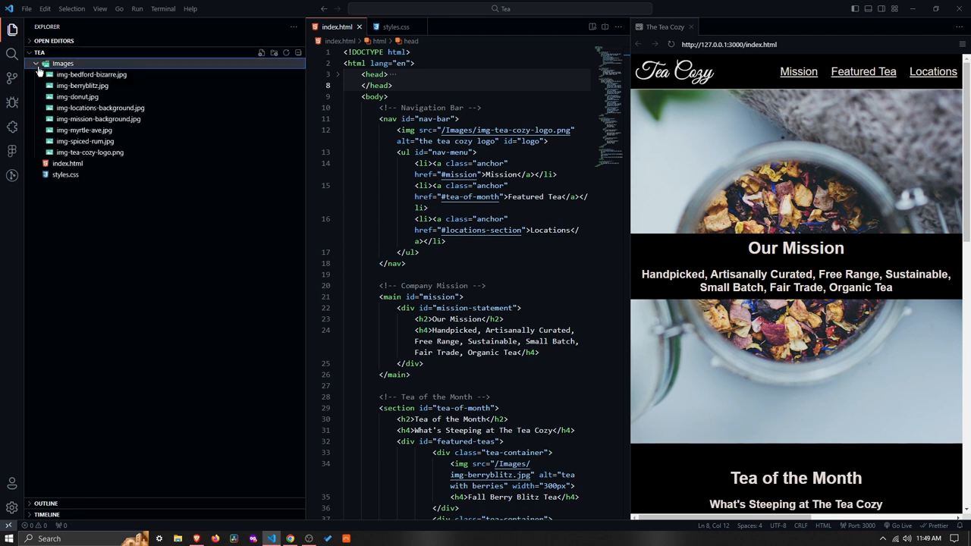
click(41, 63)
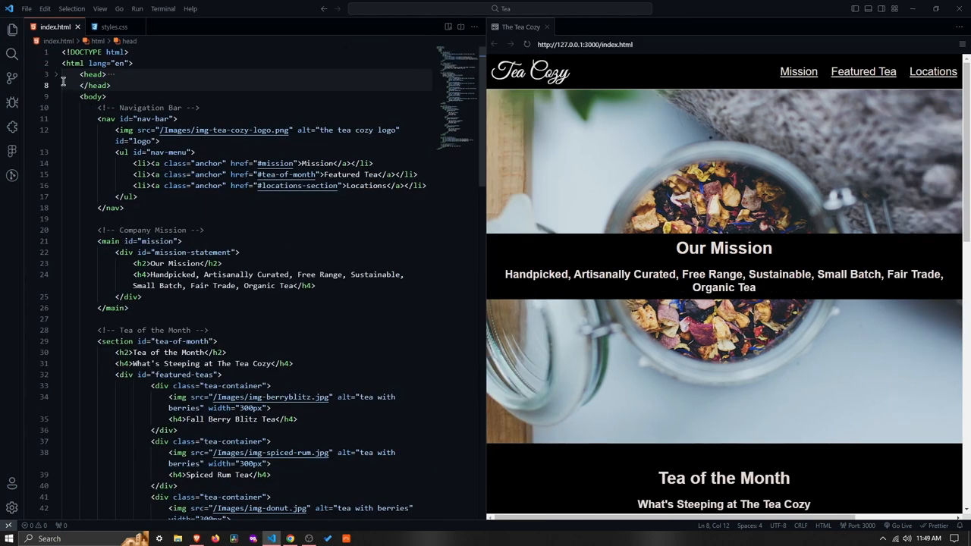
scroll(down, 3)
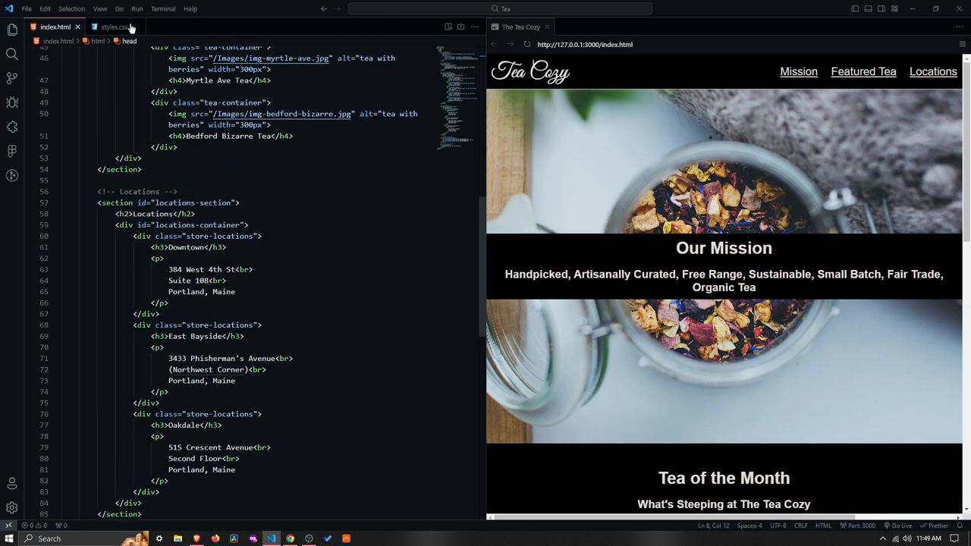
Read through styles.css down to the footer rules at the end of the file
click(110, 27)
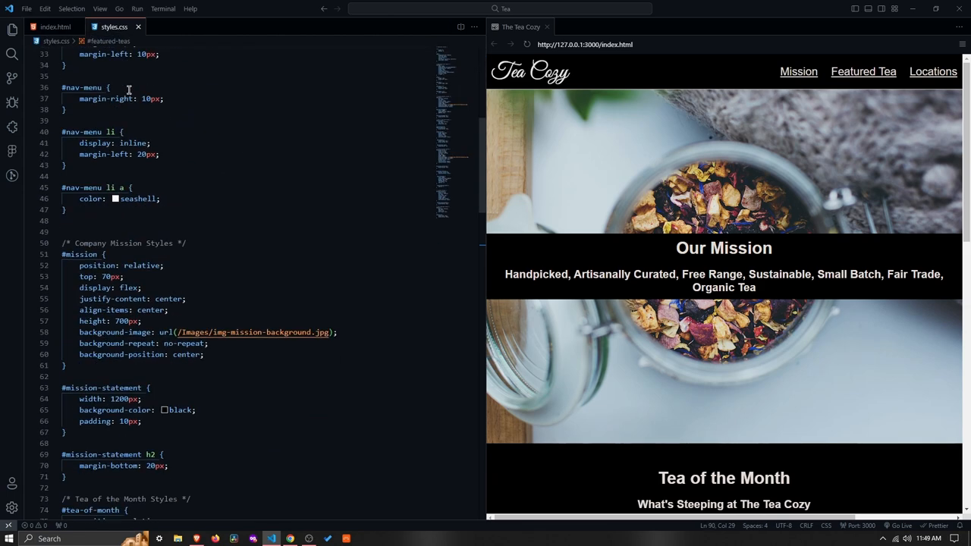
scroll(down, 3)
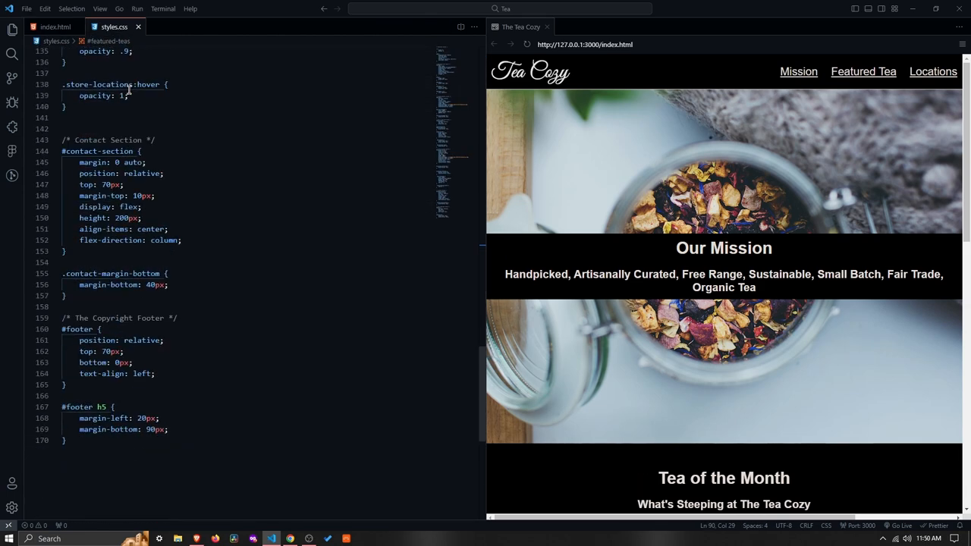
scroll(down, 3)
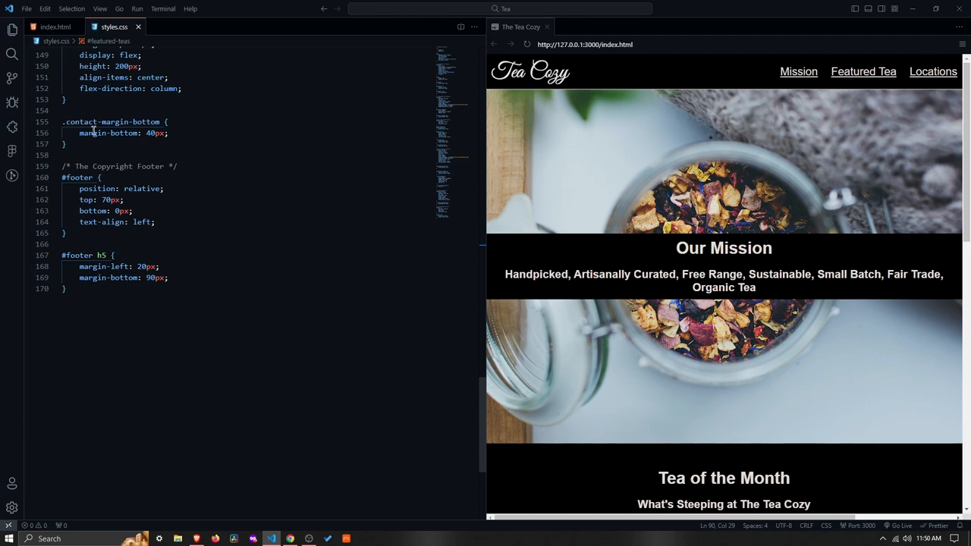
mouse_move(186, 174)
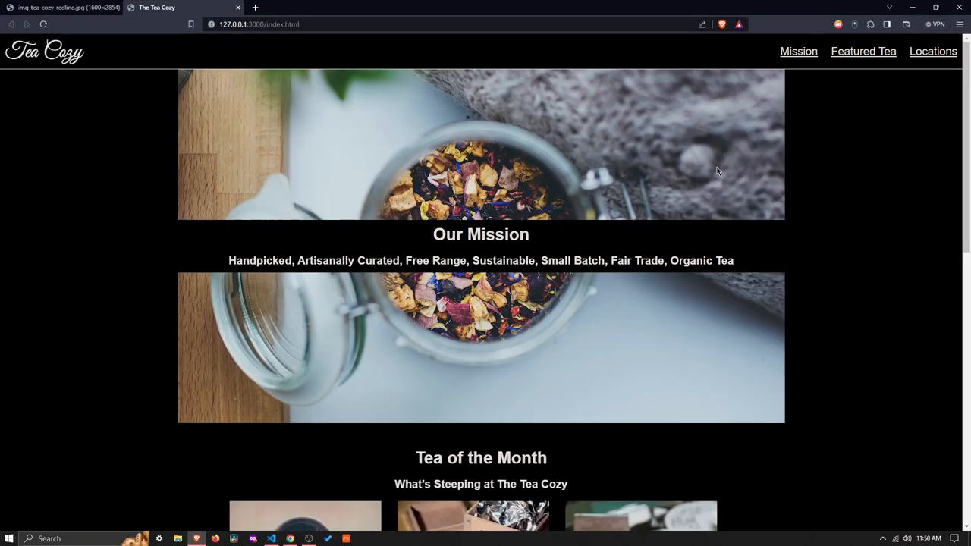
Scroll through the redline image's sections in Brave, from header to footer spec
scroll(down, 3)
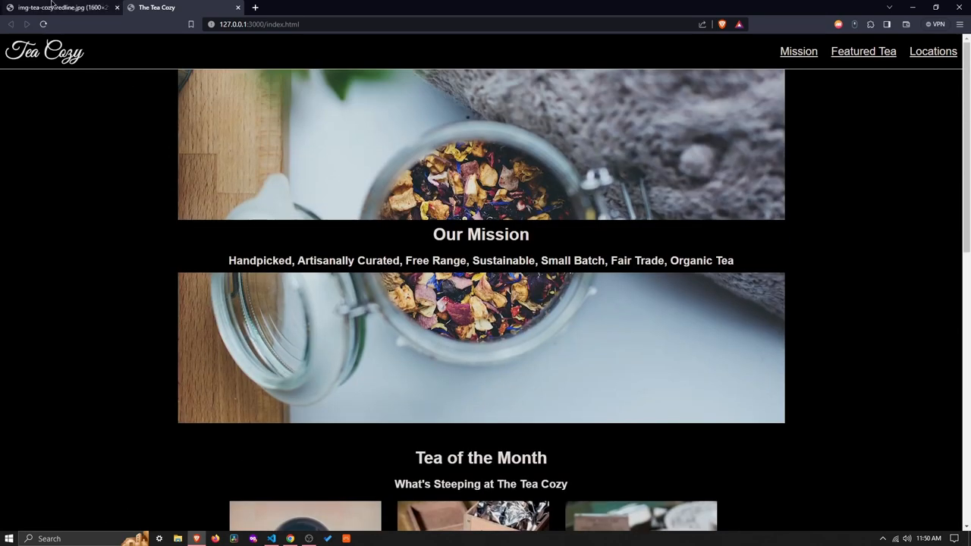
click(60, 10)
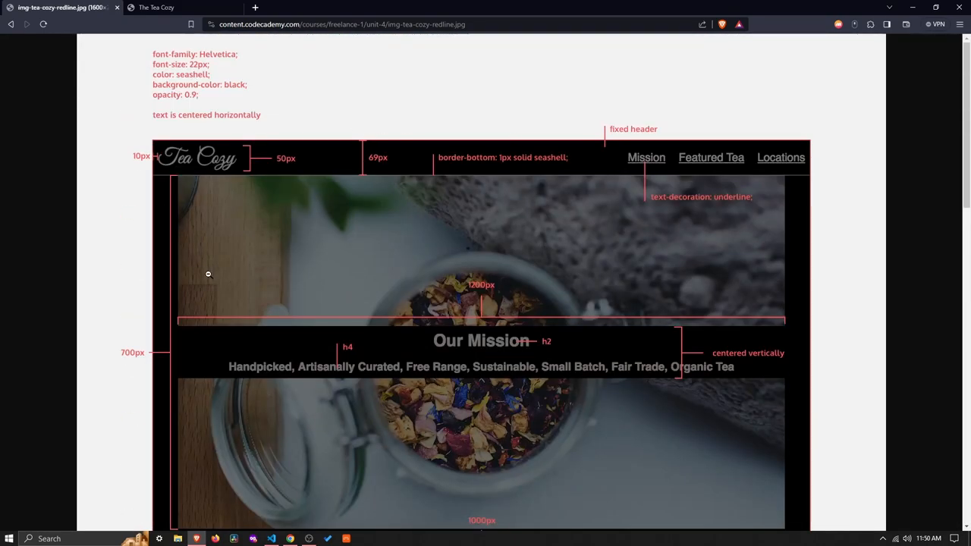
mouse_move(431, 285)
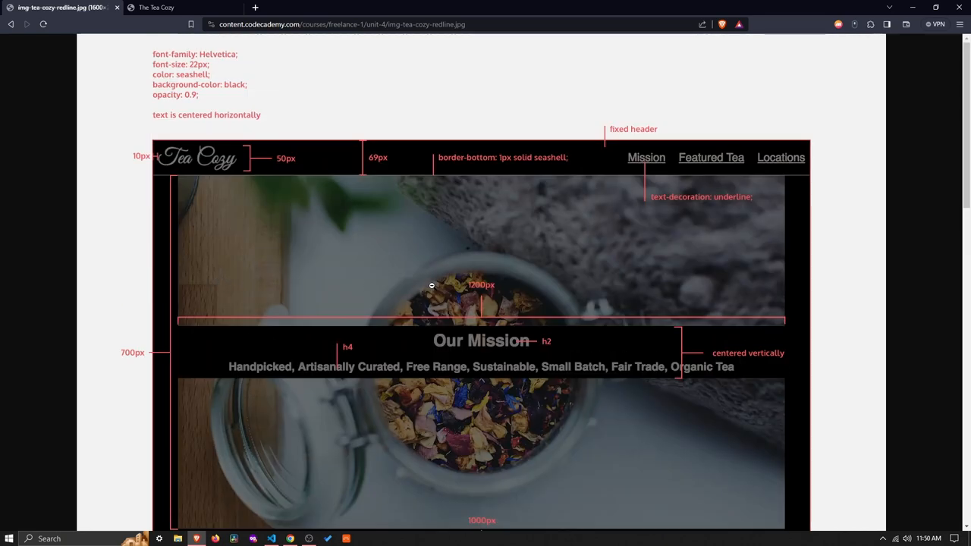
scroll(down, 3)
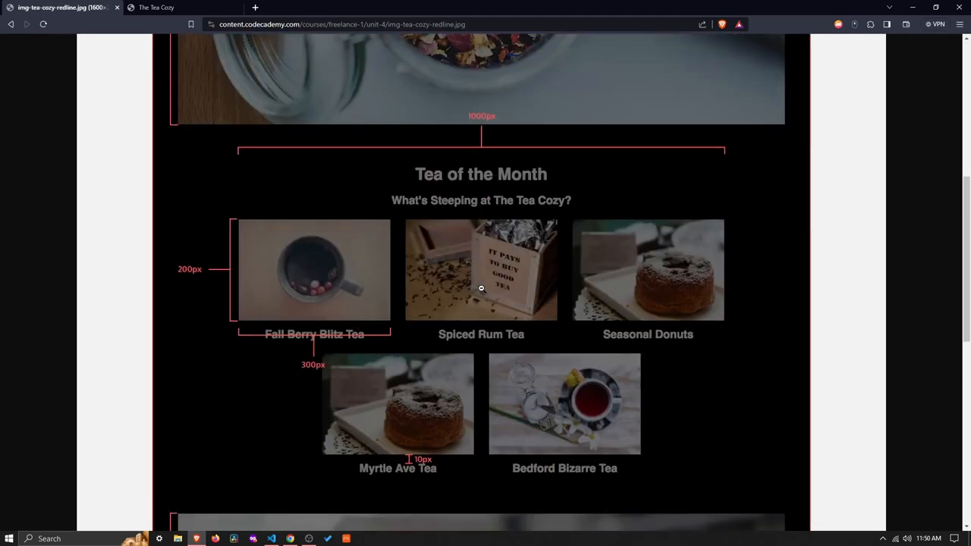
scroll(up, 3)
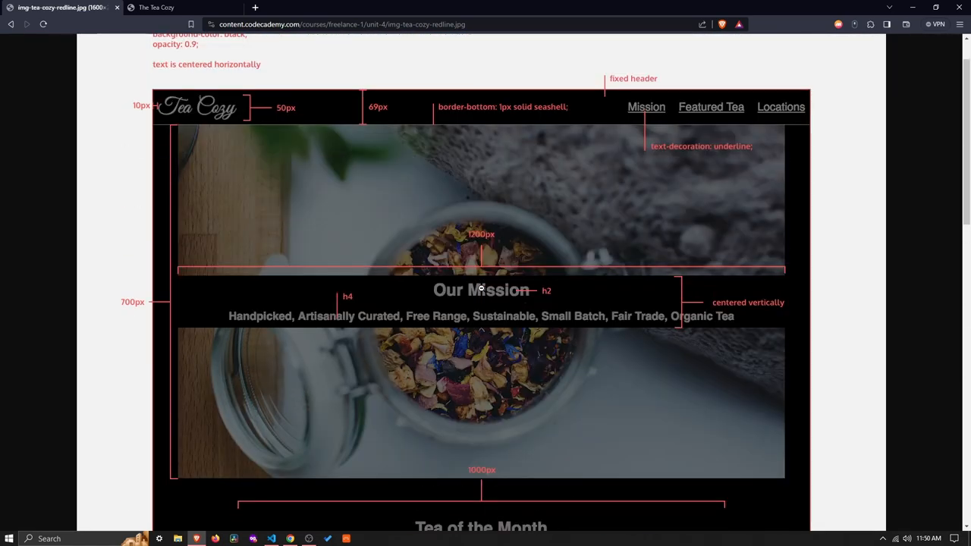
scroll(down, 3)
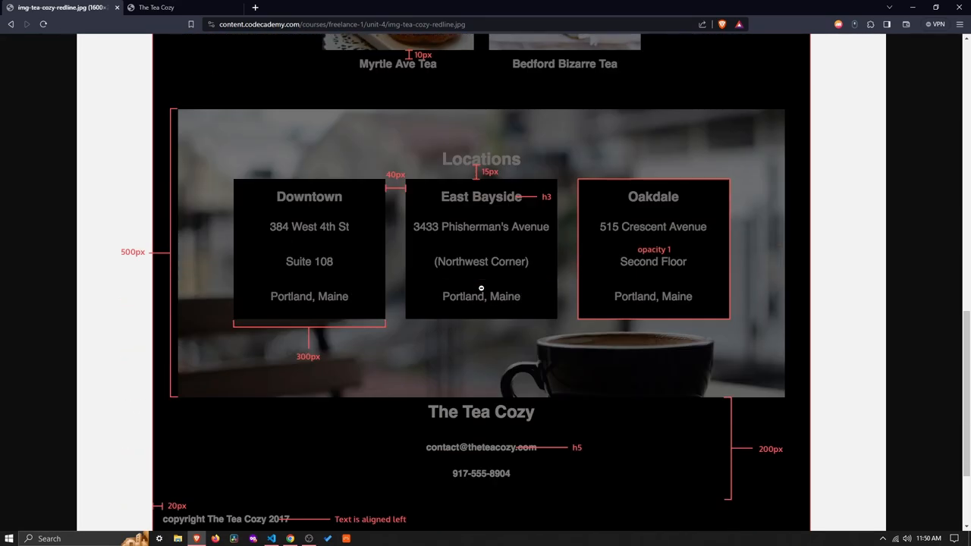
scroll(up, 3)
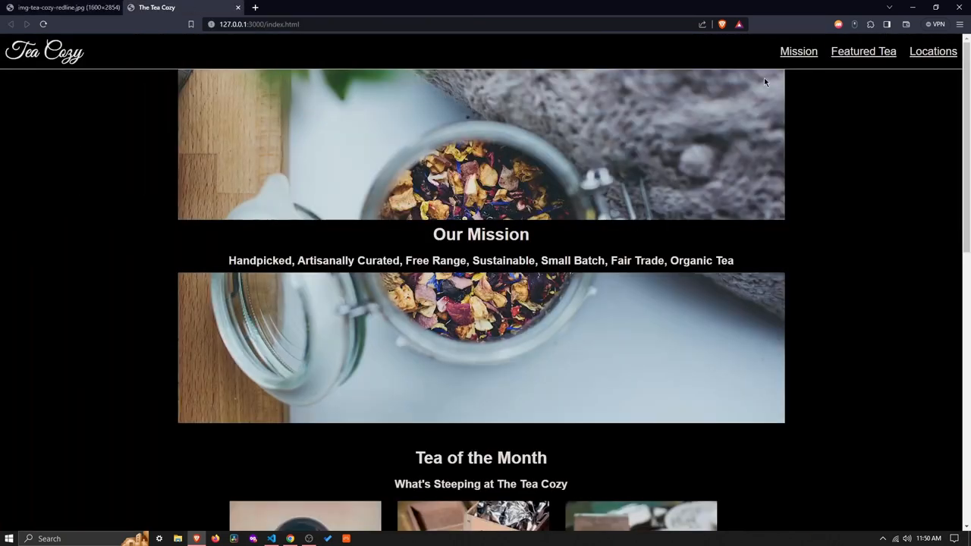
mouse_move(877, 245)
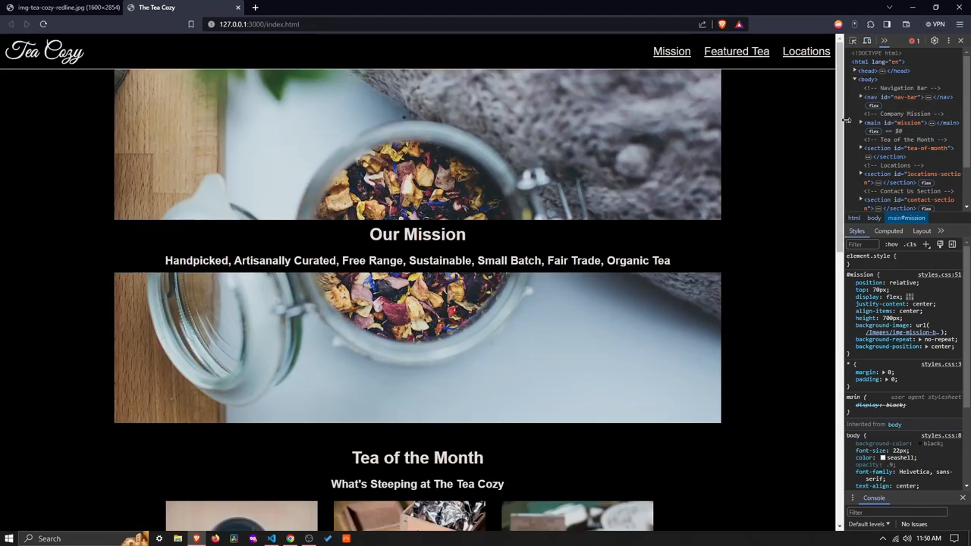
Widen the developer tools and scroll the live page to the locations cards and footer
drag(842, 121, 821, 123)
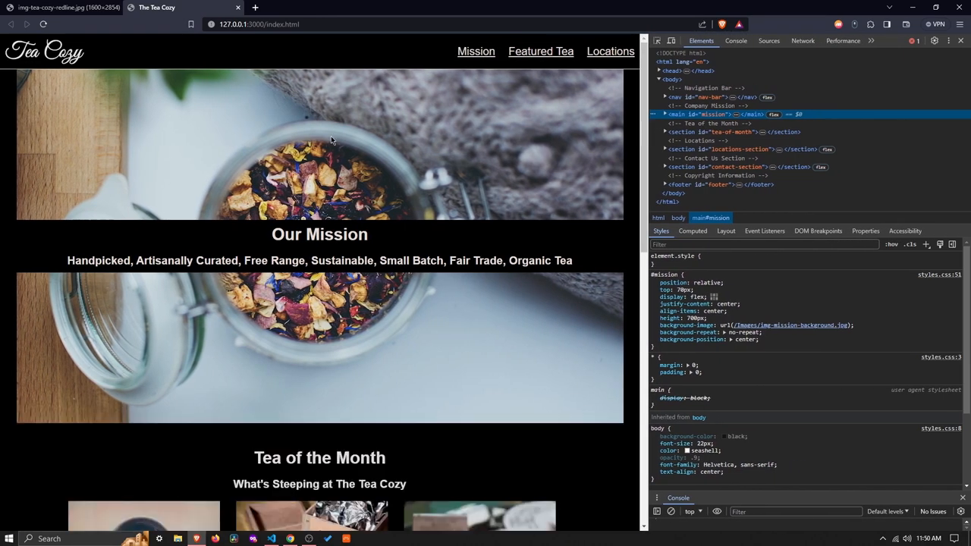
scroll(down, 3)
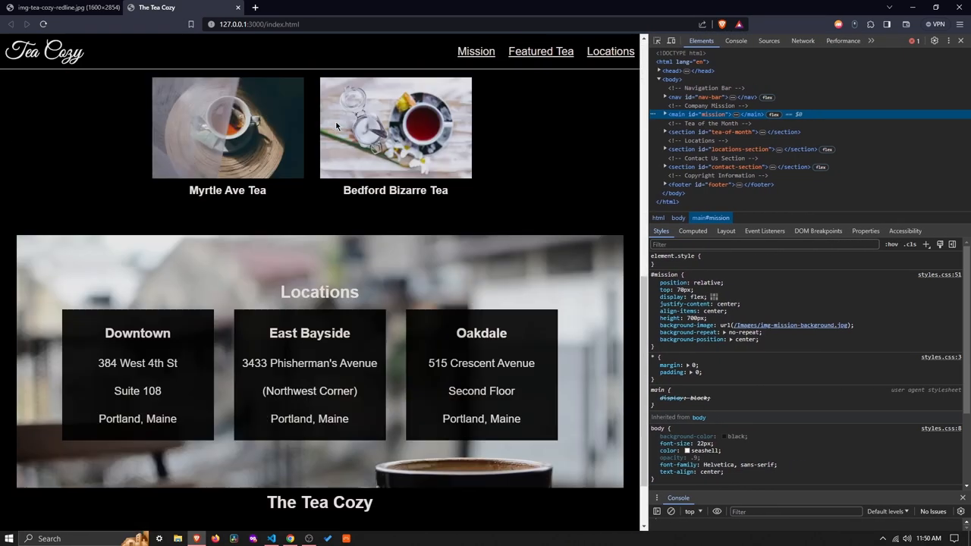
scroll(down, 3)
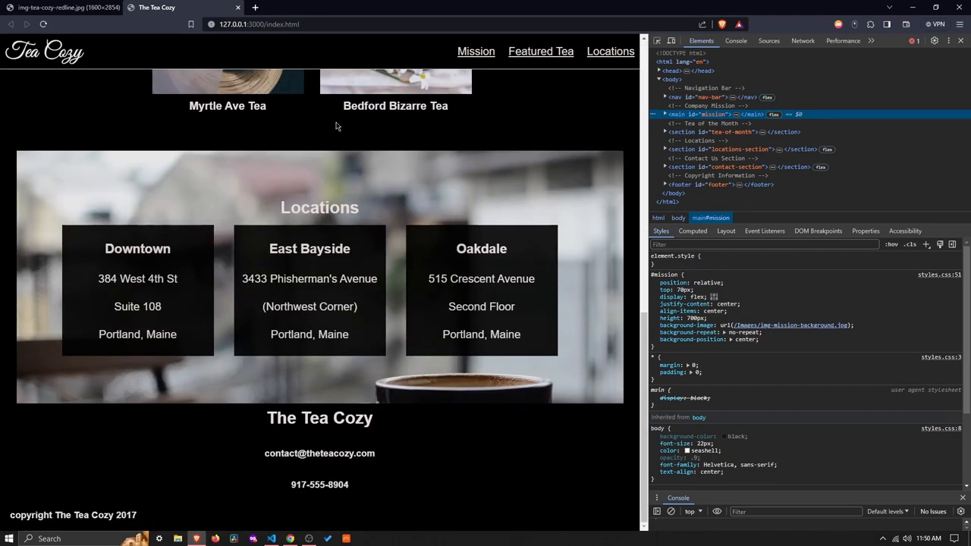
Check the redline's tea-of-the-month specs, then the header and mission specs above them
click(69, 10)
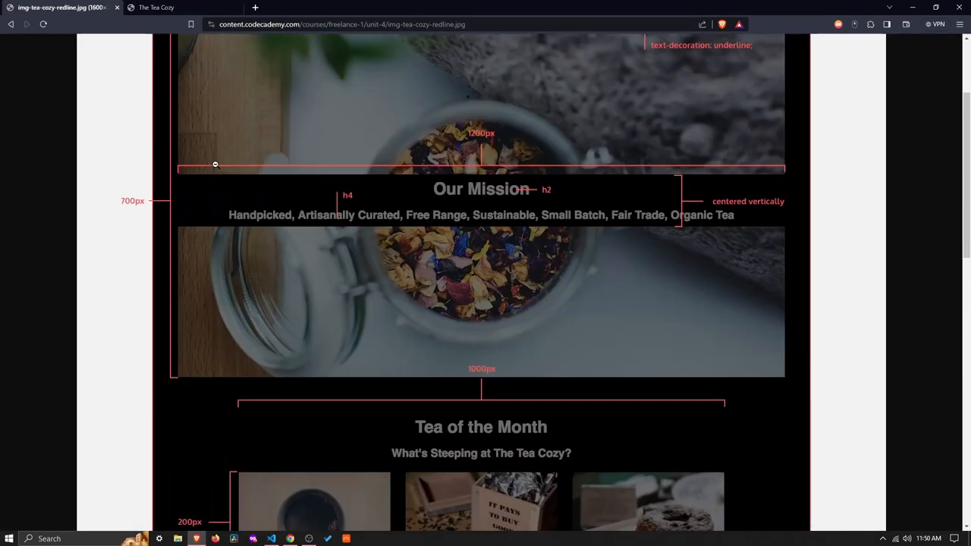
scroll(down, 3)
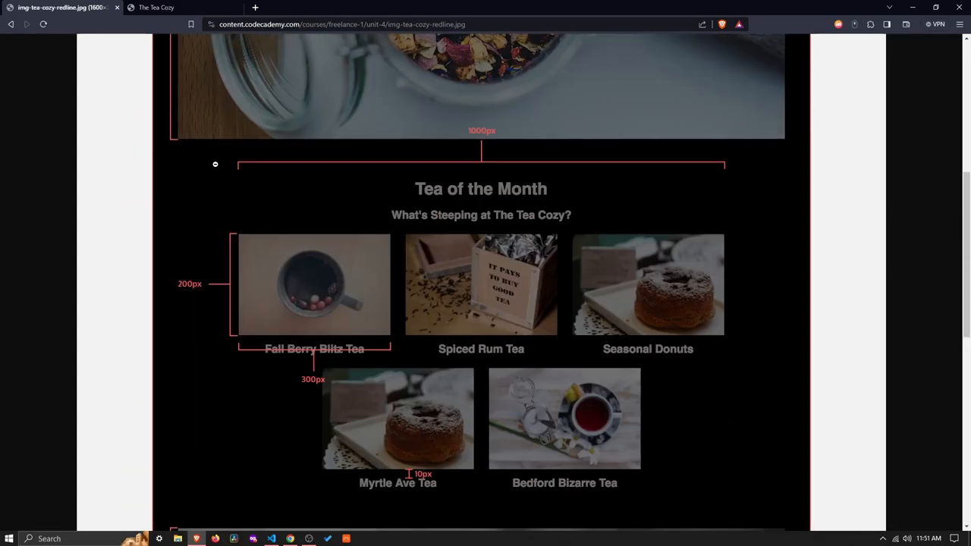
scroll(up, 3)
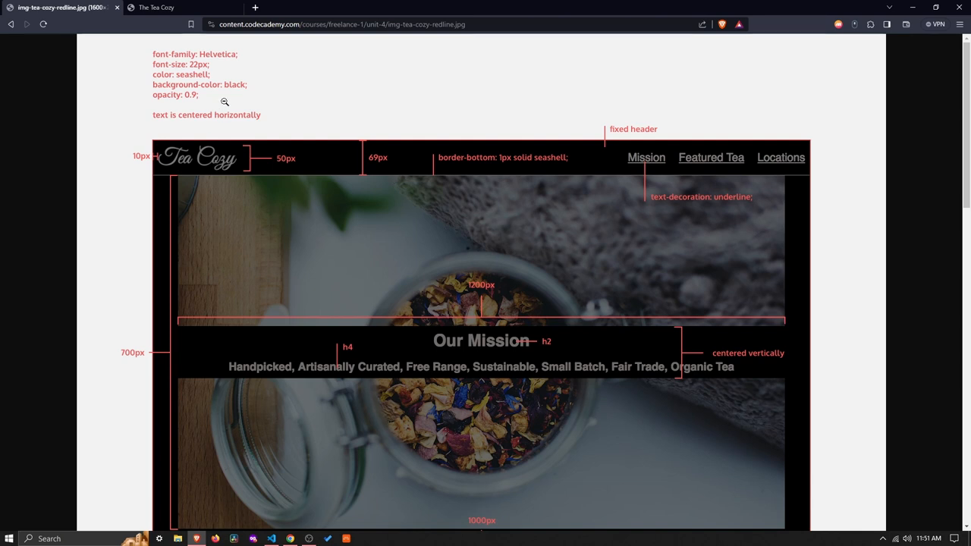
mouse_move(254, 94)
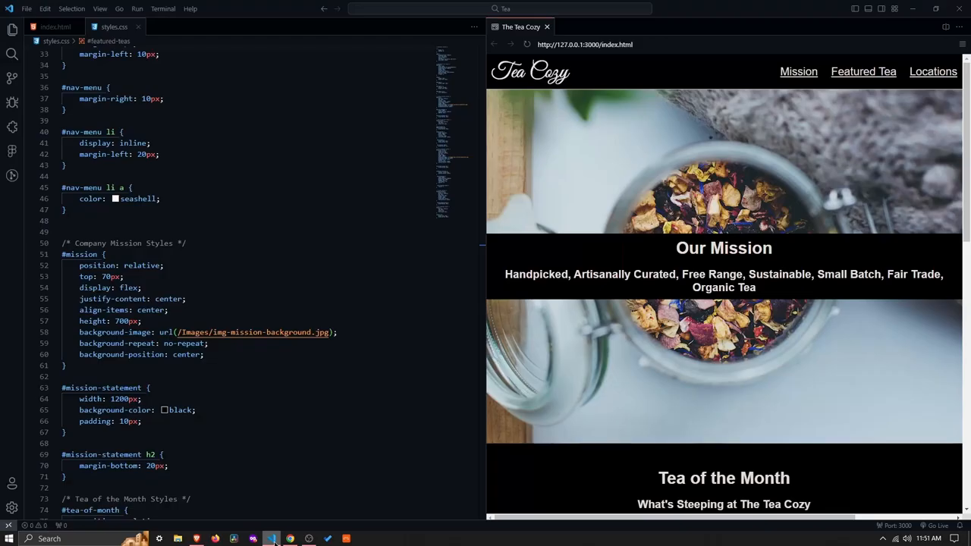
Fold the <head> block in index.html and read the markup down to Locations
click(68, 28)
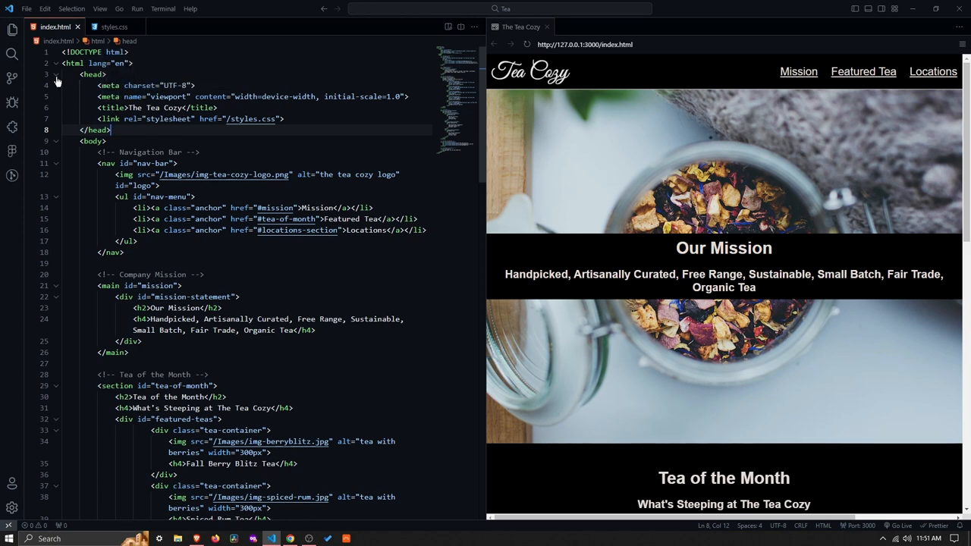
click(56, 76)
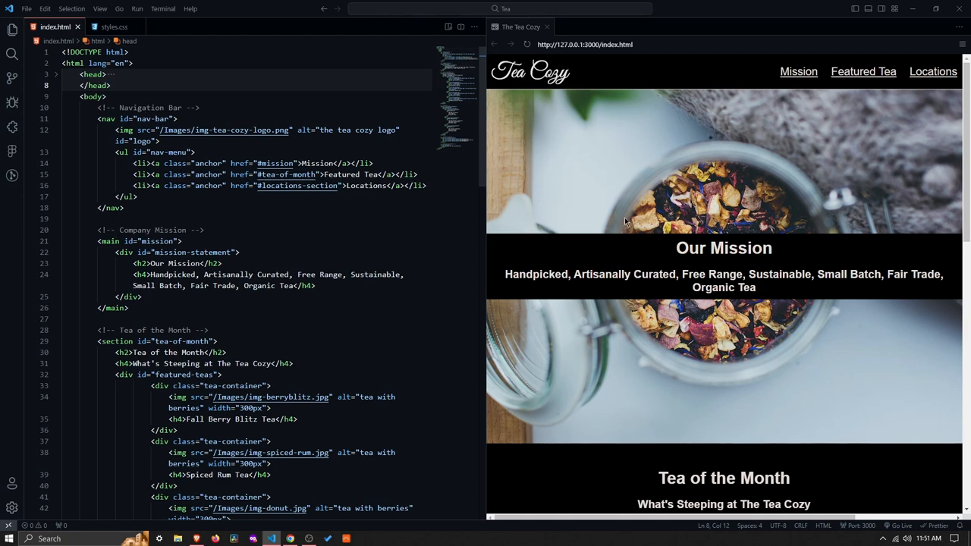
mouse_move(421, 274)
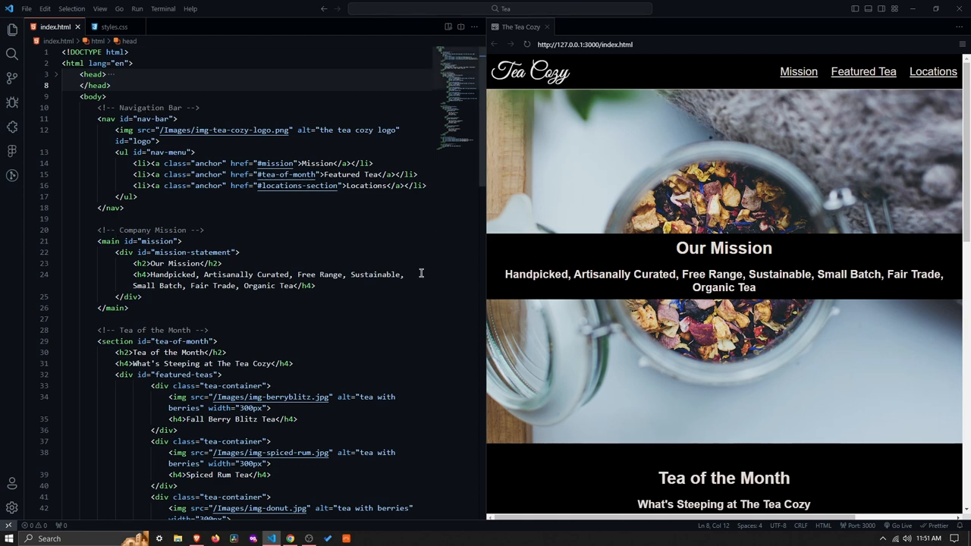
scroll(down, 3)
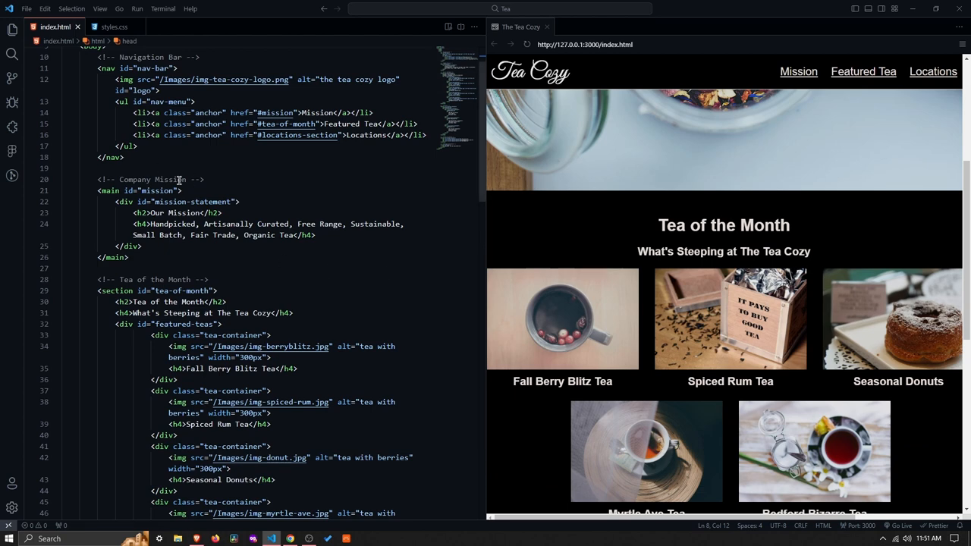
scroll(down, 3)
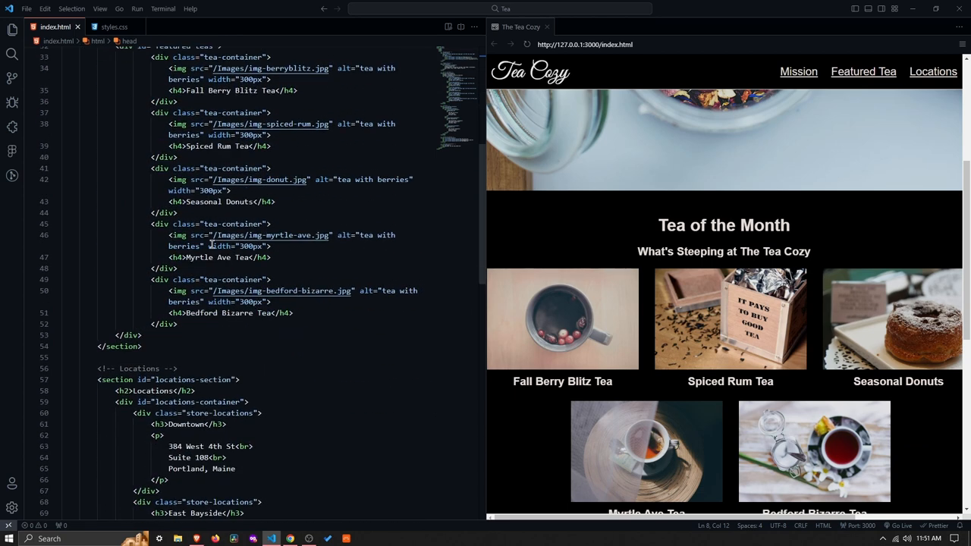
scroll(down, 3)
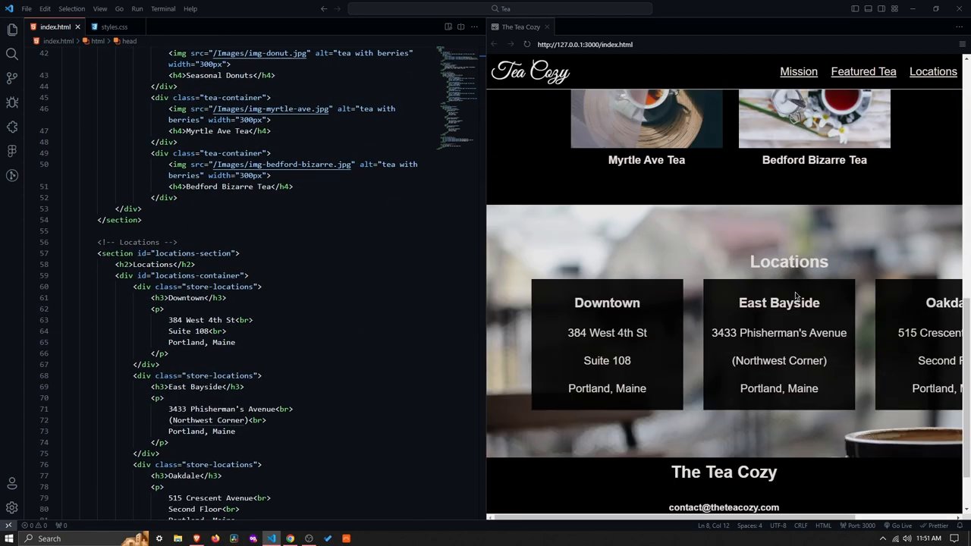
scroll(down, 3)
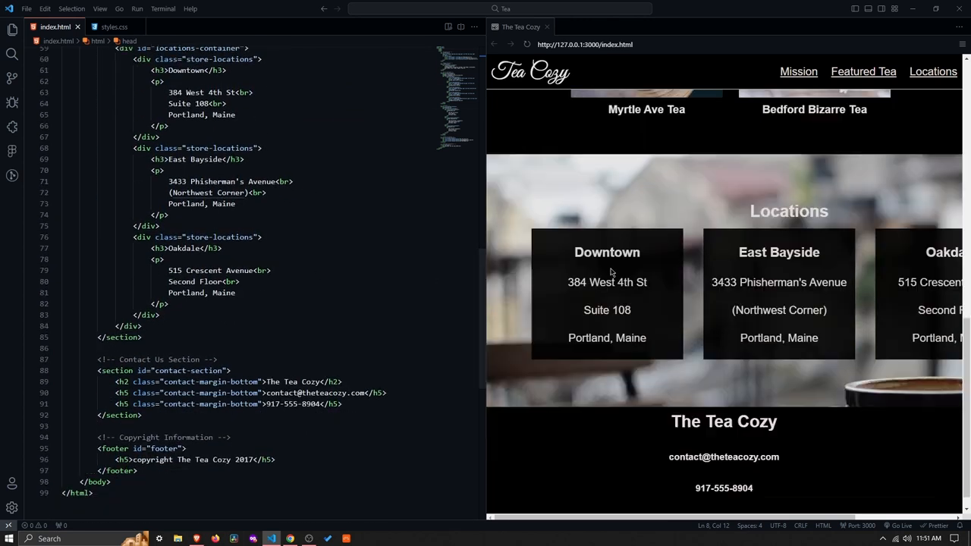
scroll(down, 3)
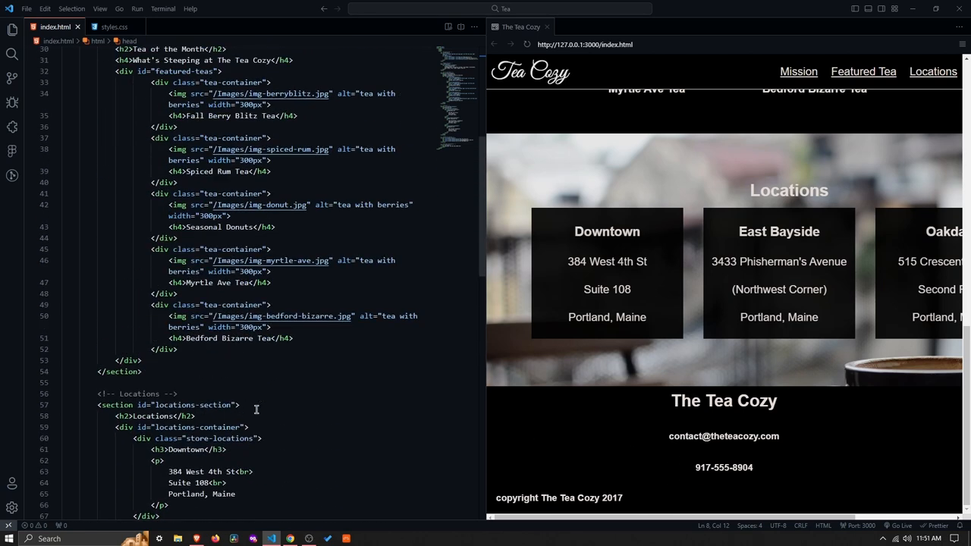
scroll(up, 3)
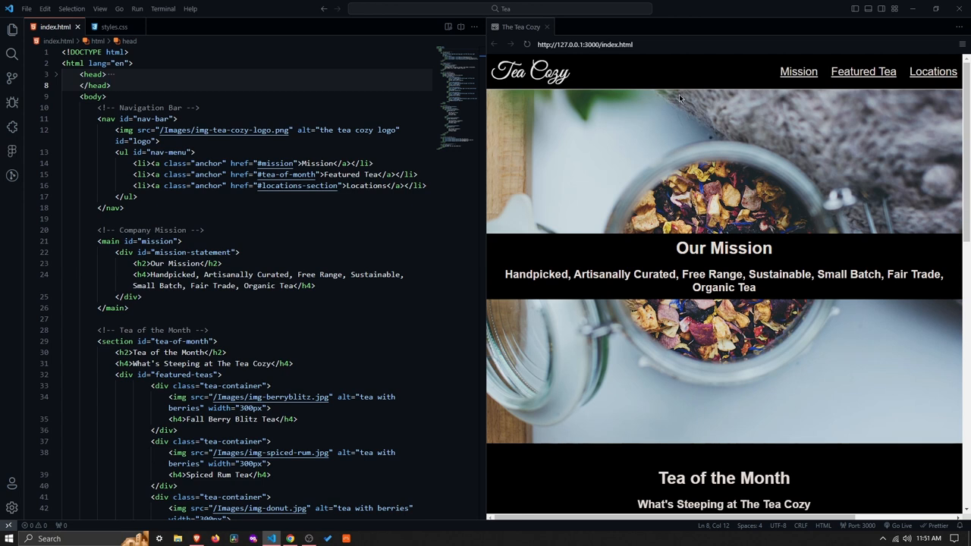
mouse_move(655, 102)
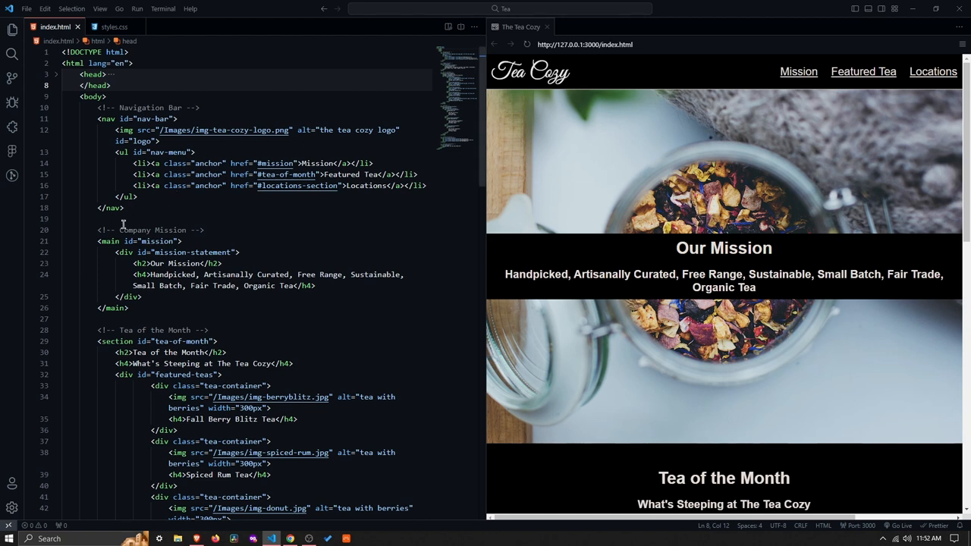
click(156, 241)
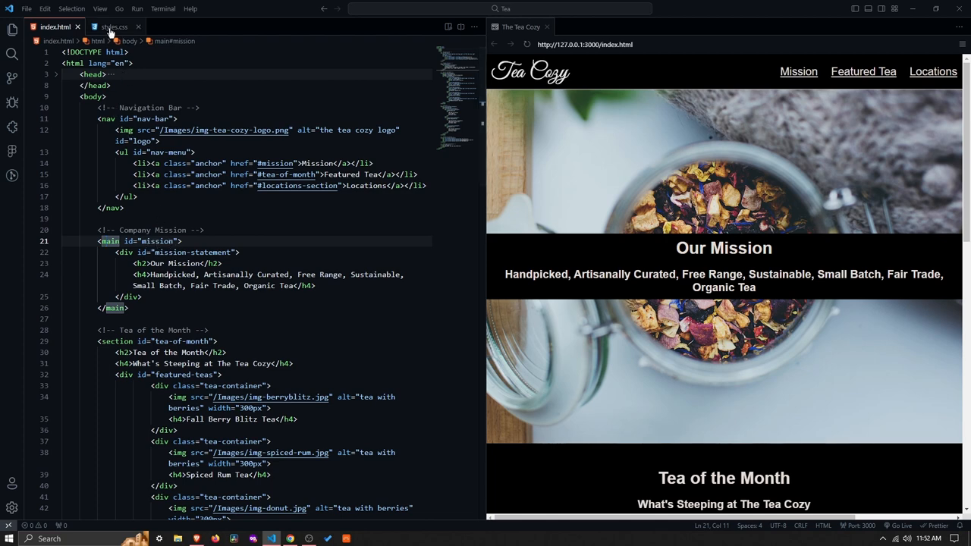
Scroll styles.css to the #mission rules
click(112, 27)
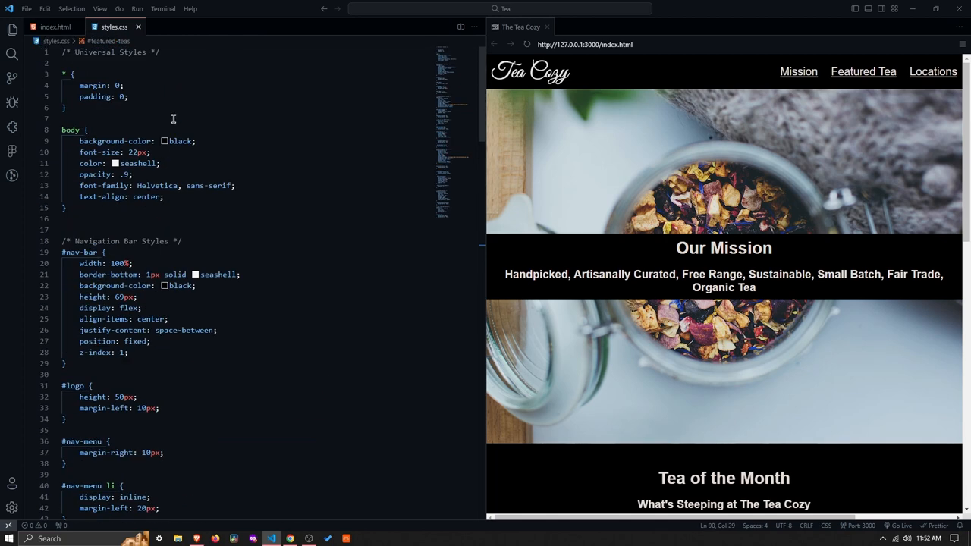
scroll(down, 3)
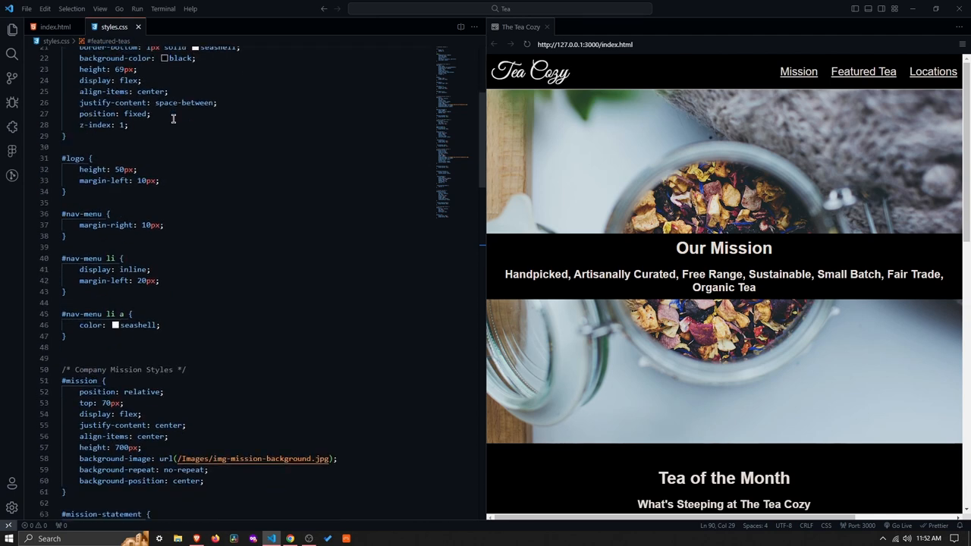
scroll(down, 3)
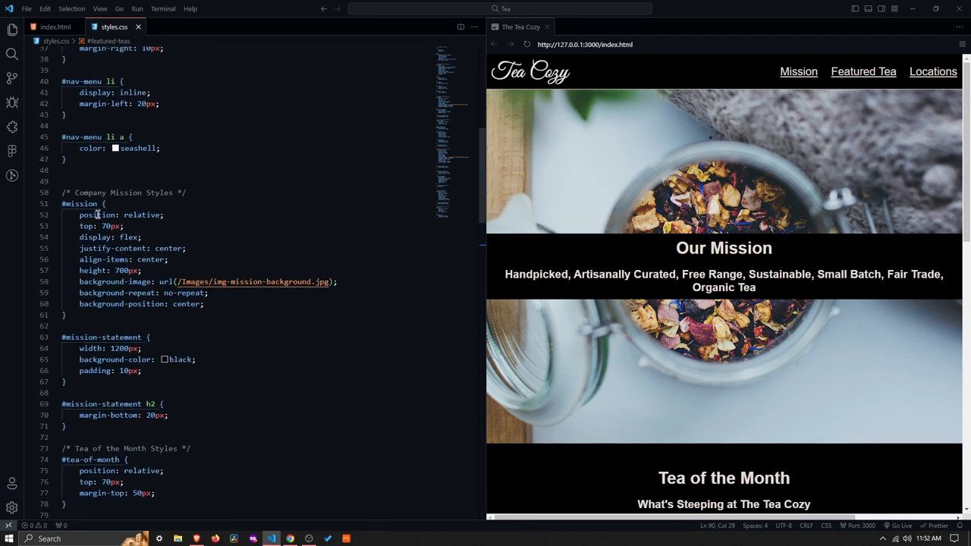
mouse_move(97, 215)
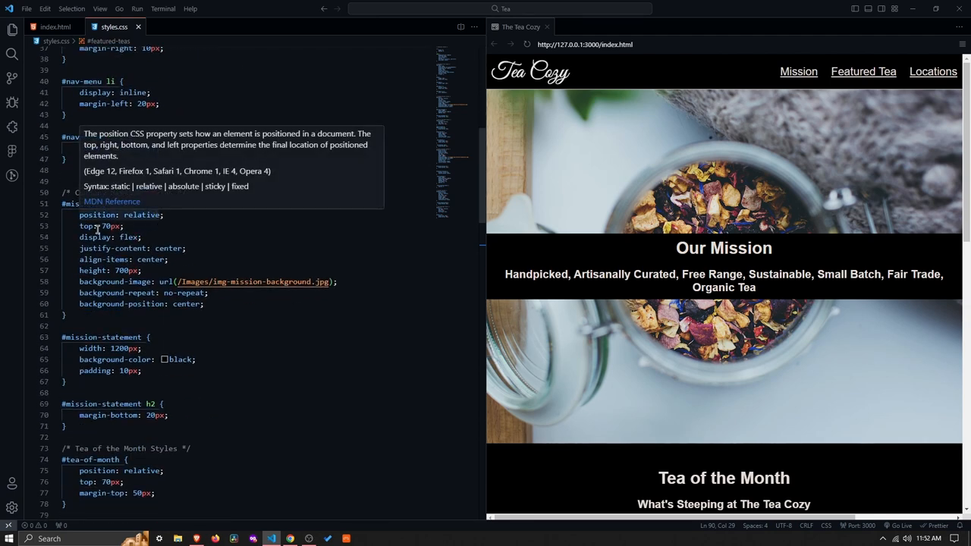
mouse_move(129, 231)
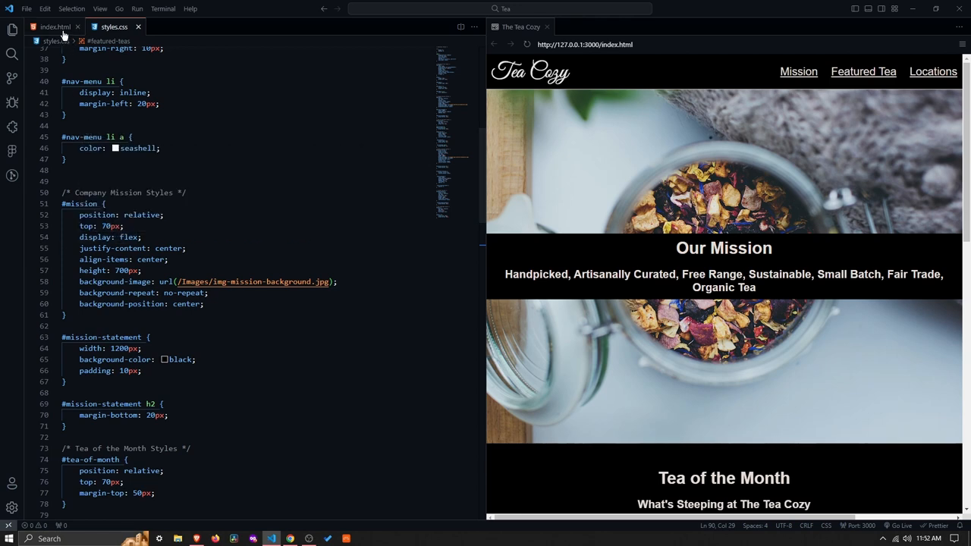
Check the mission markup in index.html, then read the #tea-of-month rules
click(53, 27)
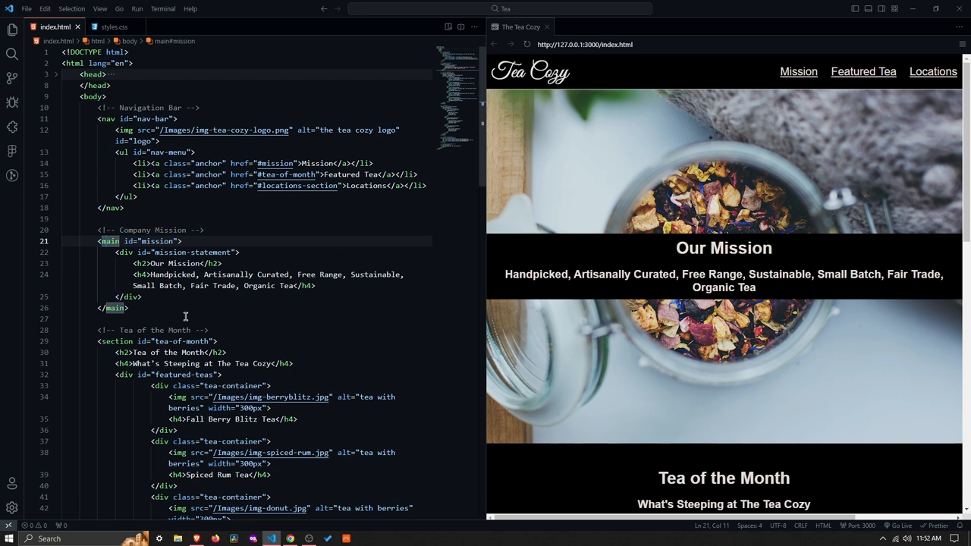
scroll(down, 3)
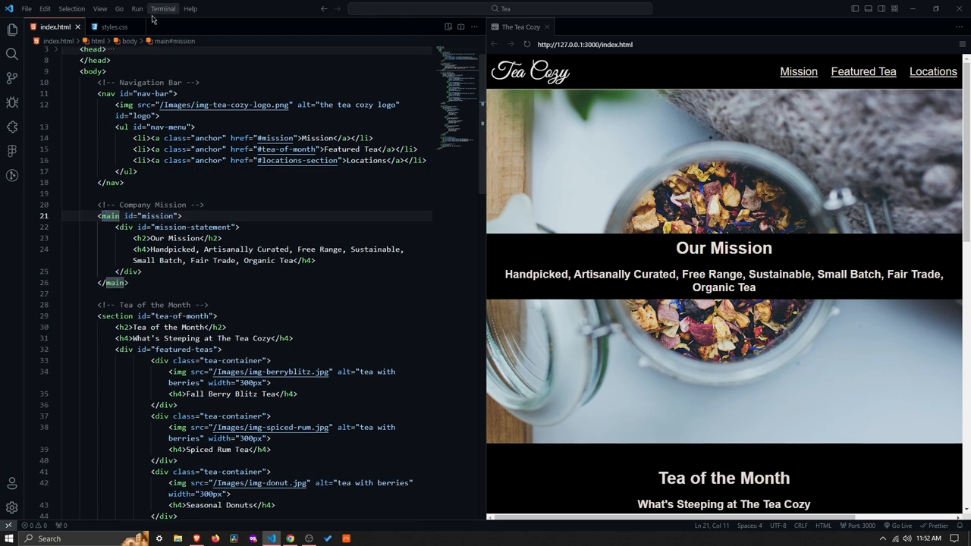
click(110, 27)
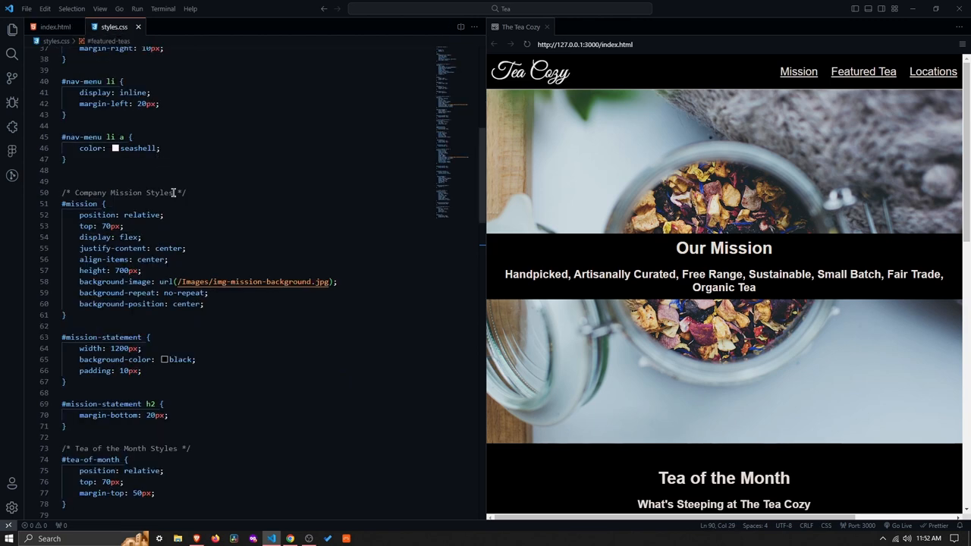
scroll(down, 3)
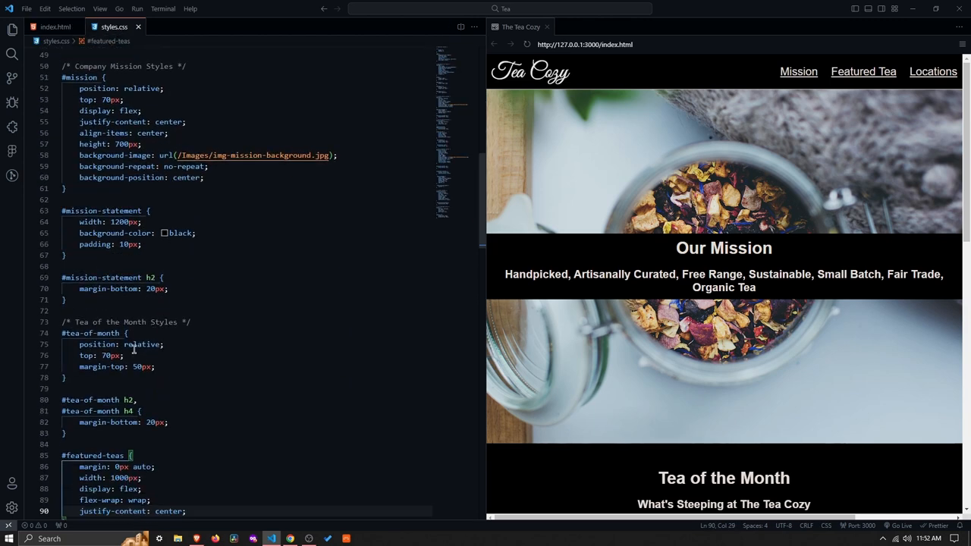
mouse_move(128, 356)
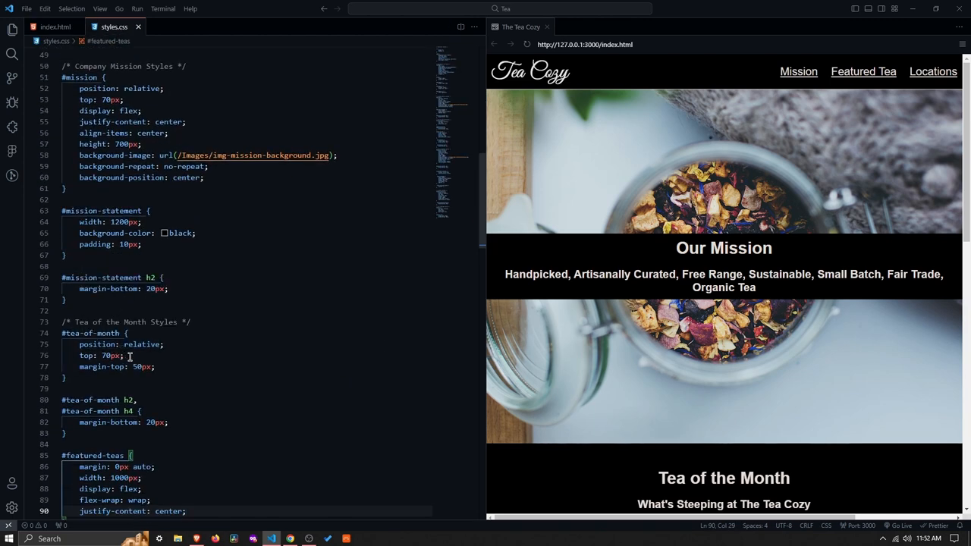
scroll(down, 3)
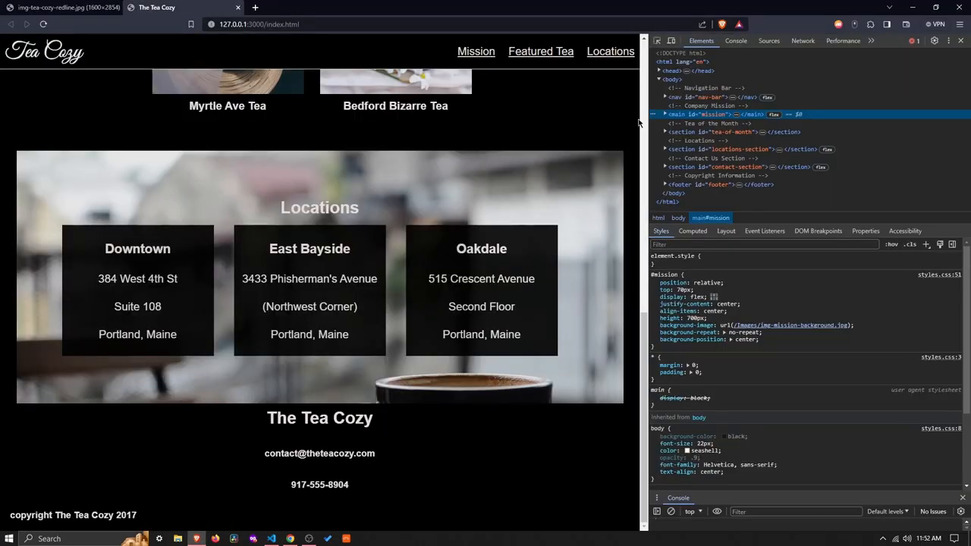
Test the Featured Tea, Mission and Locations nav links, then scroll back up
scroll(up, 3)
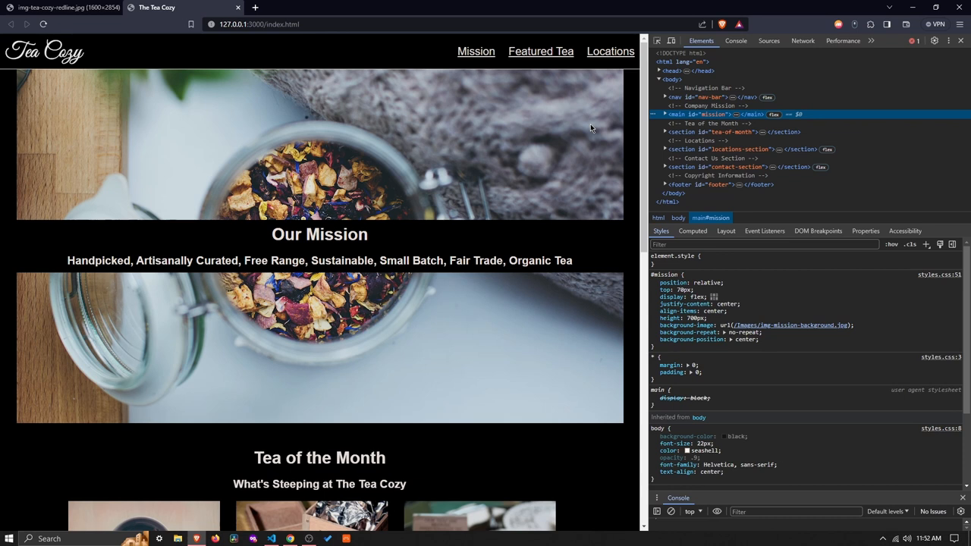
mouse_move(542, 56)
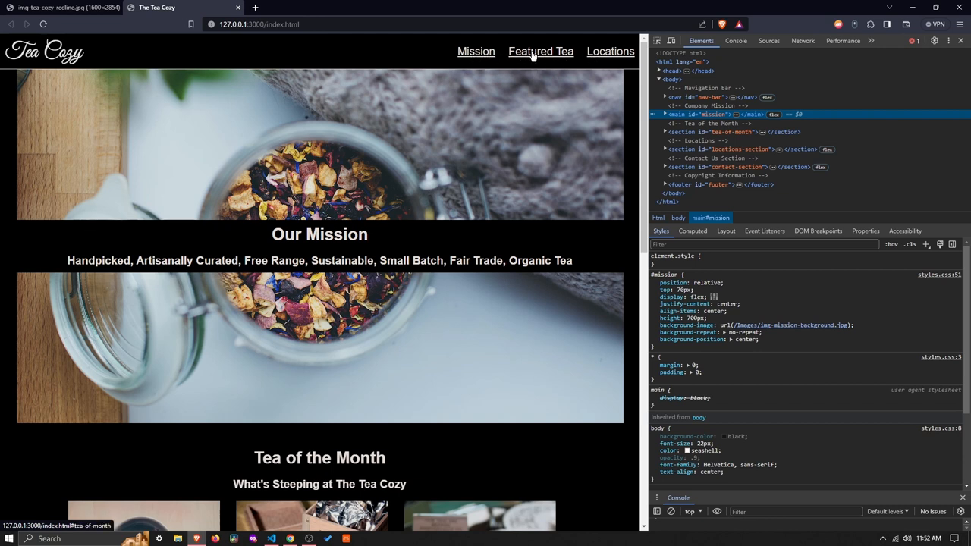
click(541, 51)
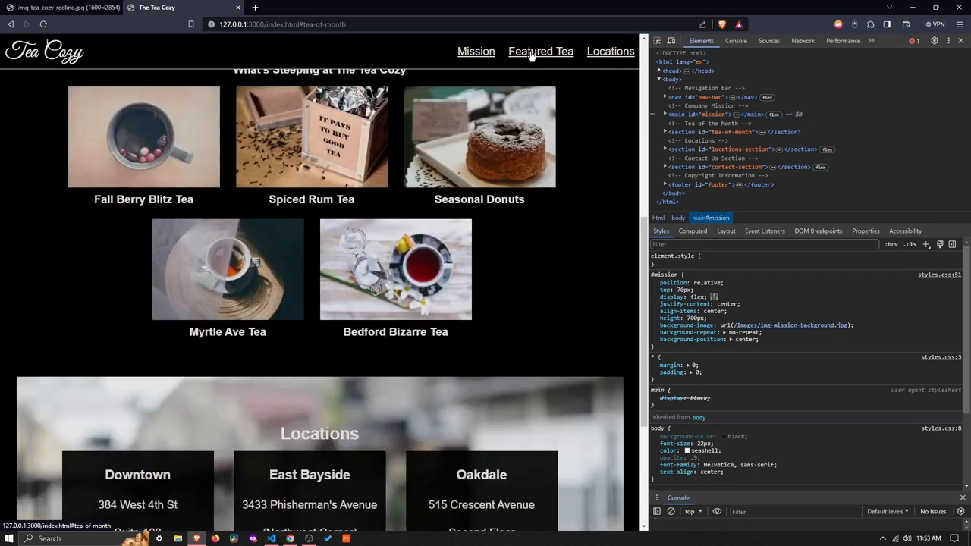
scroll(up, 3)
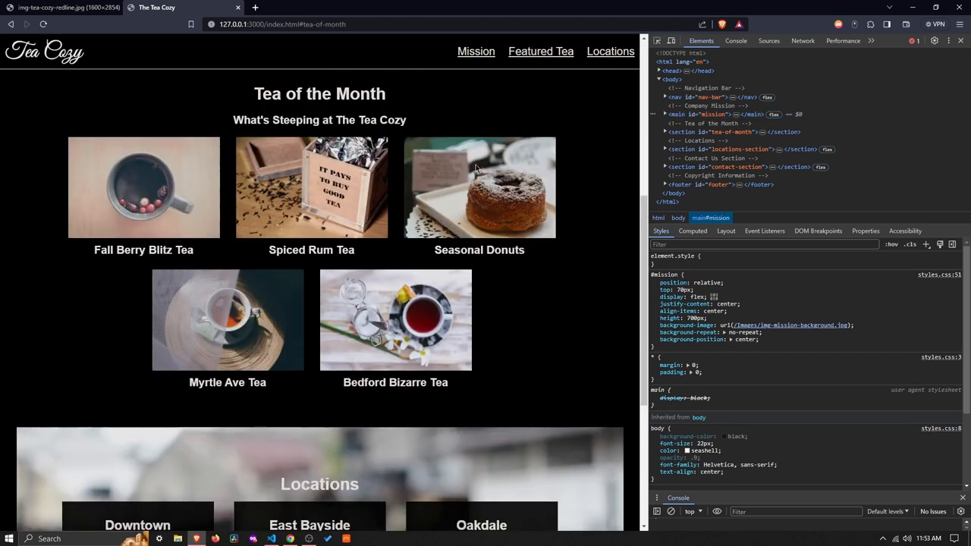
mouse_move(525, 64)
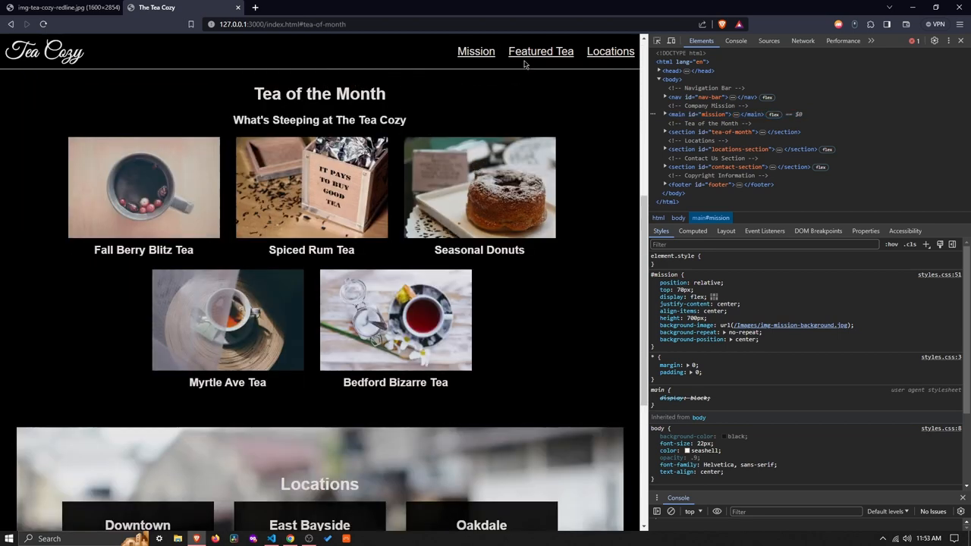
scroll(down, 3)
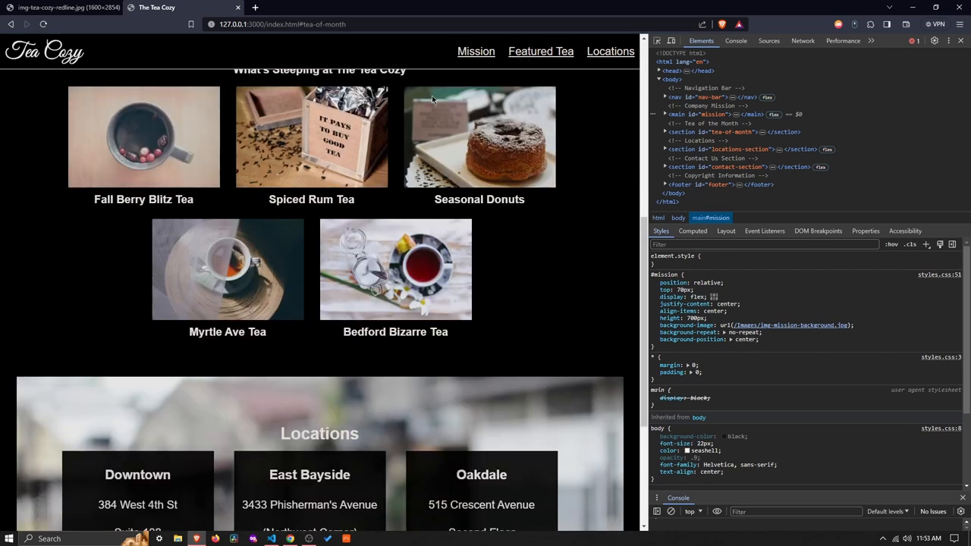
mouse_move(601, 65)
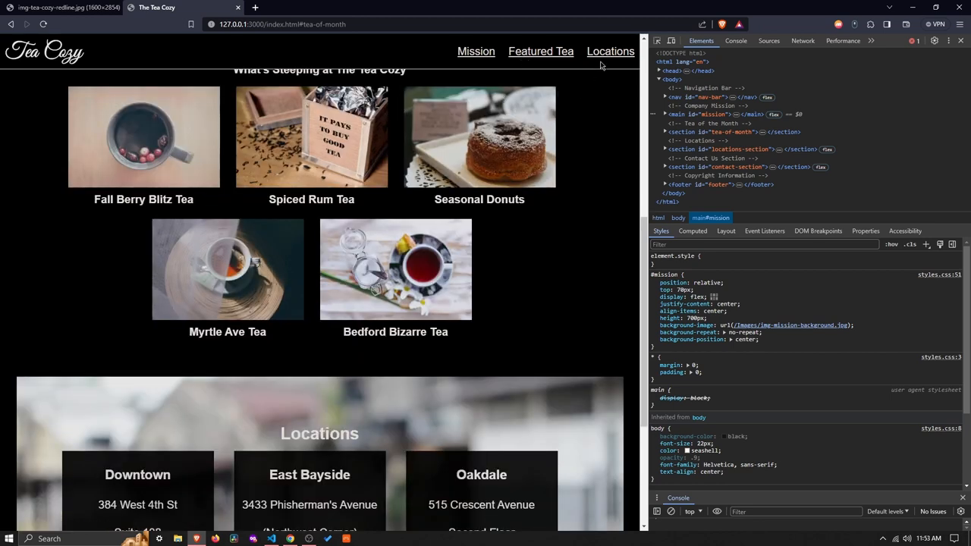
mouse_move(610, 51)
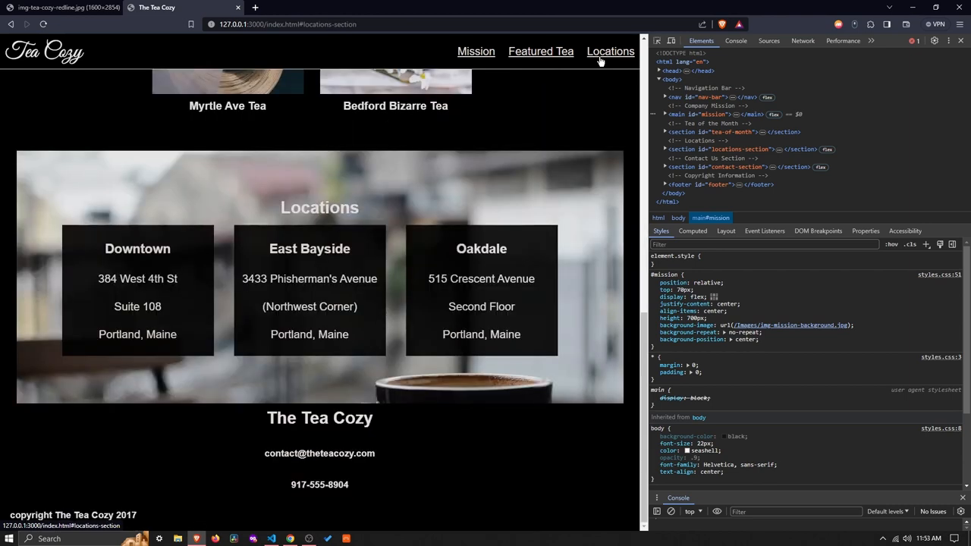
mouse_move(472, 57)
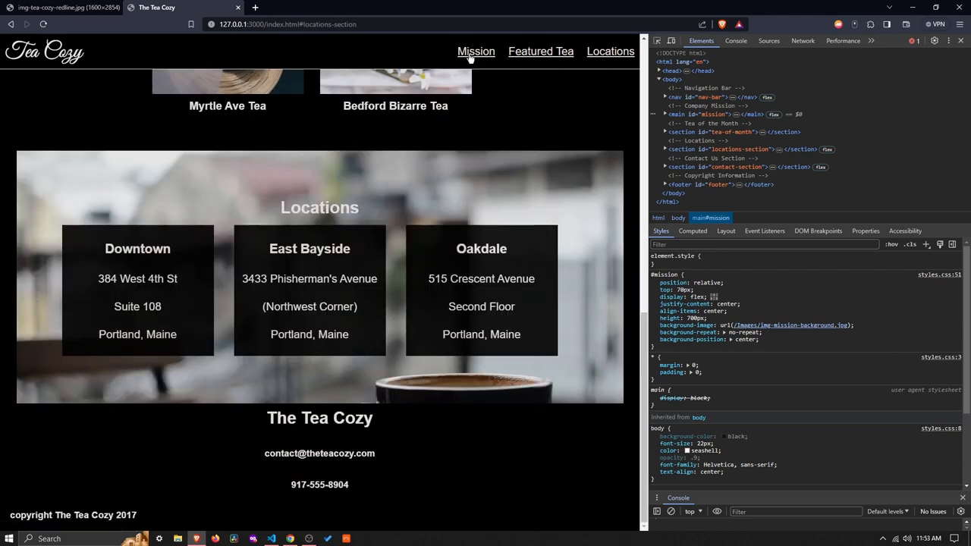
click(475, 51)
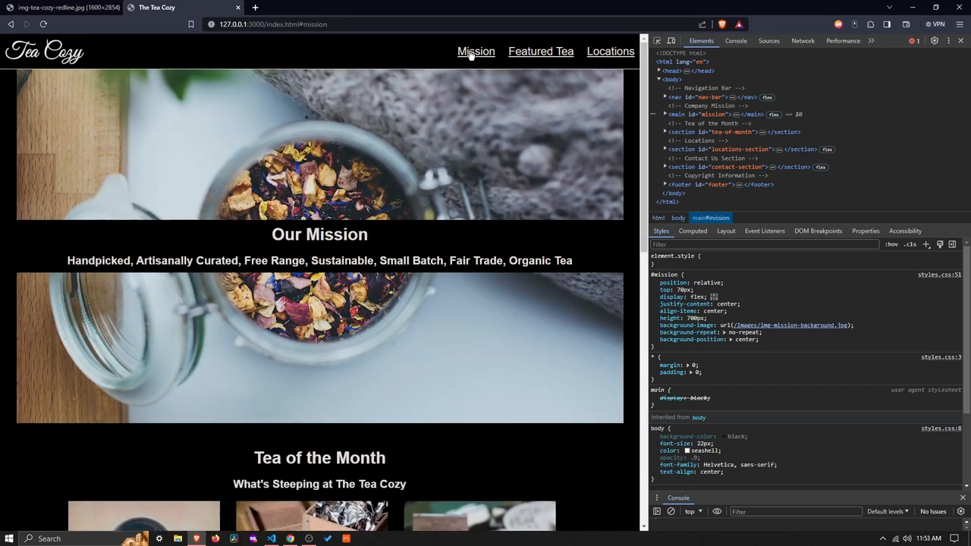
mouse_move(476, 81)
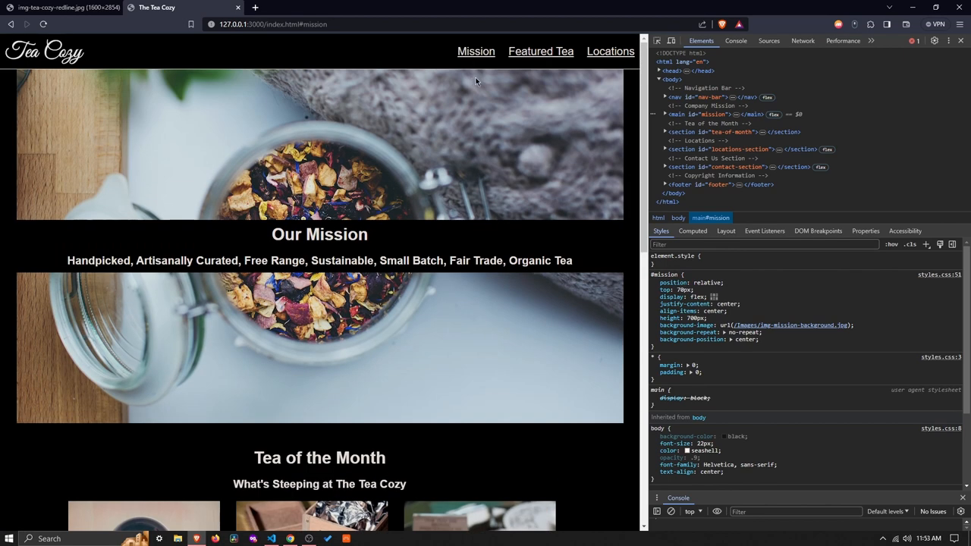
click(611, 50)
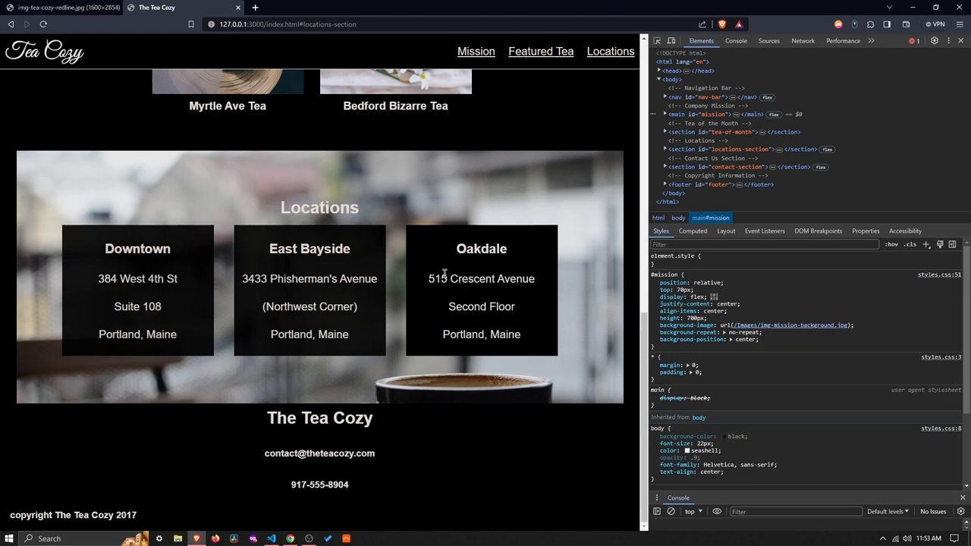
scroll(up, 3)
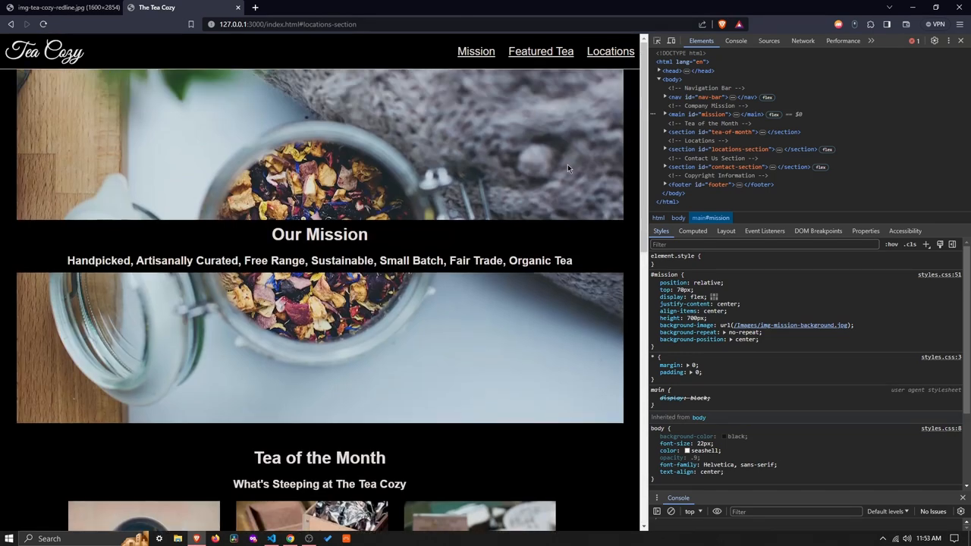
mouse_move(559, 69)
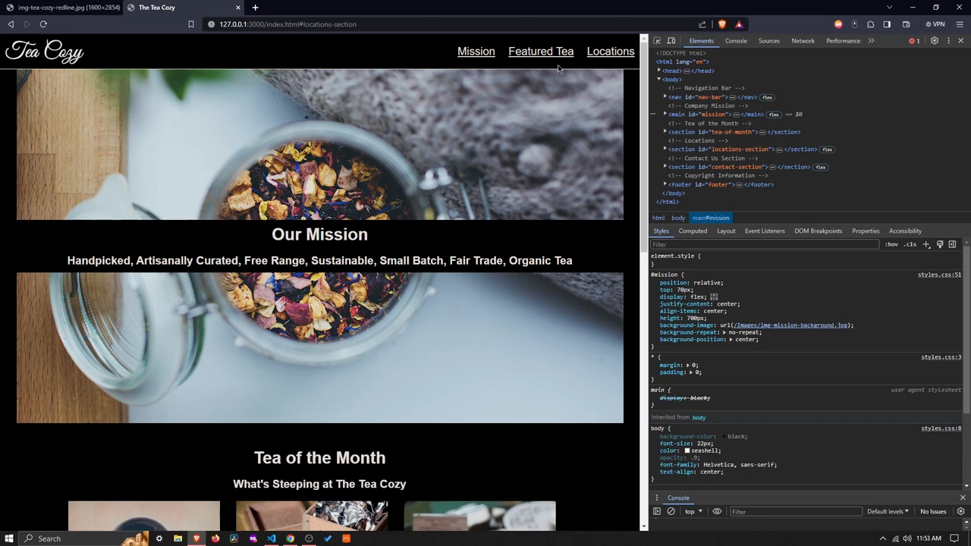
mouse_move(294, 384)
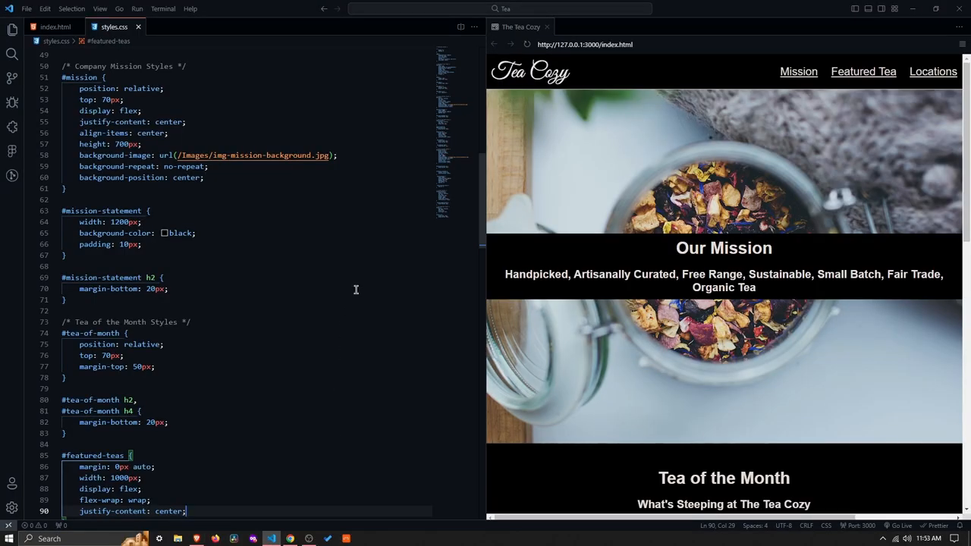
mouse_move(443, 194)
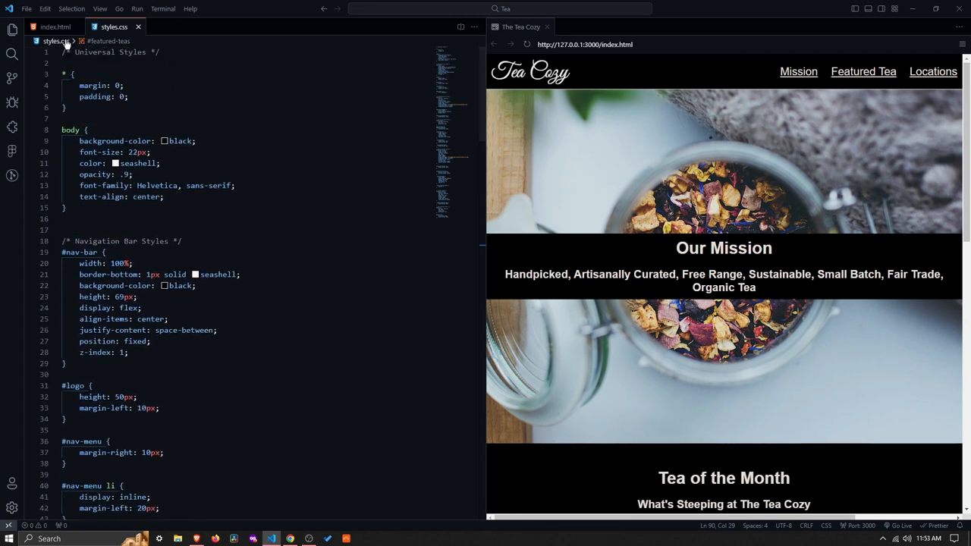
Compare the navigation bar, logo and menu rules in styles.css with the nav markup
click(48, 27)
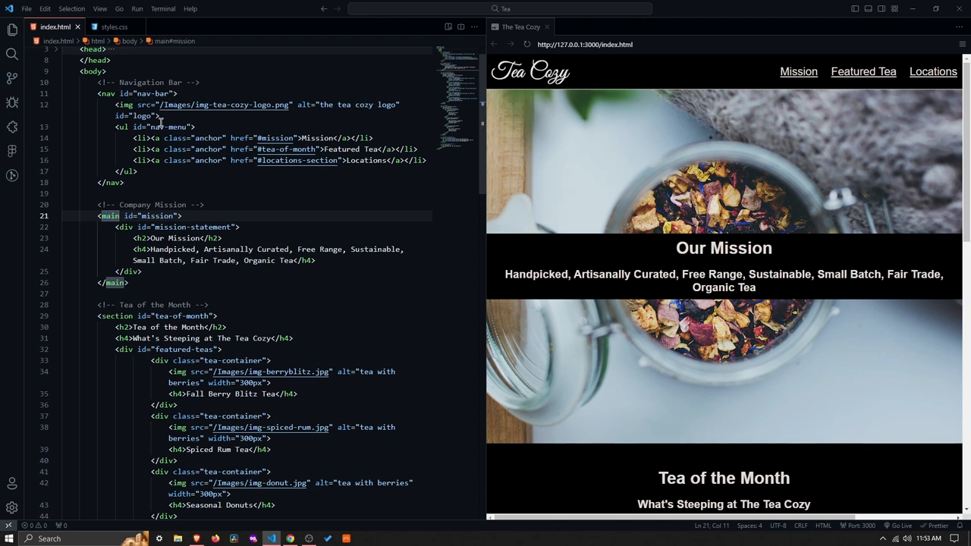
click(118, 27)
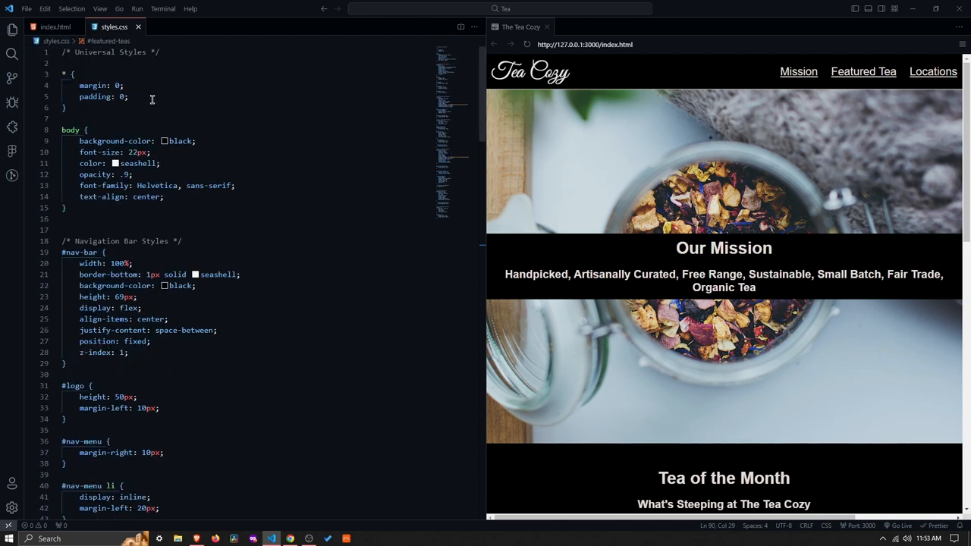
scroll(down, 3)
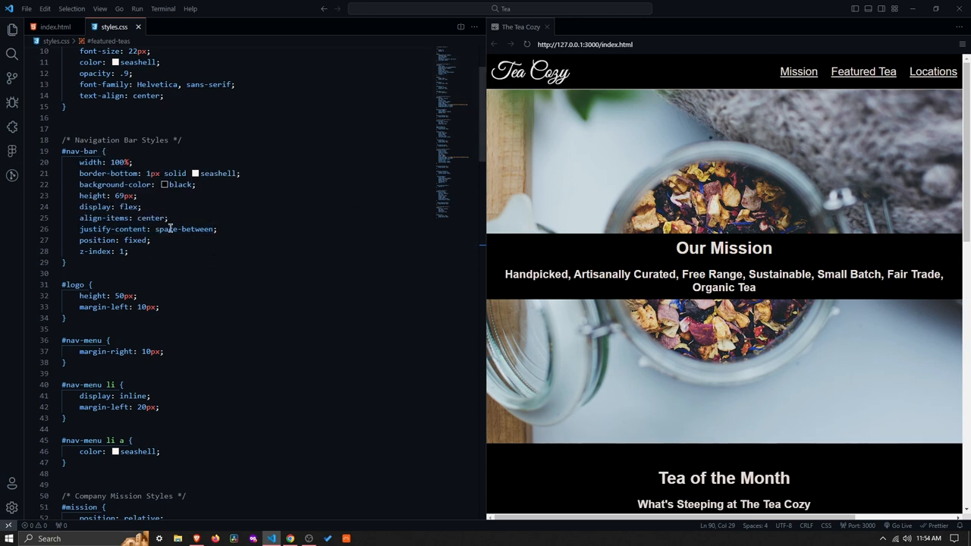
mouse_move(185, 229)
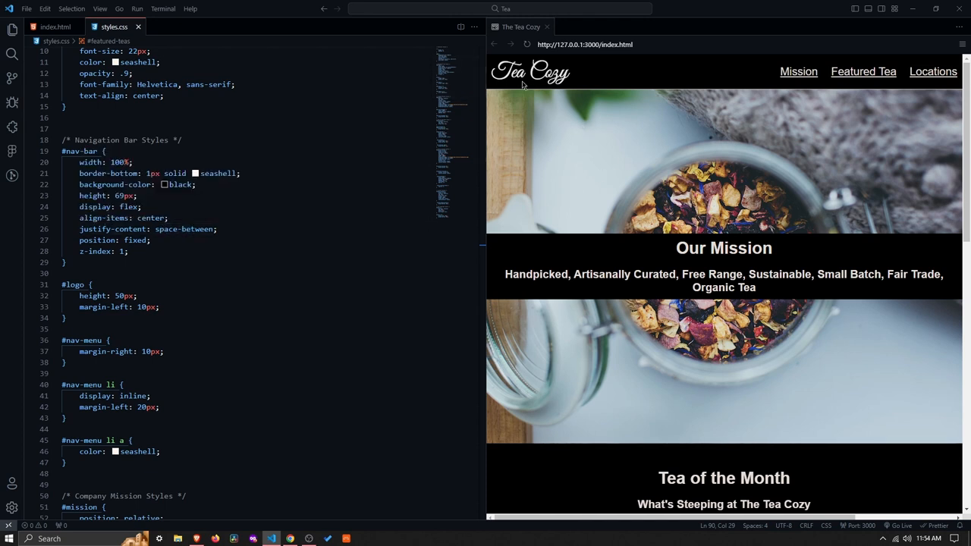
mouse_move(493, 83)
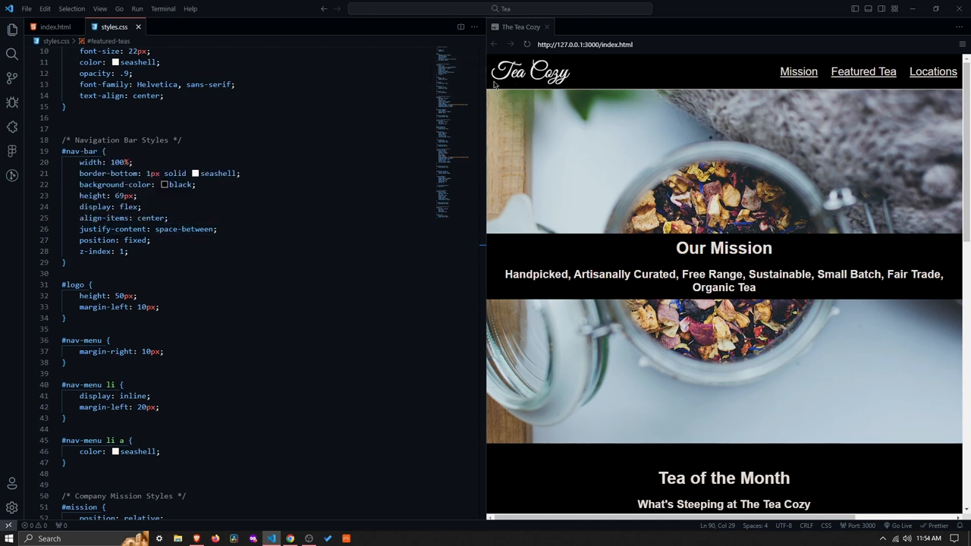
mouse_move(799, 71)
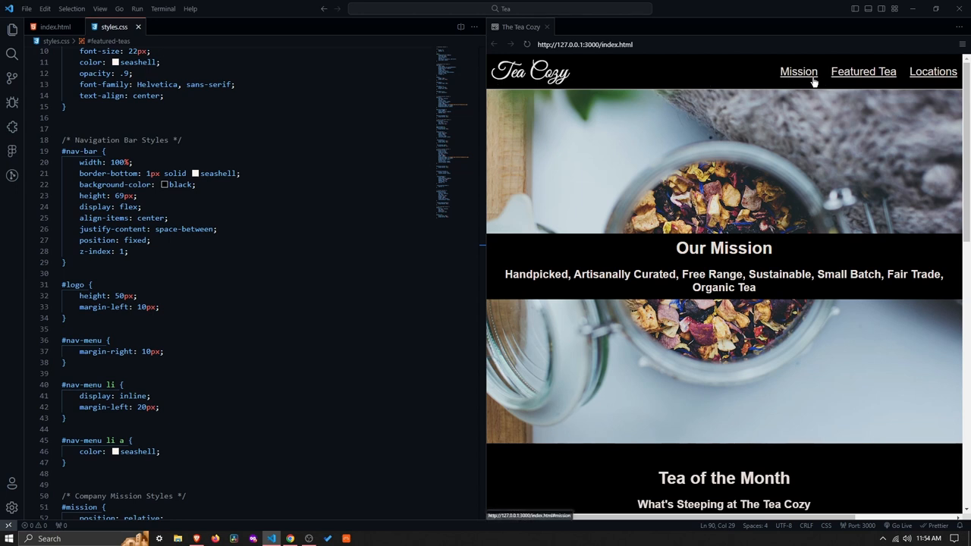
mouse_move(576, 66)
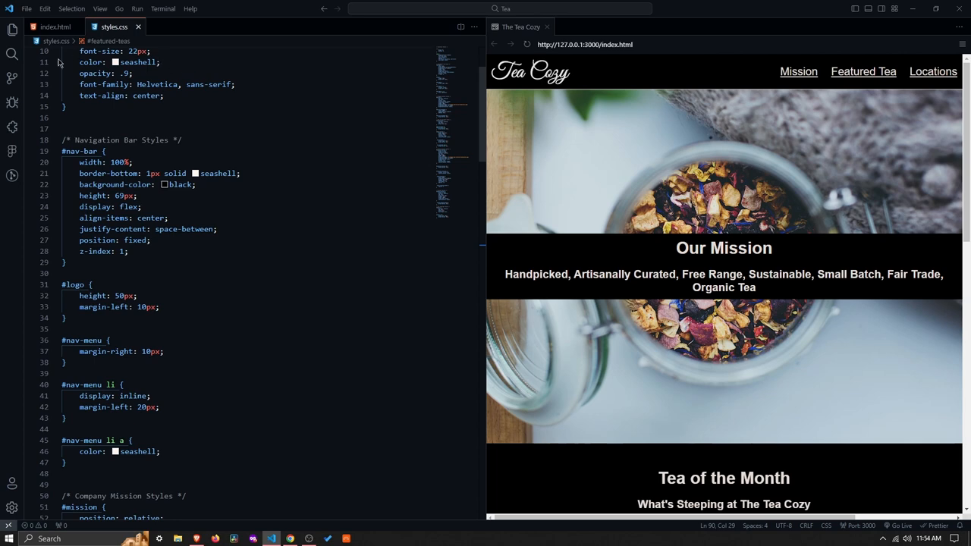
click(41, 26)
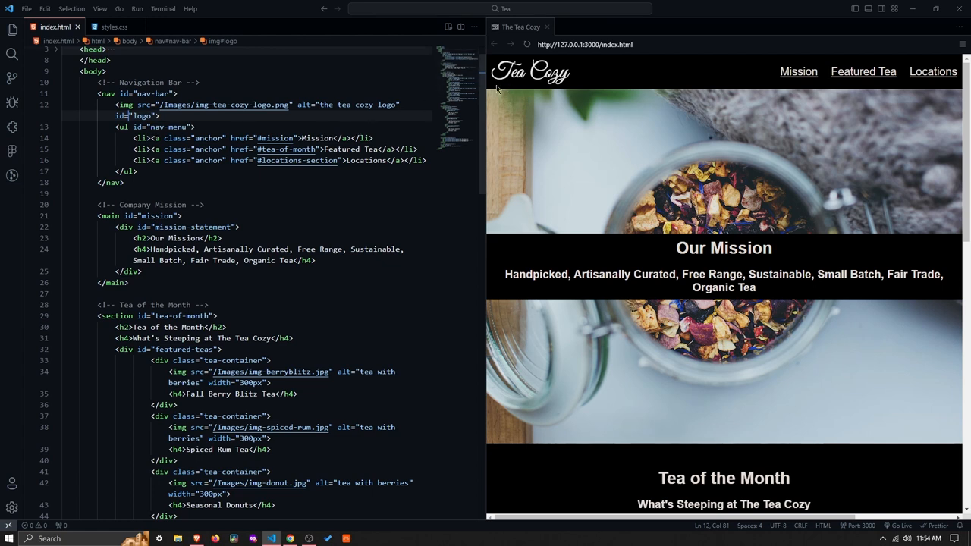
mouse_move(943, 86)
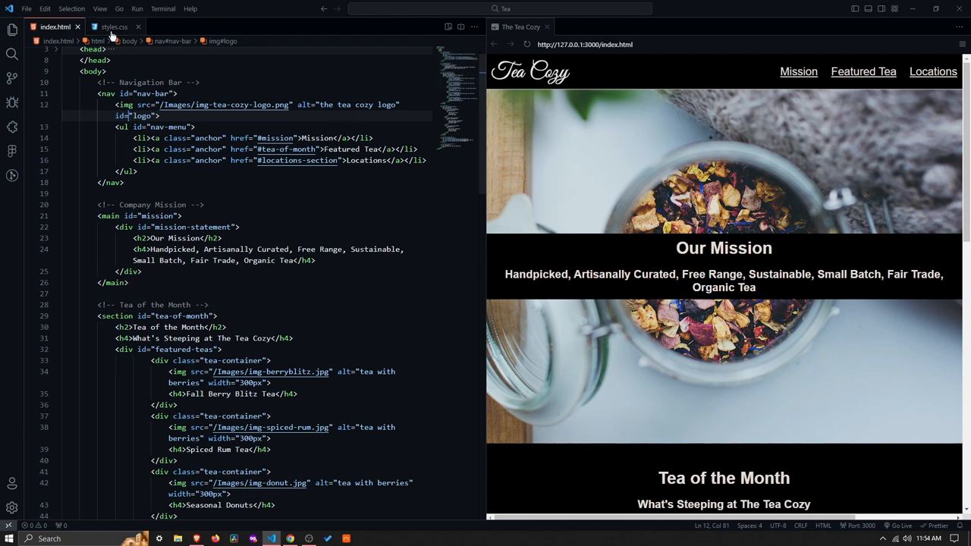
click(104, 28)
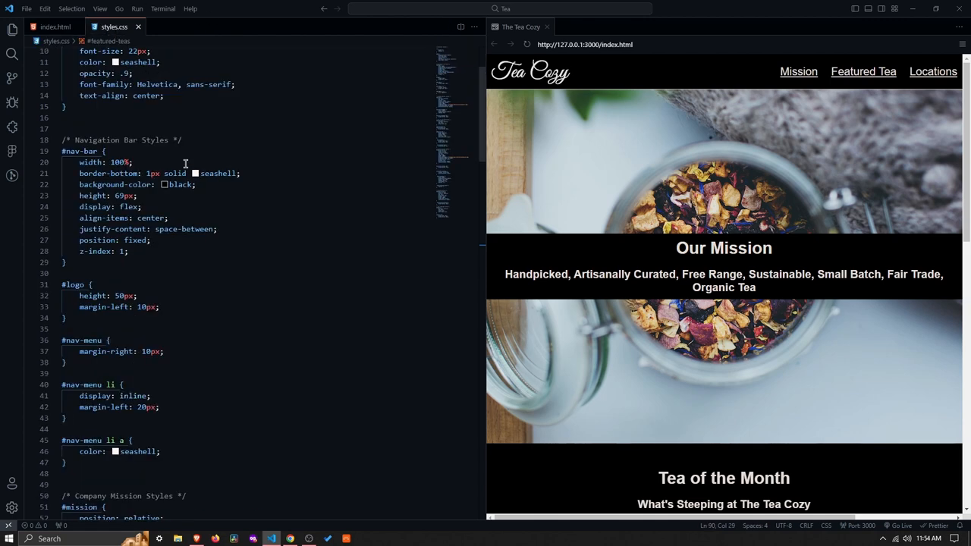
mouse_move(809, 89)
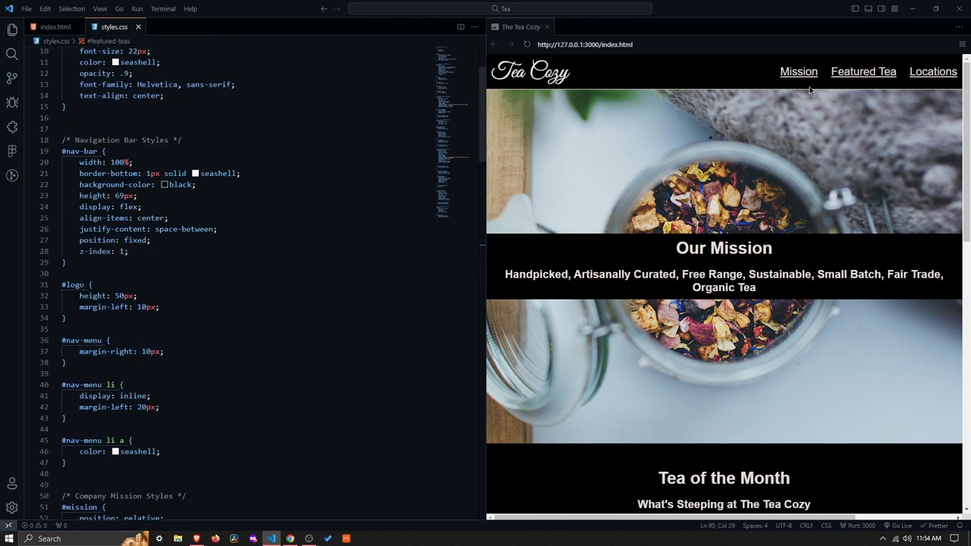
mouse_move(759, 91)
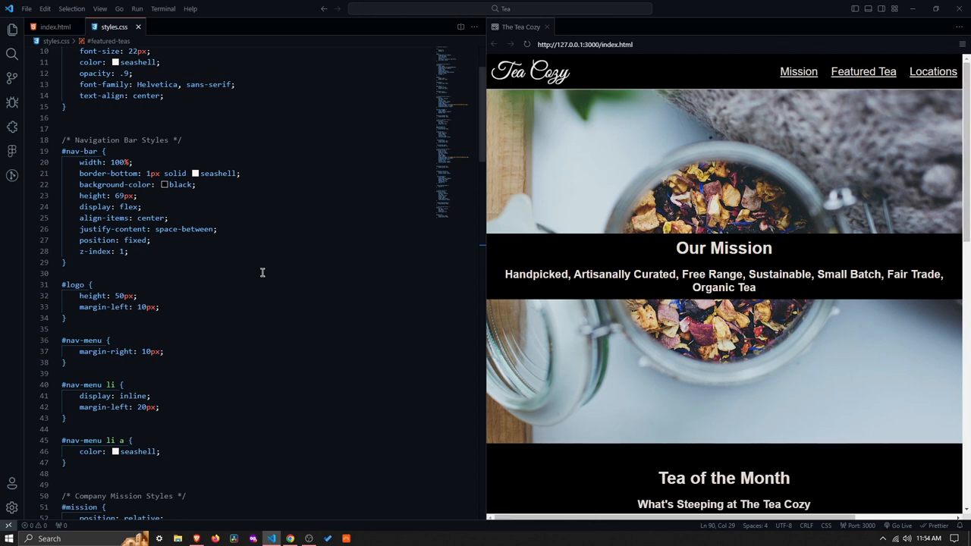
mouse_move(162, 356)
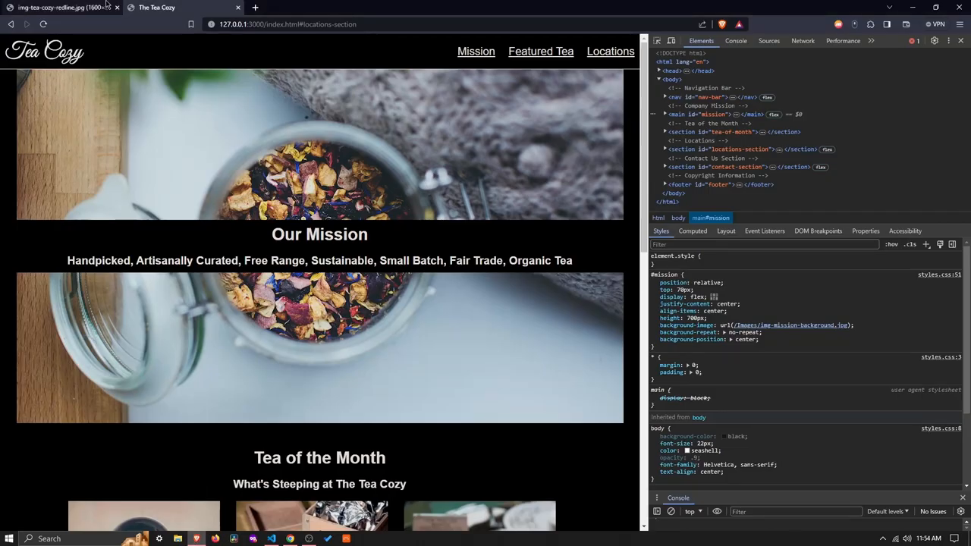
Add flex-wrap: nowrap to the live #nav-bar flex rule in Brave DevTools
click(61, 8)
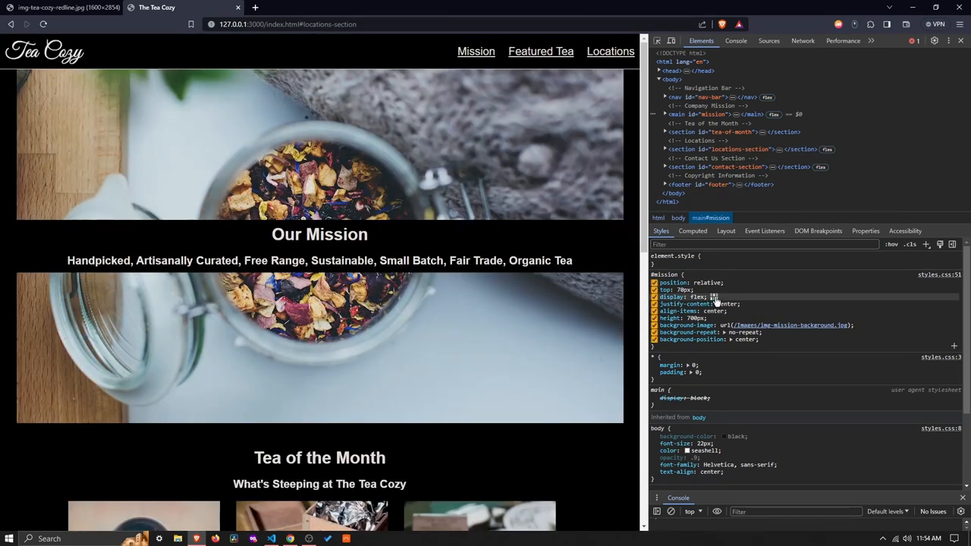
click(716, 296)
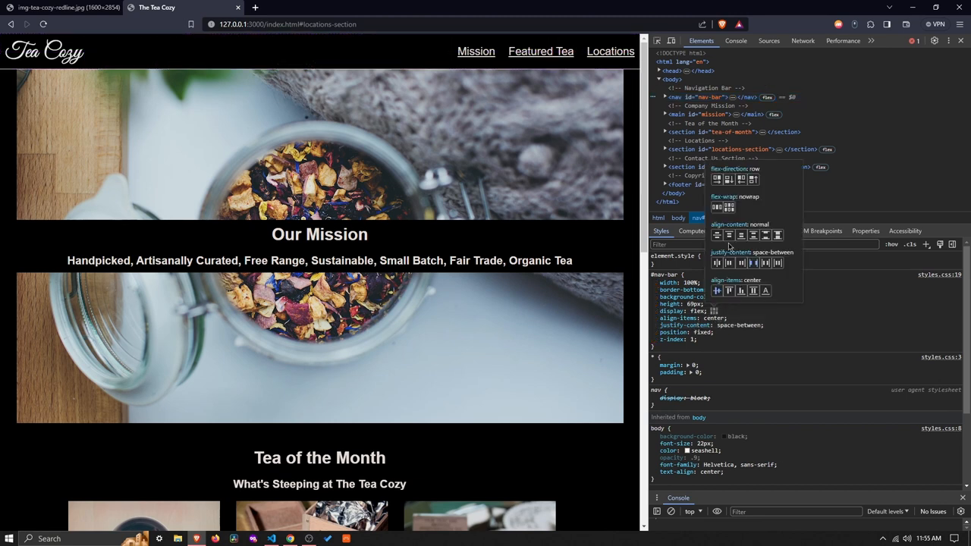
click(715, 208)
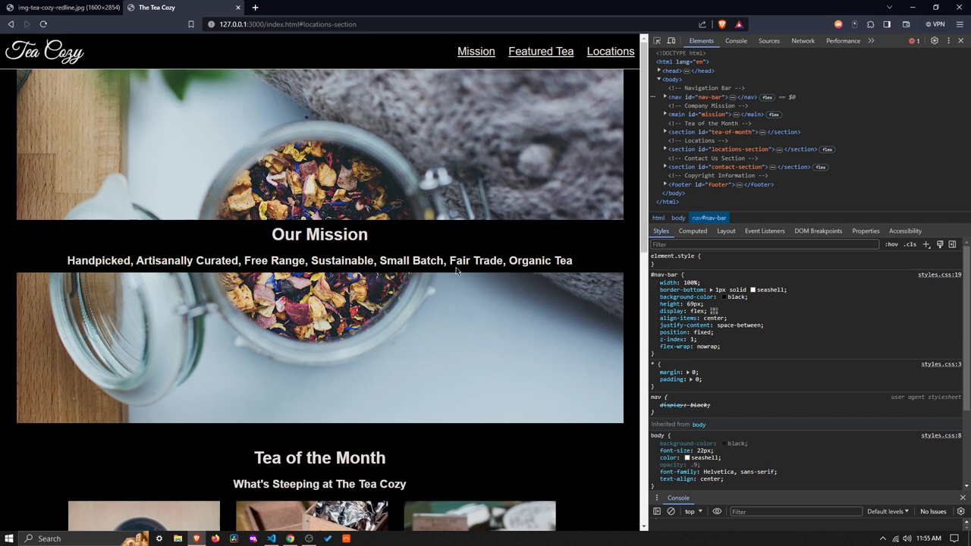
mouse_move(413, 243)
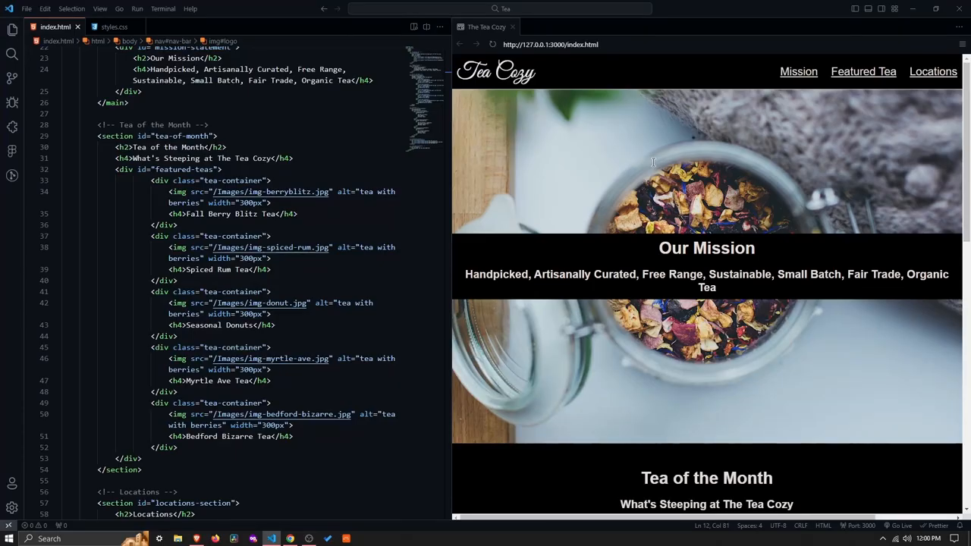
Scroll and resize the Live Preview to watch the Tea Cozy page reflow at narrower widths
scroll(down, 3)
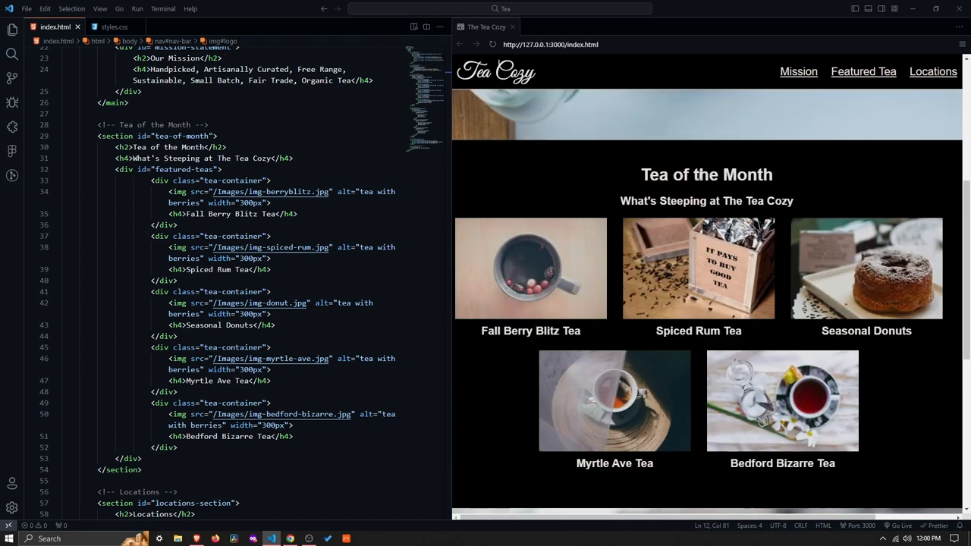
scroll(down, 3)
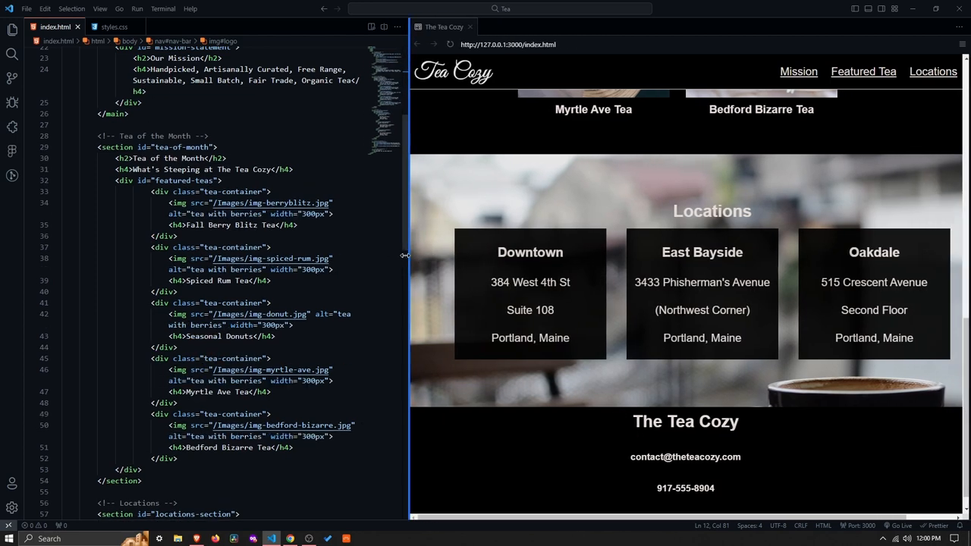
drag(405, 256, 317, 281)
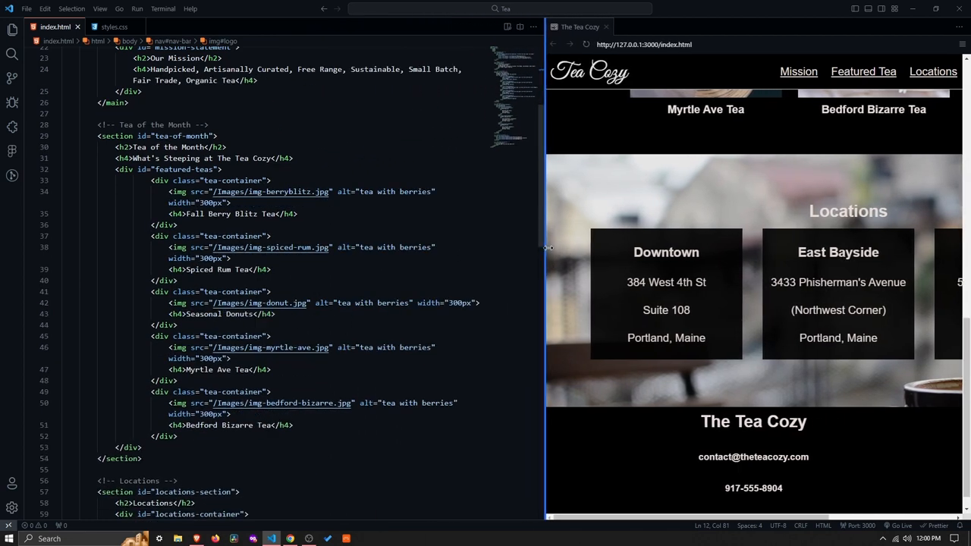
drag(544, 247, 512, 252)
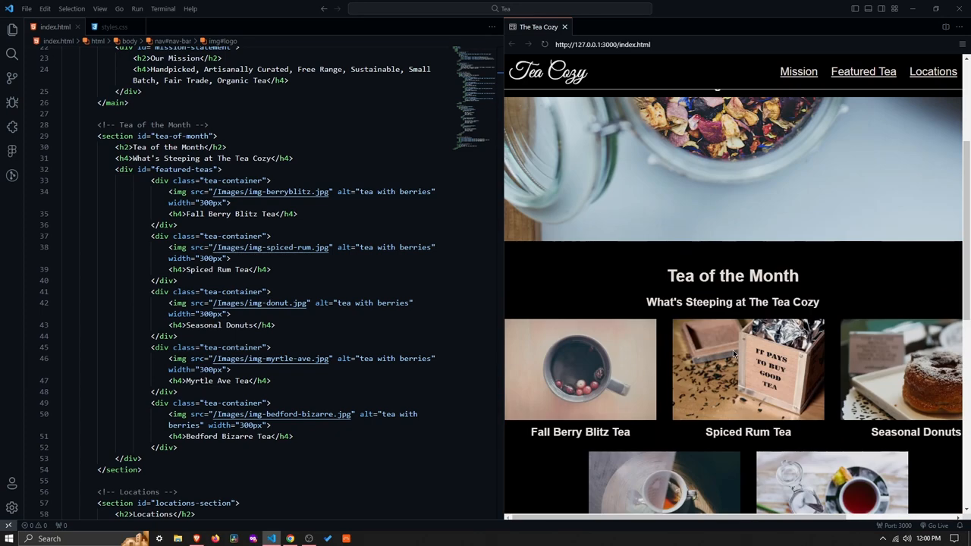
scroll(down, 3)
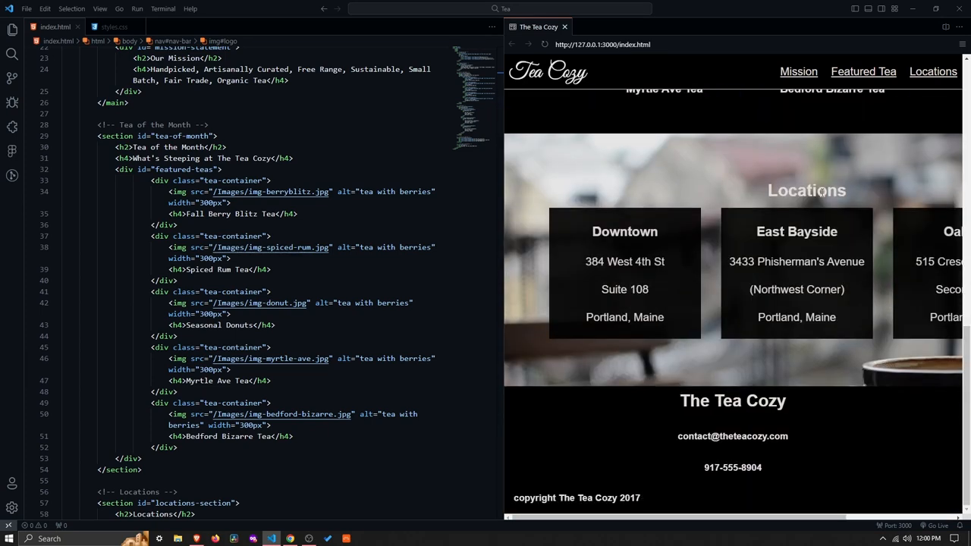
mouse_move(762, 200)
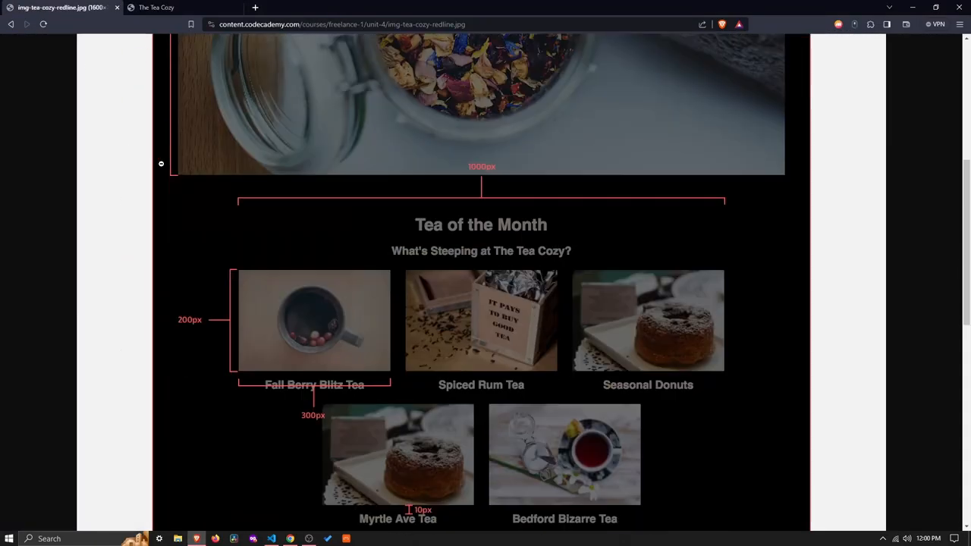
Scroll the redline from Tea of the Month through Locations down to the footer
scroll(down, 3)
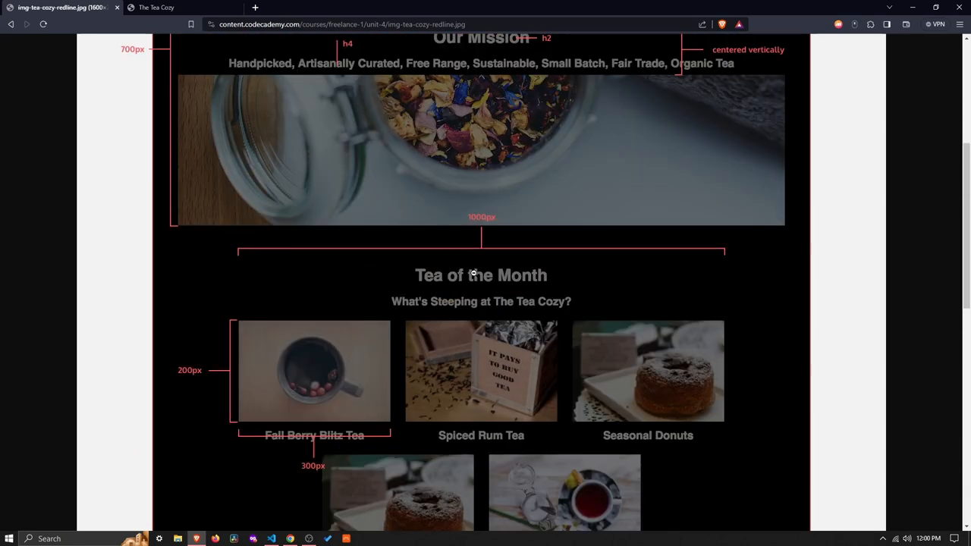
scroll(down, 3)
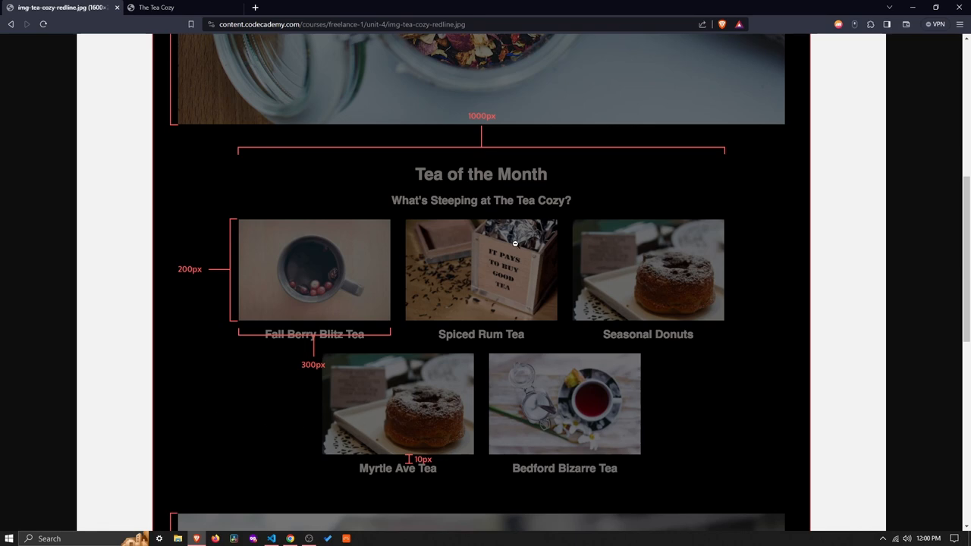
scroll(down, 3)
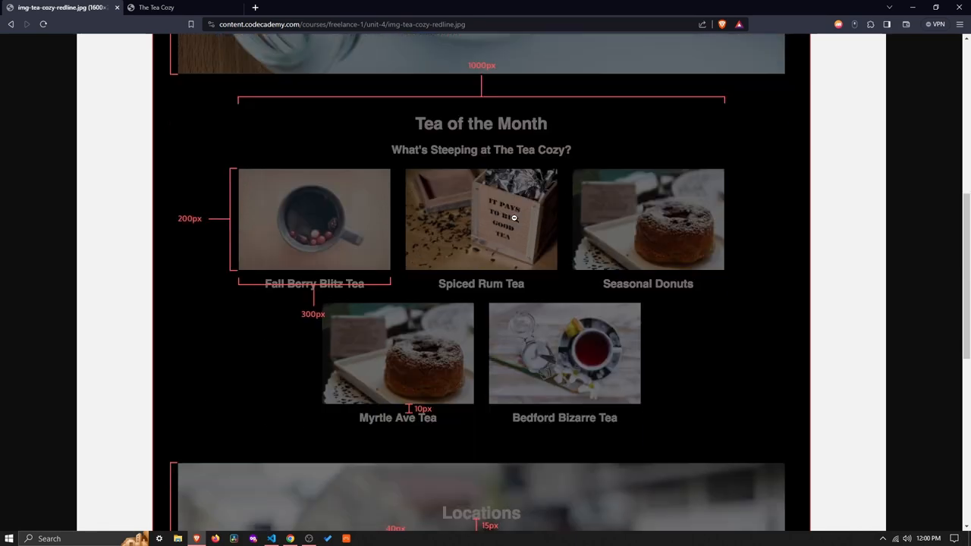
scroll(down, 3)
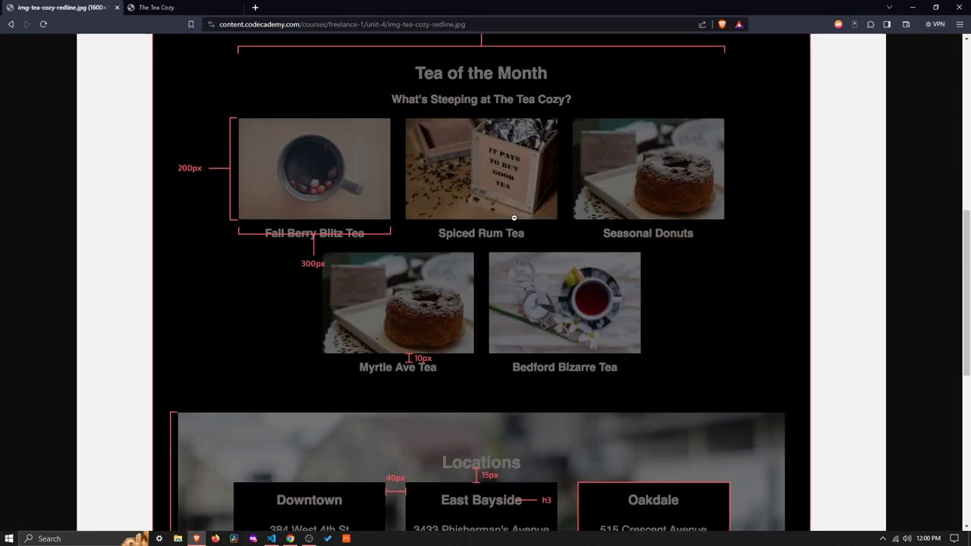
scroll(down, 3)
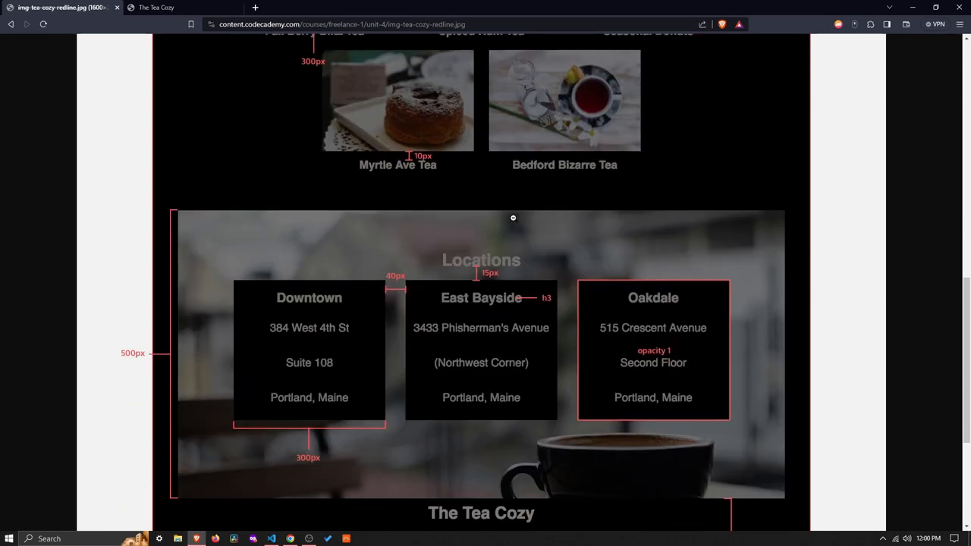
scroll(down, 3)
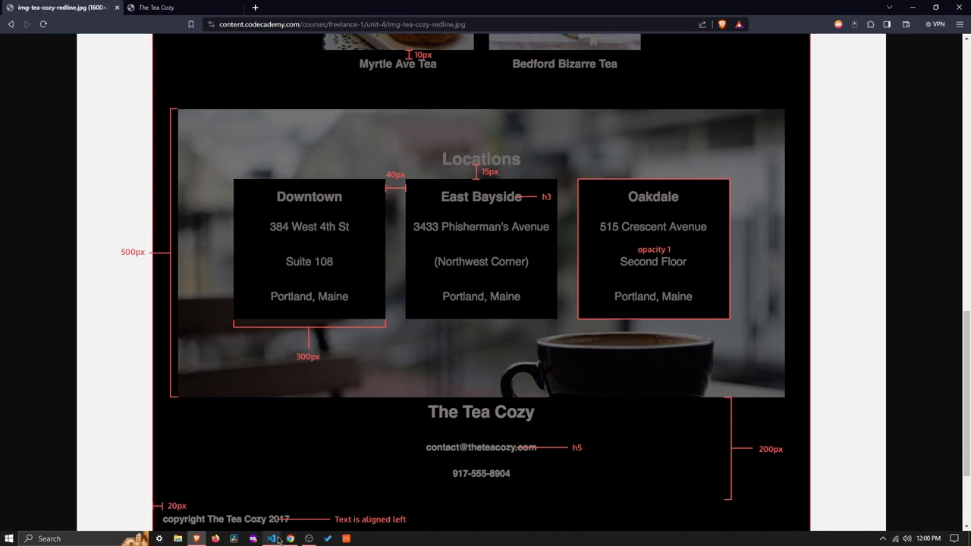
click(272, 539)
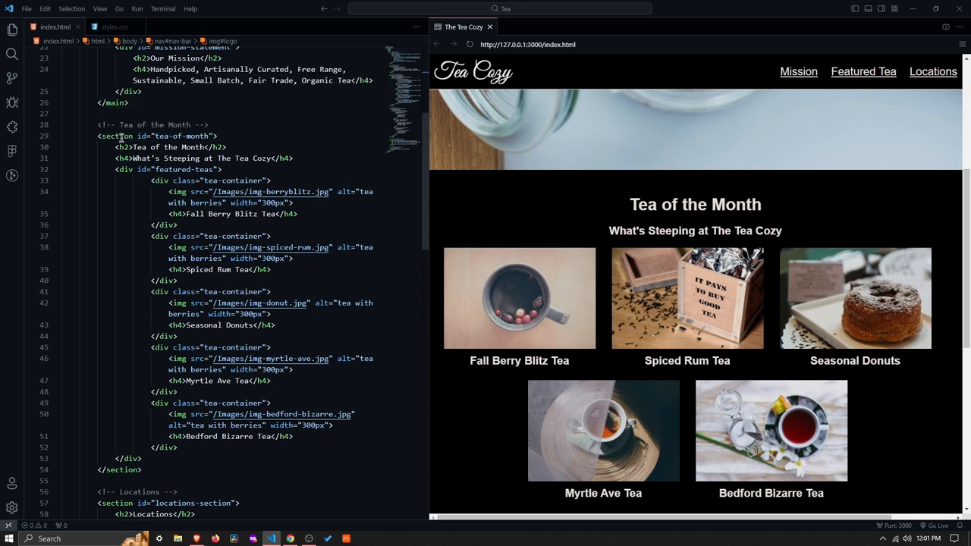
mouse_move(487, 180)
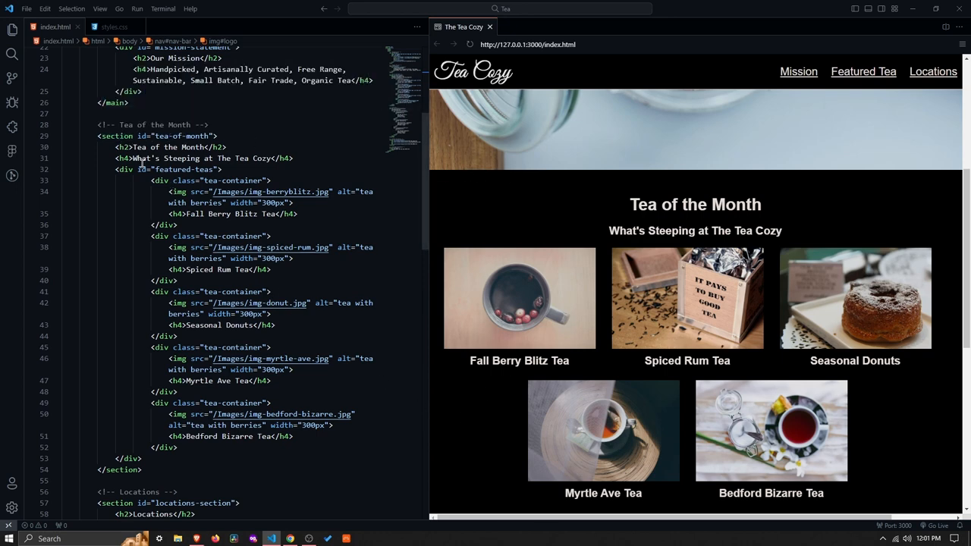
mouse_move(124, 158)
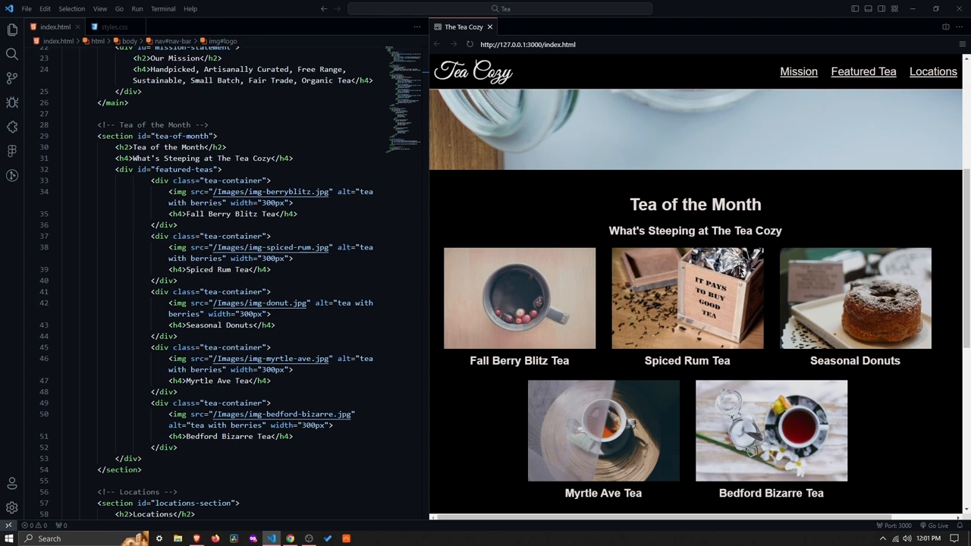
mouse_move(485, 257)
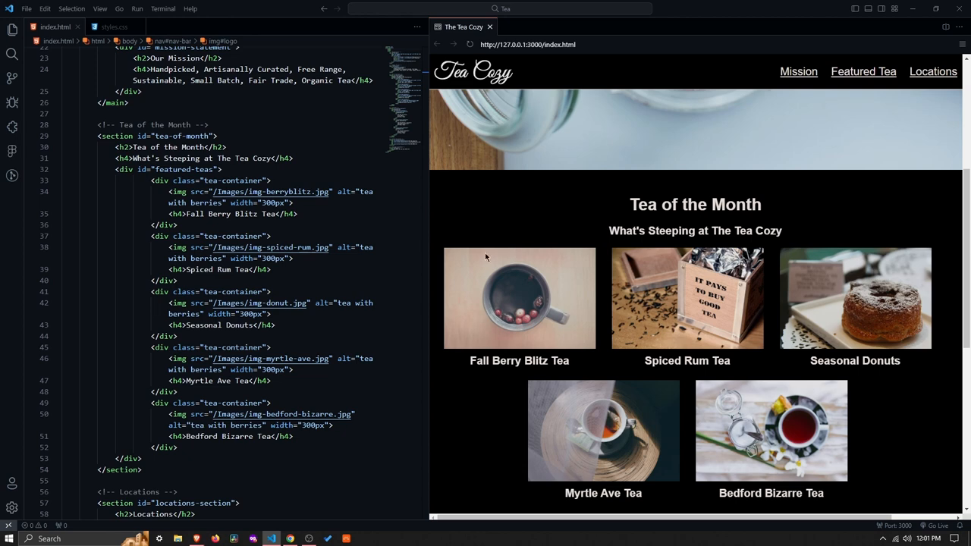
Show styles.css at the tea-of-month rules, including the shared h2/h4 bottom margin
click(109, 27)
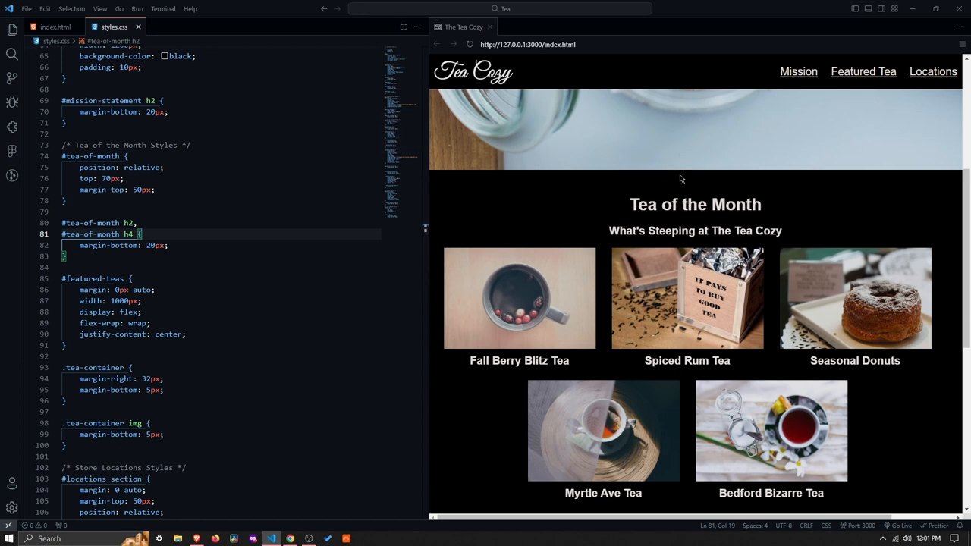
mouse_move(634, 209)
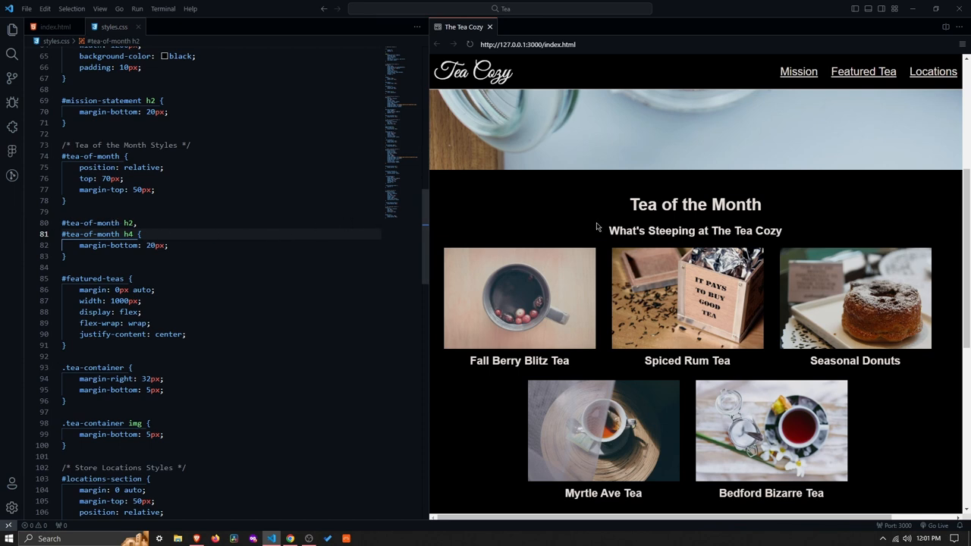
mouse_move(679, 375)
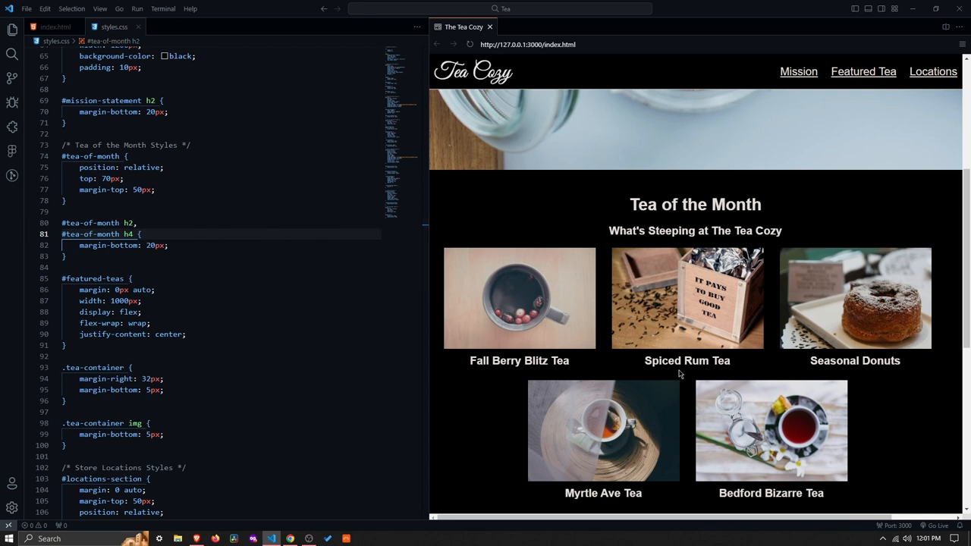
mouse_move(545, 402)
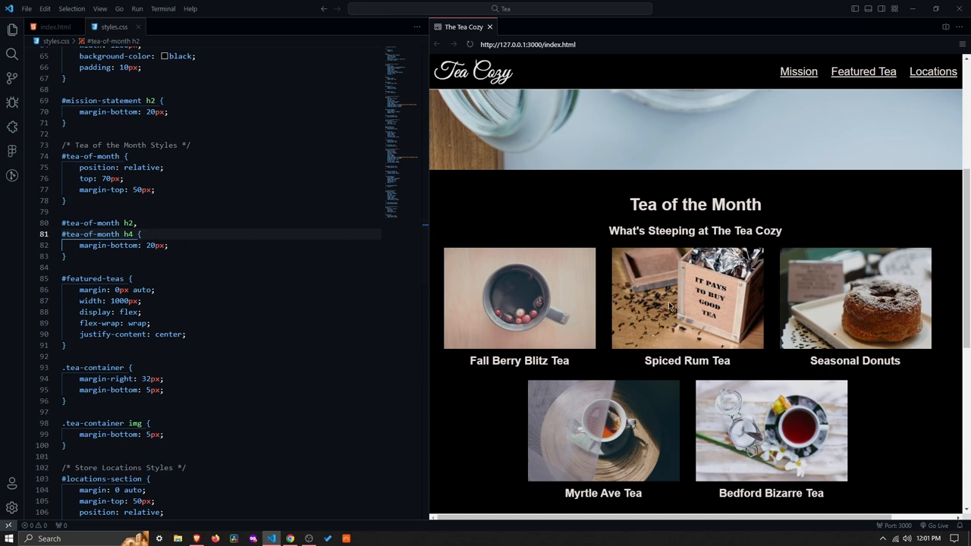
mouse_move(589, 271)
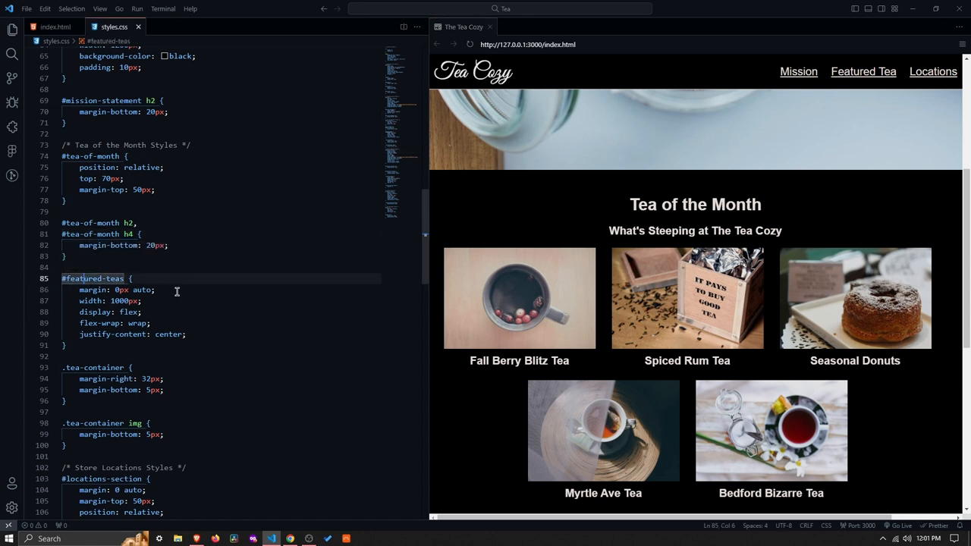
Compare the #featured-teas flex rules with index.html and widen the live preview
scroll(down, 3)
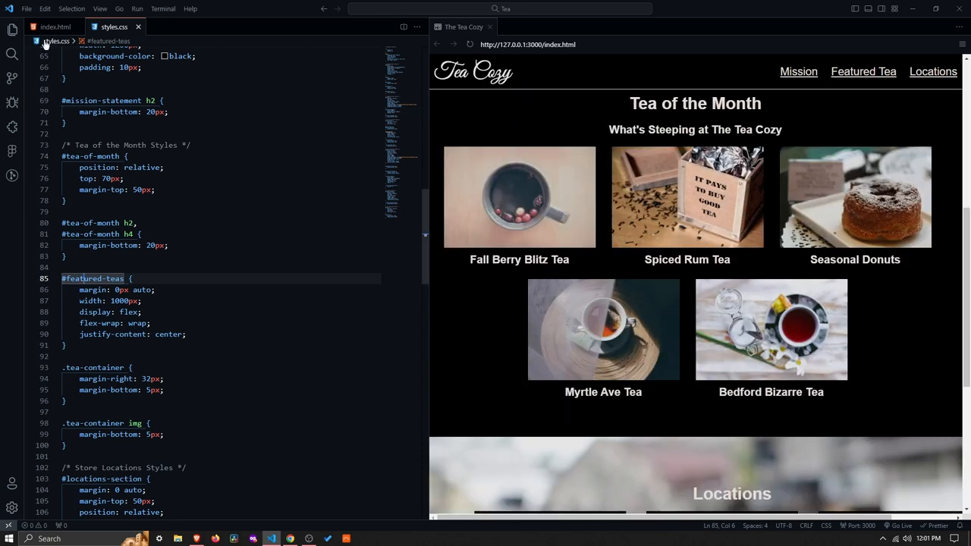
click(54, 28)
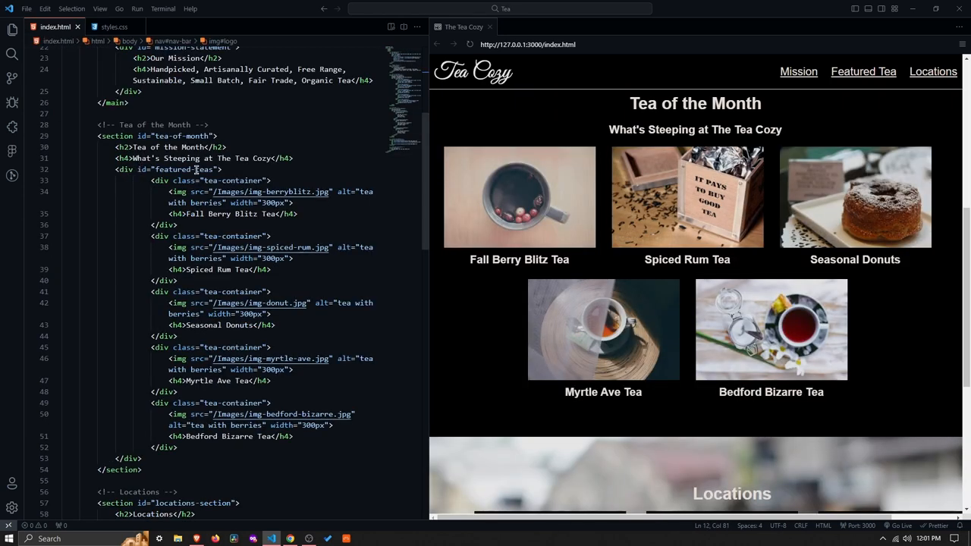
mouse_move(441, 254)
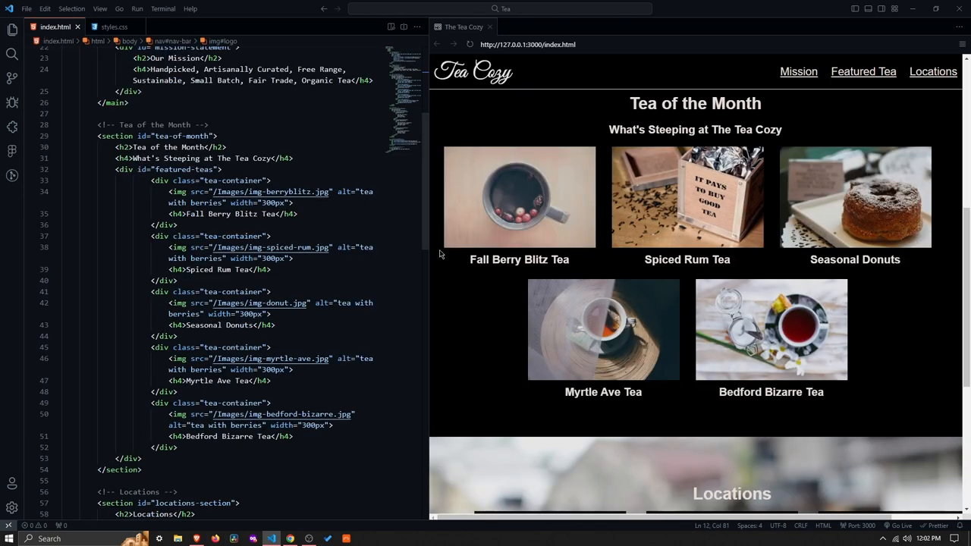
click(114, 26)
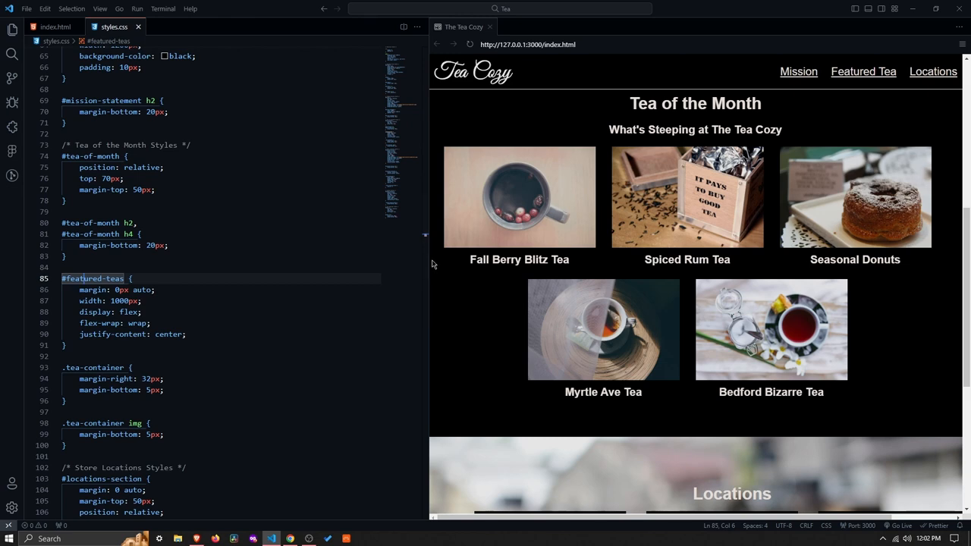
drag(427, 266, 366, 265)
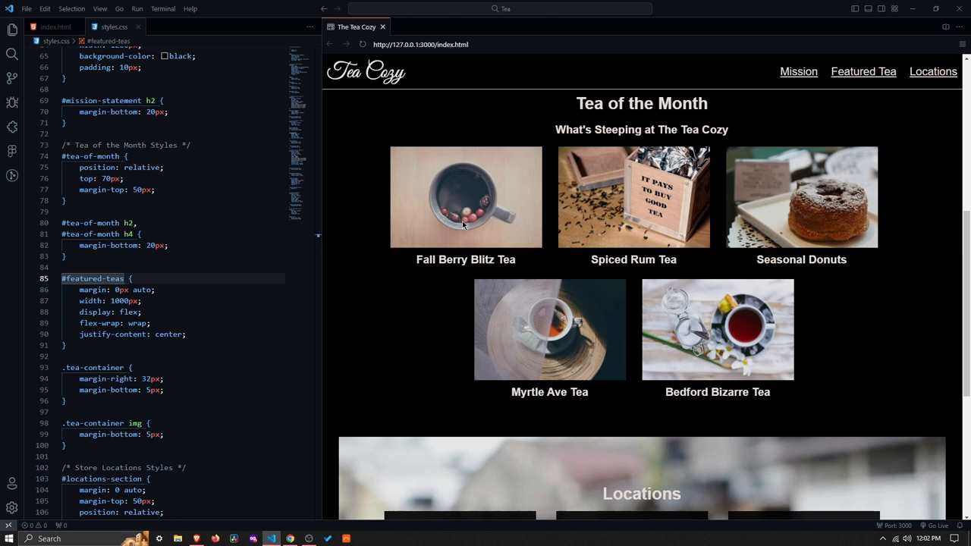
mouse_move(425, 333)
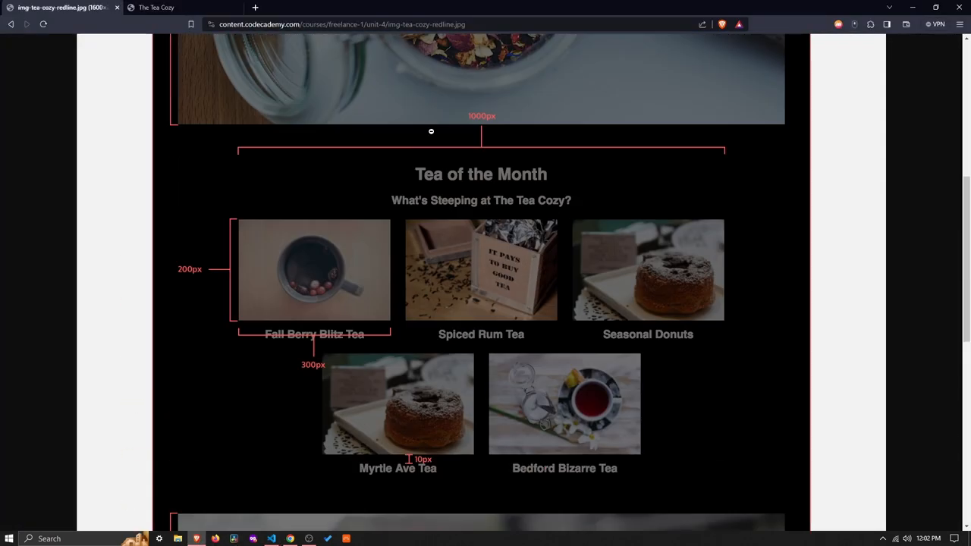
mouse_move(235, 462)
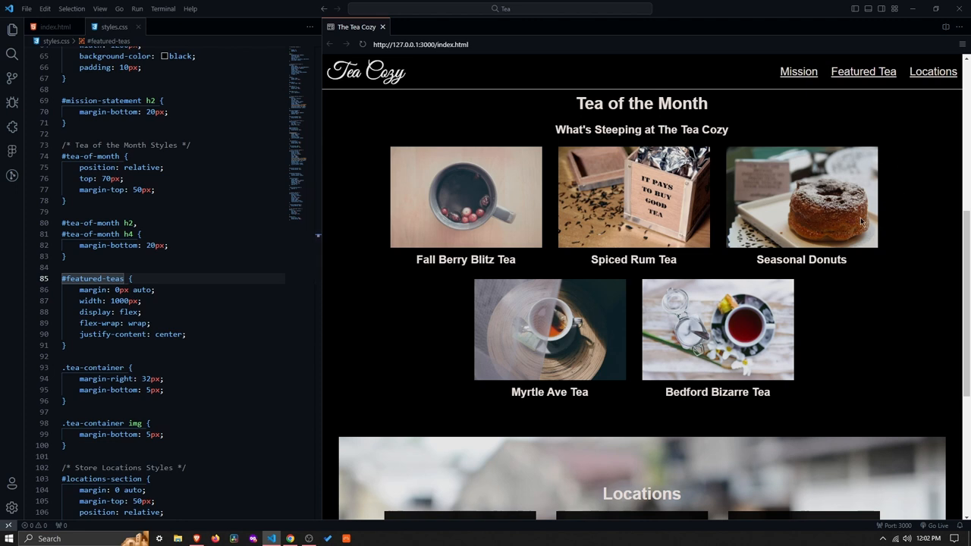
mouse_move(797, 220)
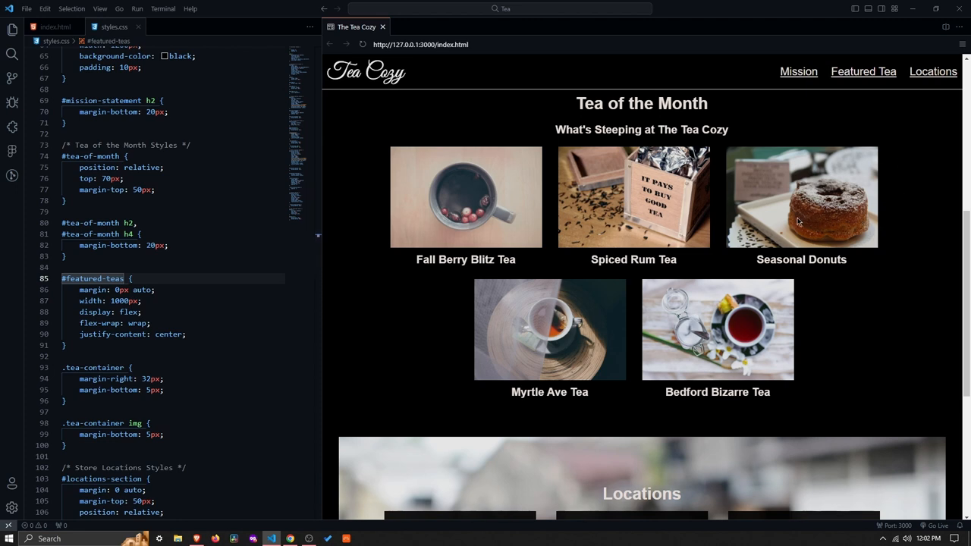
mouse_move(730, 291)
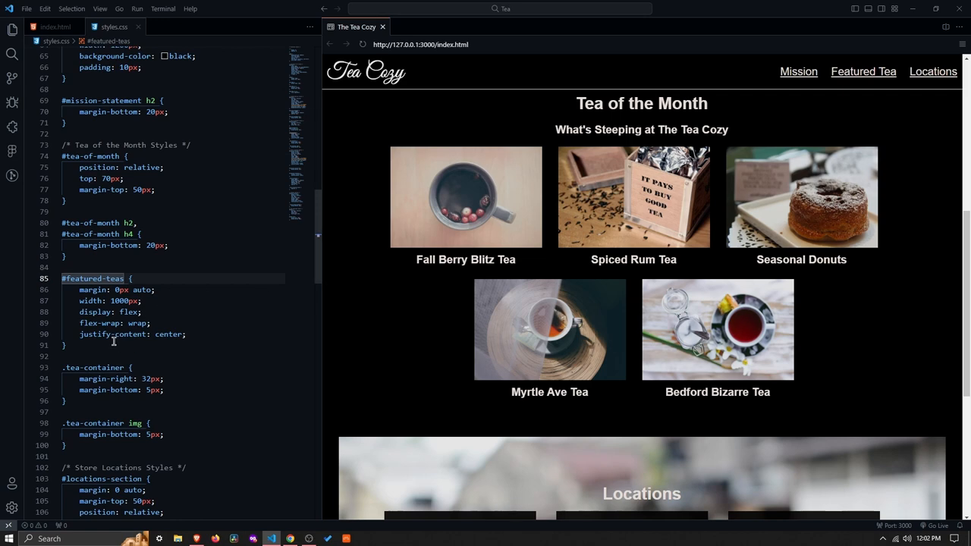
mouse_move(190, 455)
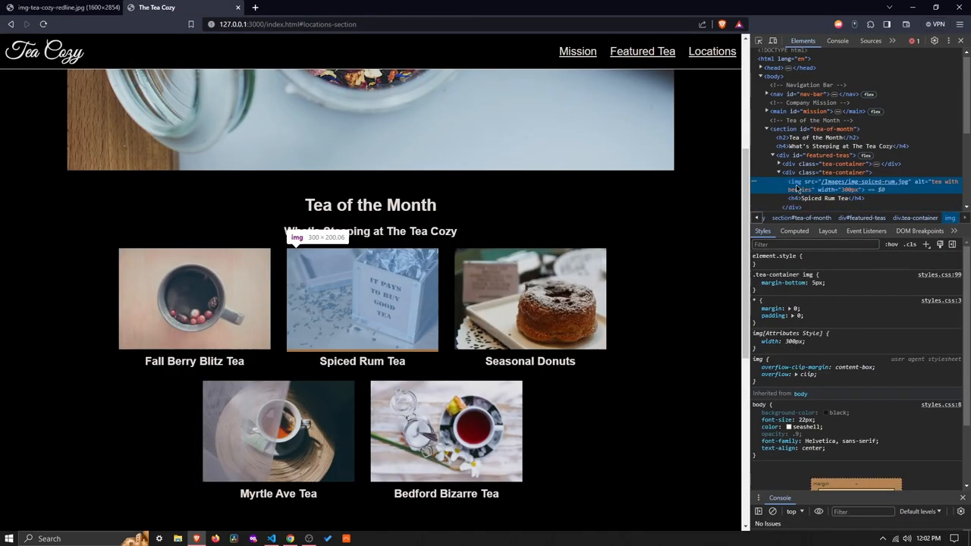
Select div#featured-teas in DevTools to confirm its flex rule and 300px tea images
click(823, 172)
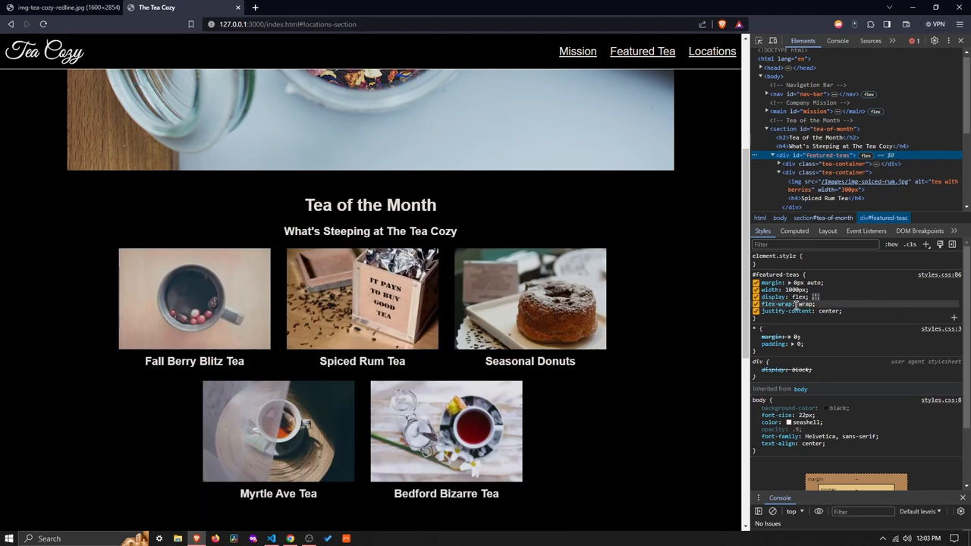
click(754, 311)
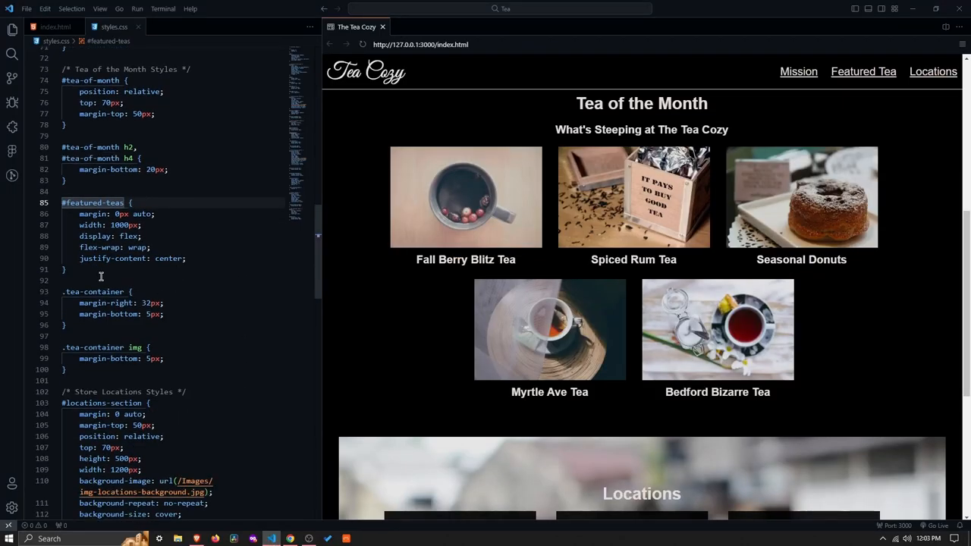
mouse_move(92, 291)
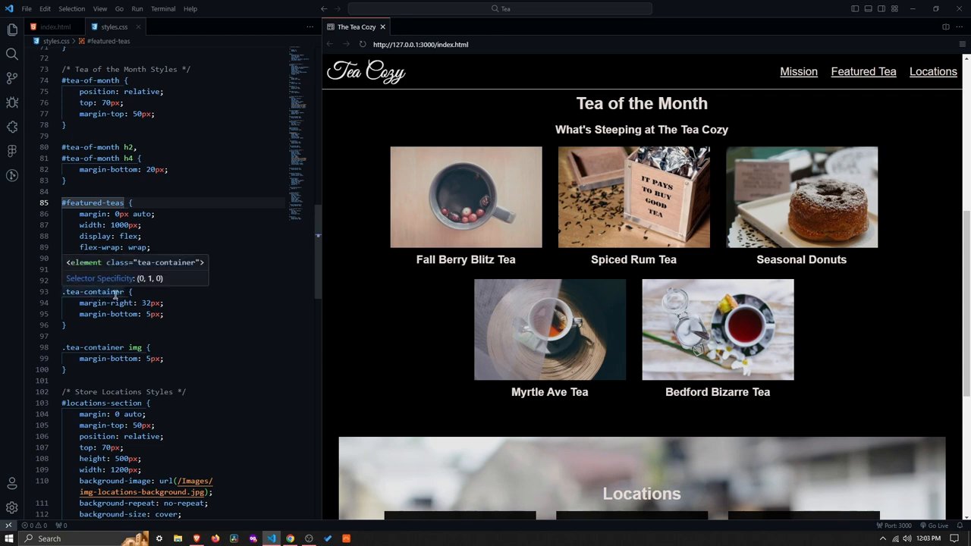
Add justify-content: center; to the #featured-teas rule in styles.css
text(justify-content: center;)
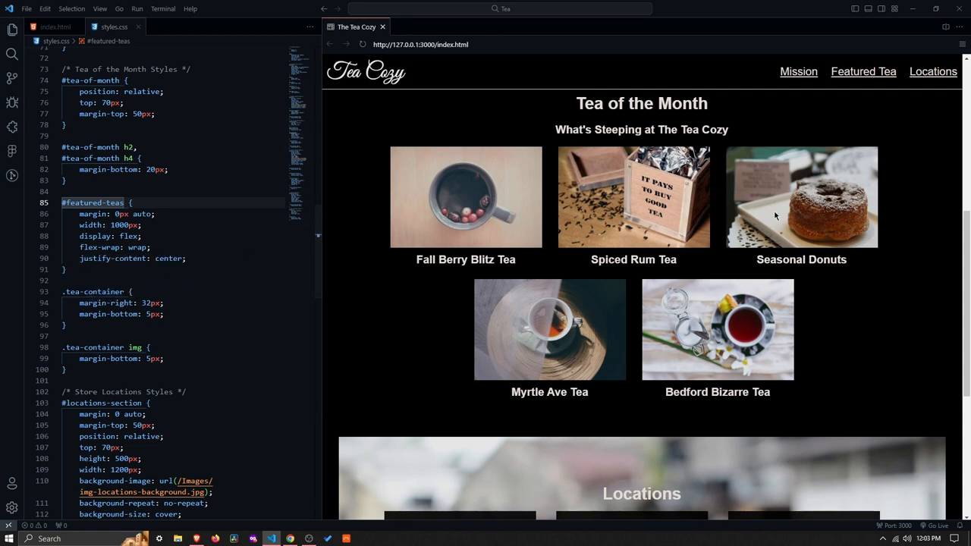
mouse_move(737, 222)
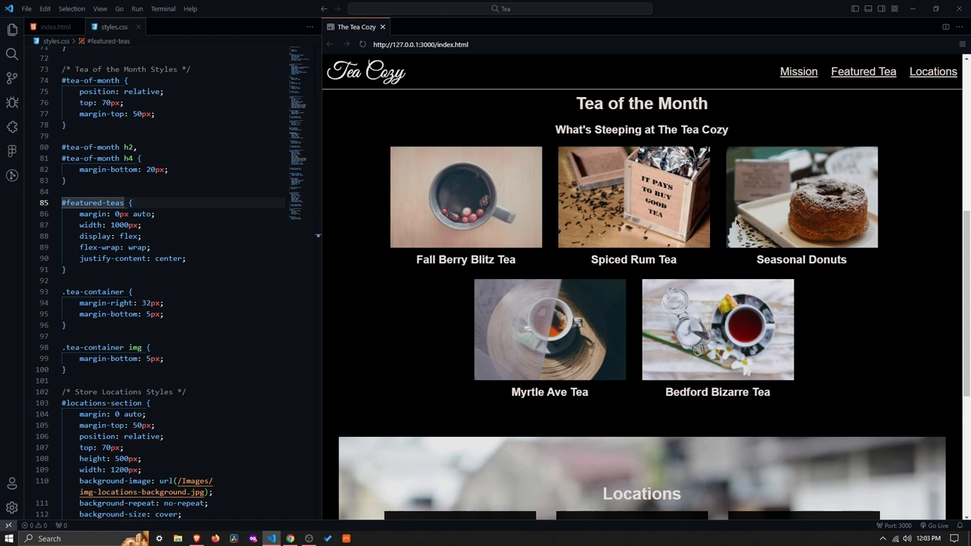
mouse_move(508, 283)
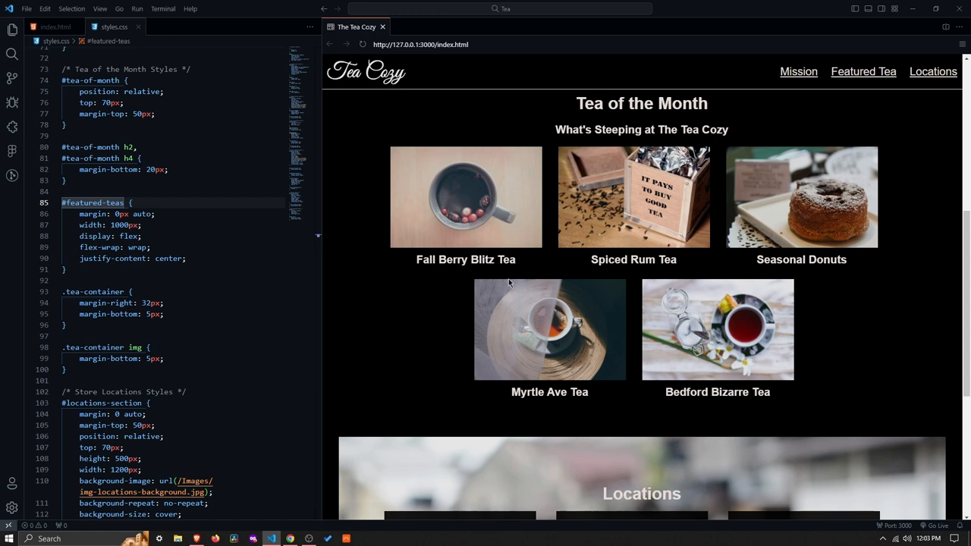
mouse_move(554, 220)
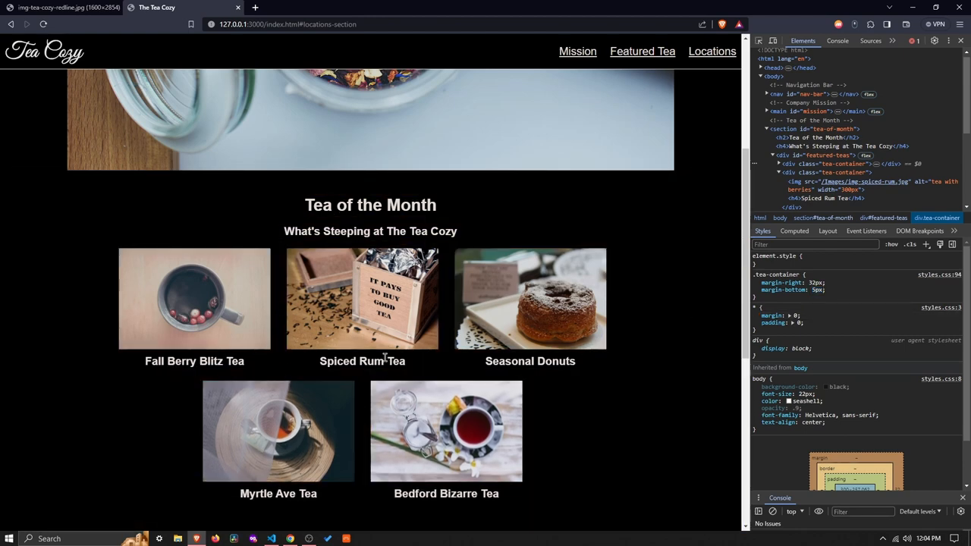
Scroll a tea-container's DevTools styles to confirm its 32px right and 5px bottom margins
scroll(down, 3)
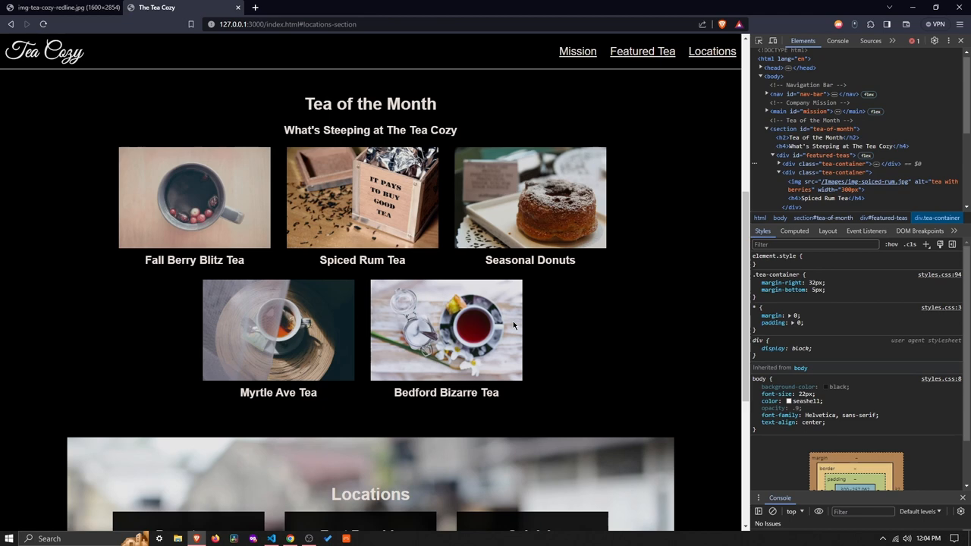
mouse_move(521, 321)
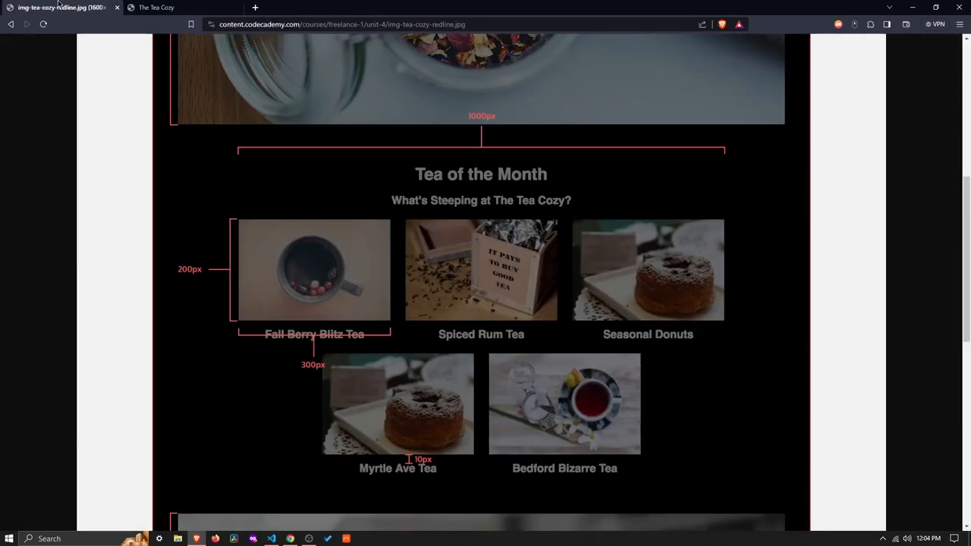
mouse_move(366, 342)
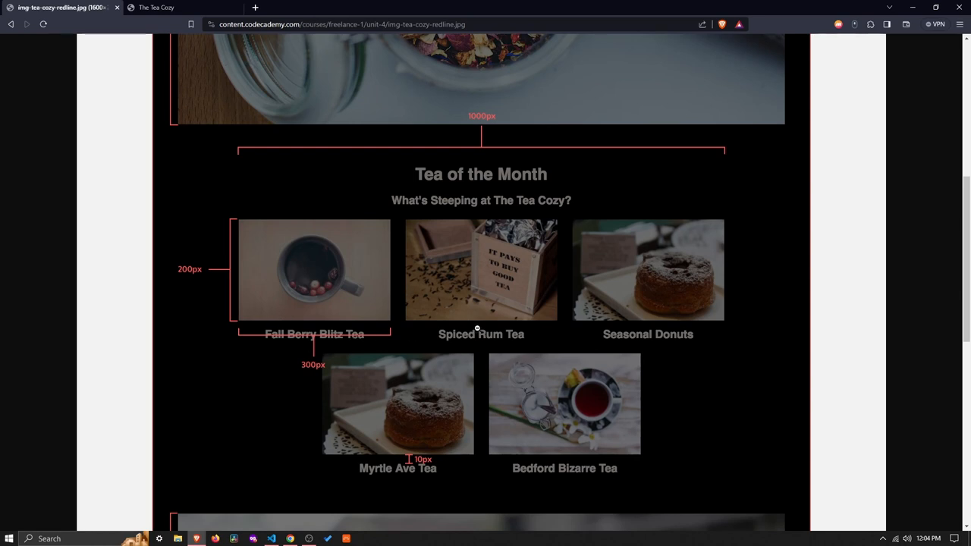
mouse_move(672, 309)
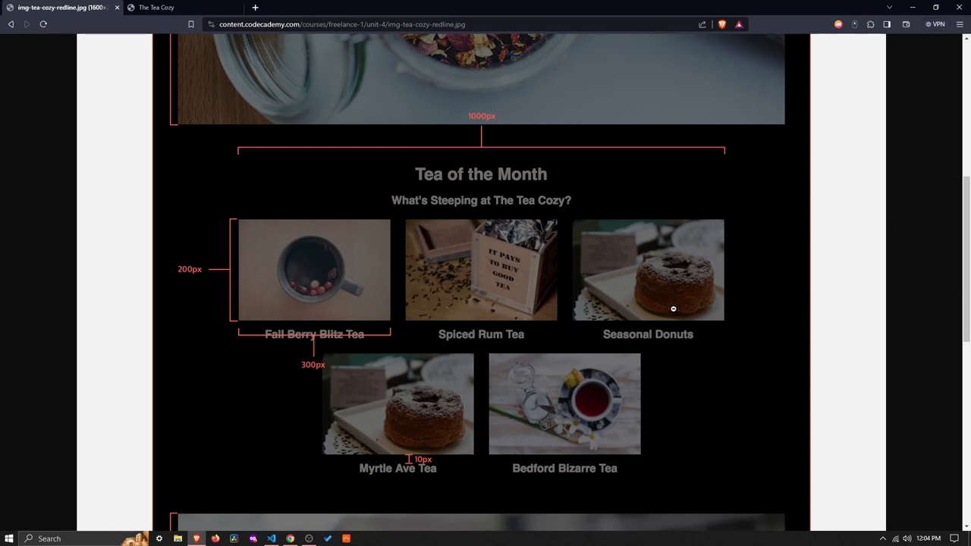
mouse_move(503, 110)
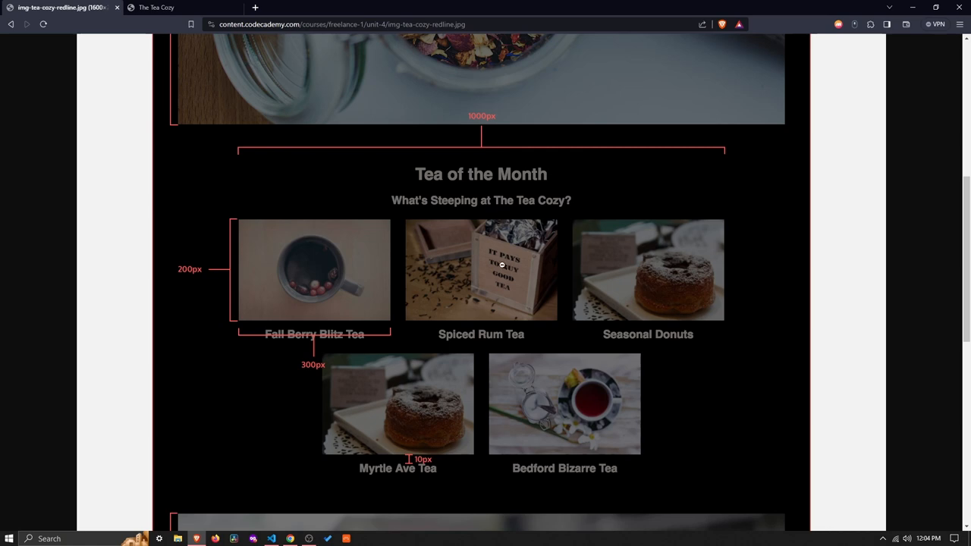
Recheck the redline's Tea of the Month tea-grid measurements
click(271, 539)
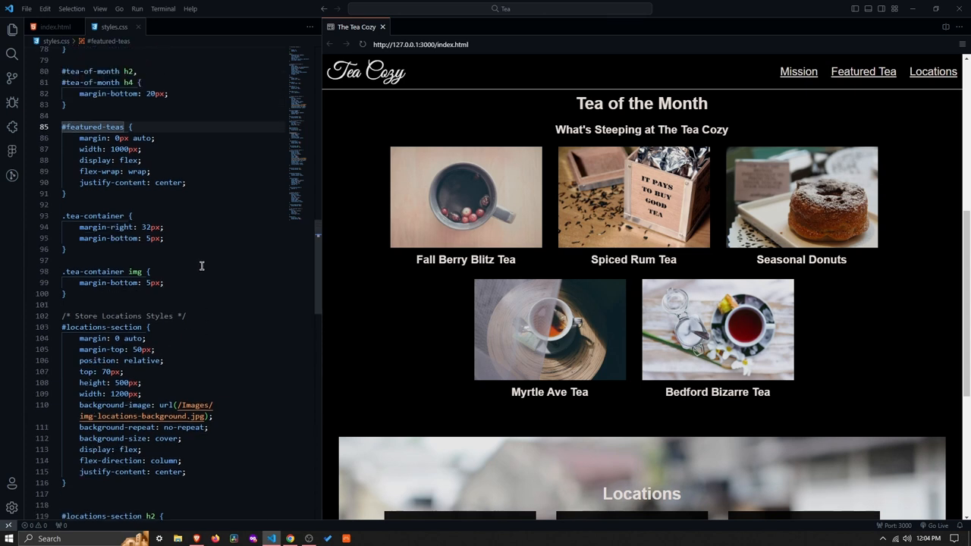
Review index.html's featured-teas markup with each tea container's 300px-wide image and heading
scroll(up, 3)
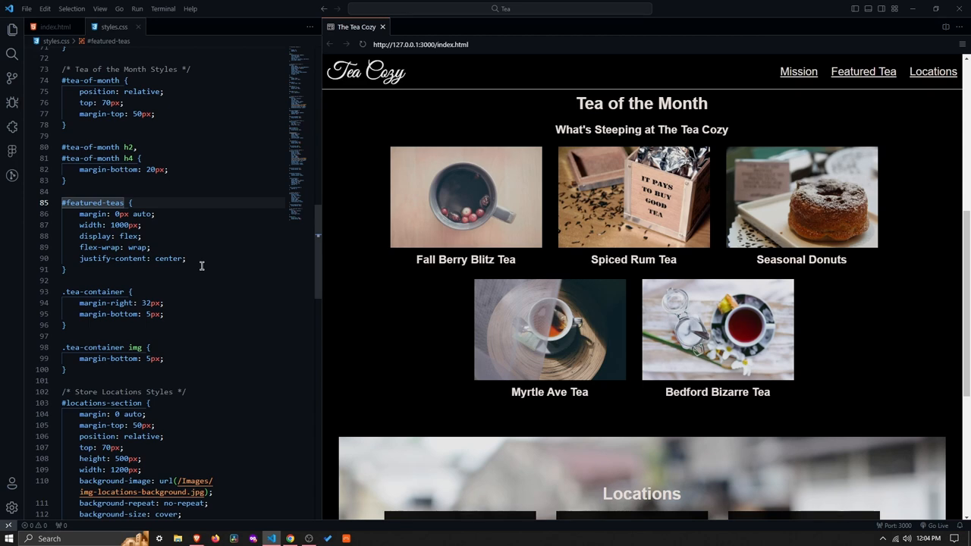
click(66, 27)
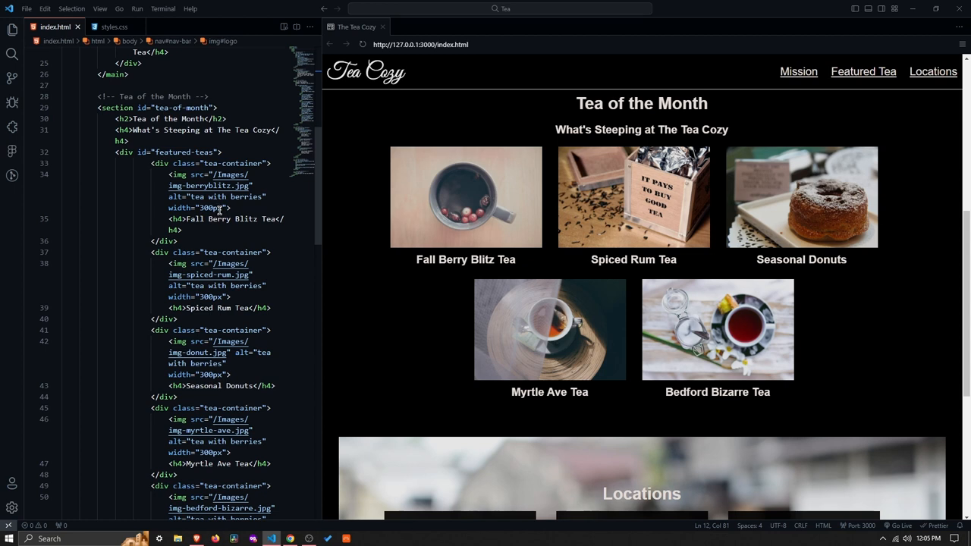
mouse_move(218, 174)
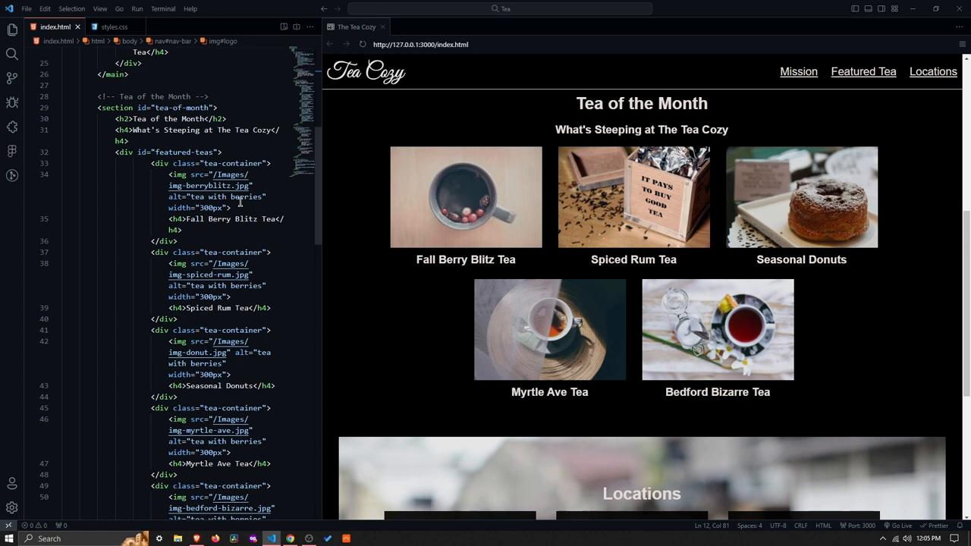
scroll(down, 3)
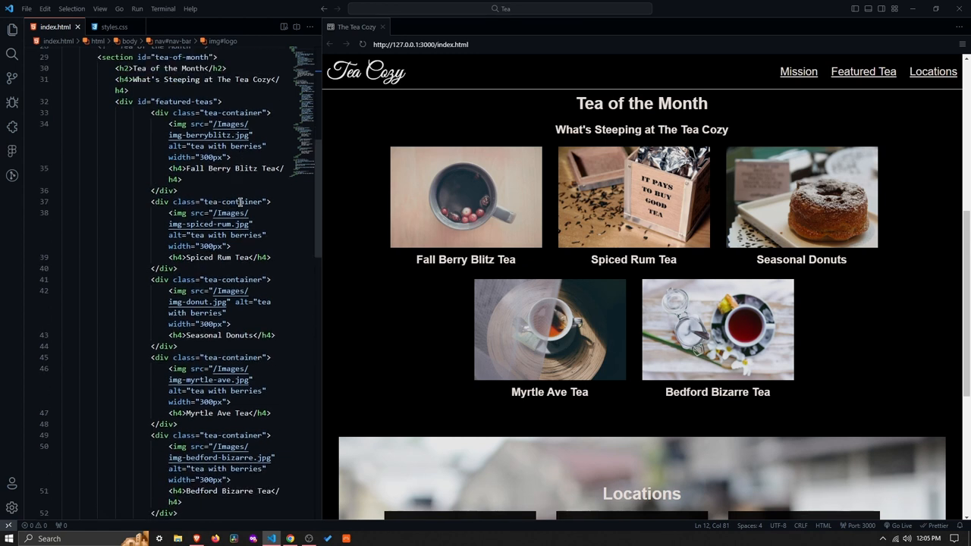
mouse_move(527, 189)
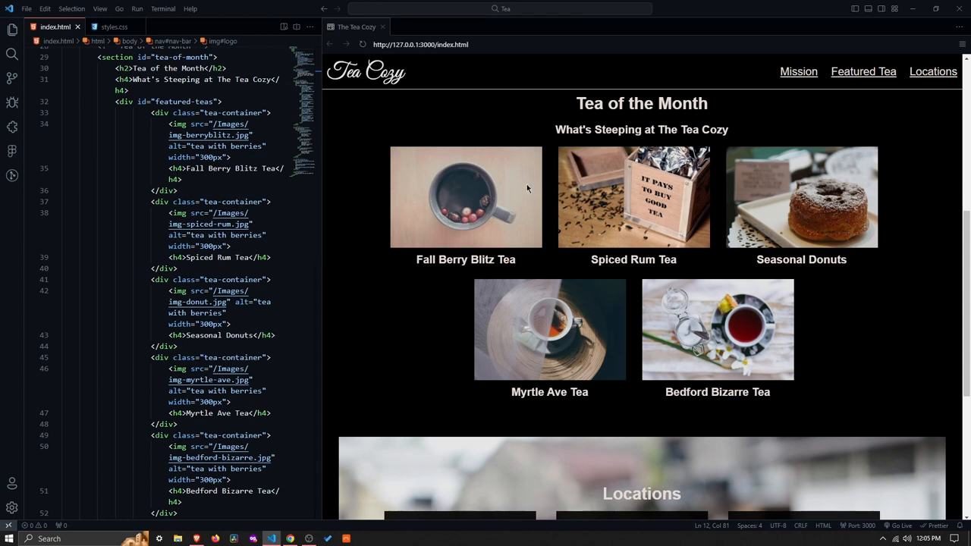
mouse_move(832, 185)
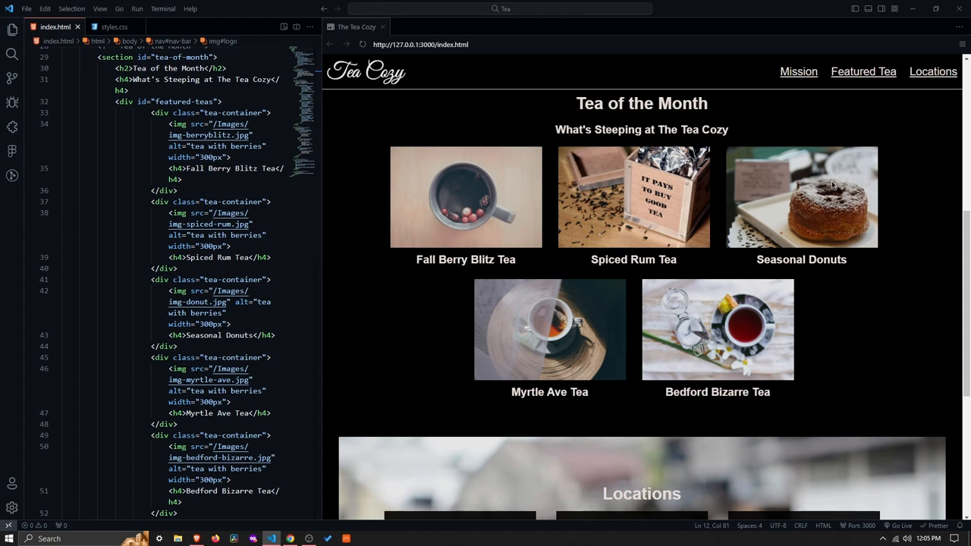
mouse_move(586, 174)
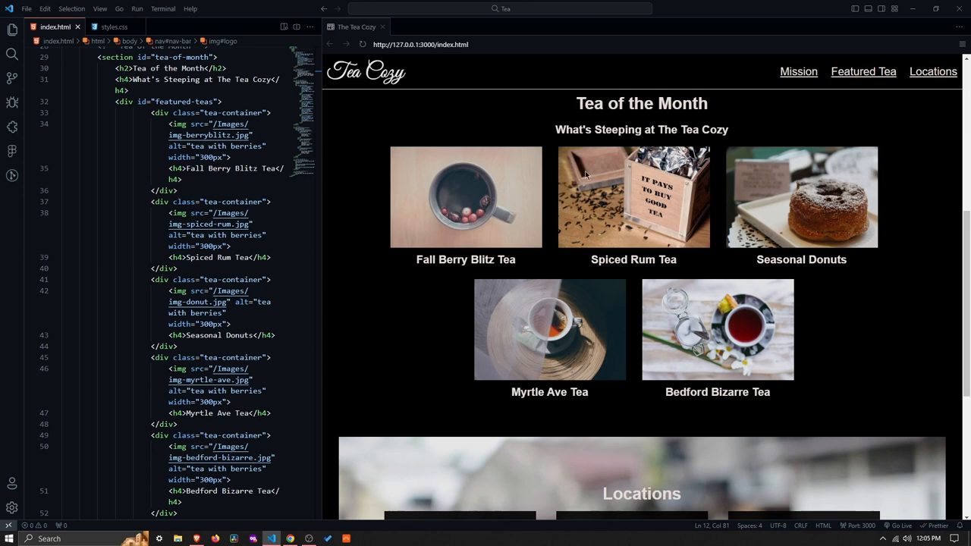
mouse_move(576, 258)
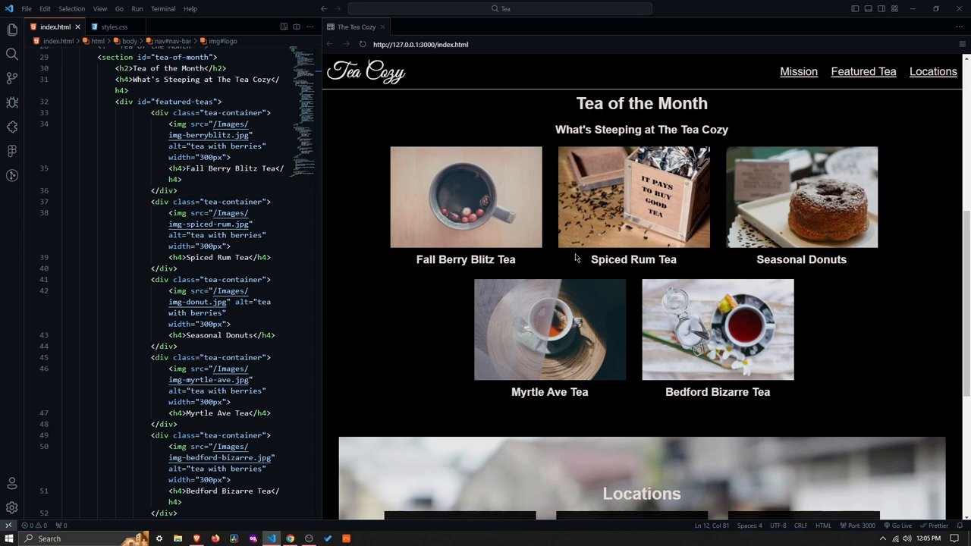
Switch to the styles.css tab to show the #locations-container rule beside the Locations preview
click(114, 26)
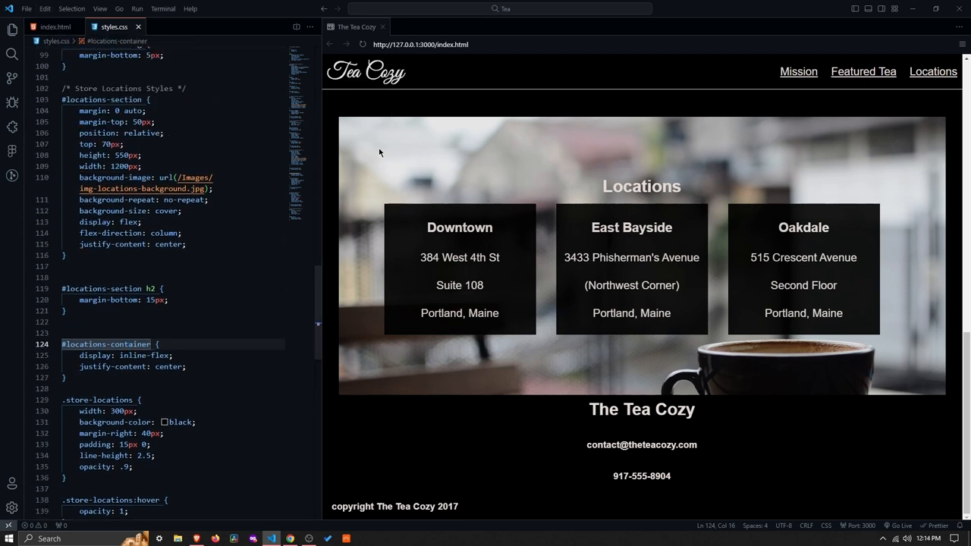
mouse_move(587, 376)
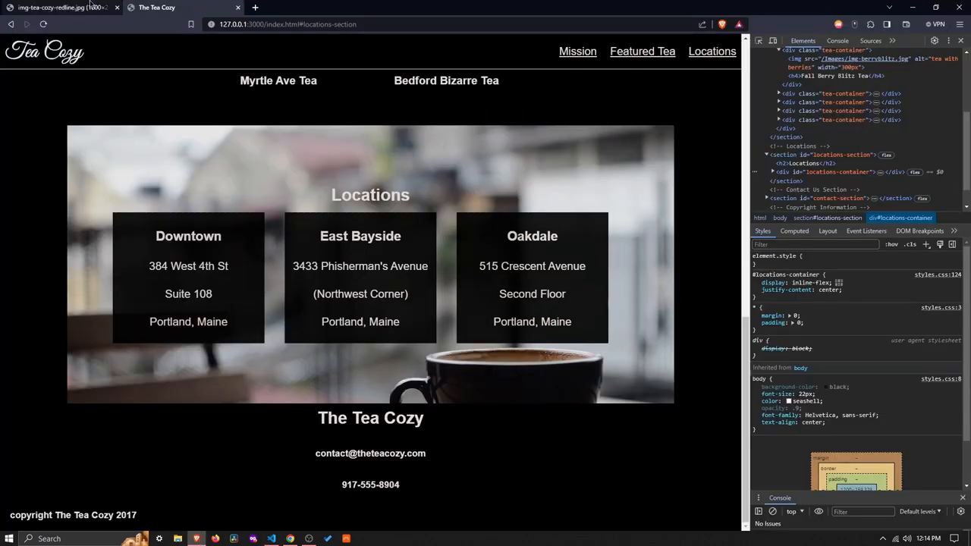
Open the Brave redline tab and scroll down to the Locations measurements
click(61, 12)
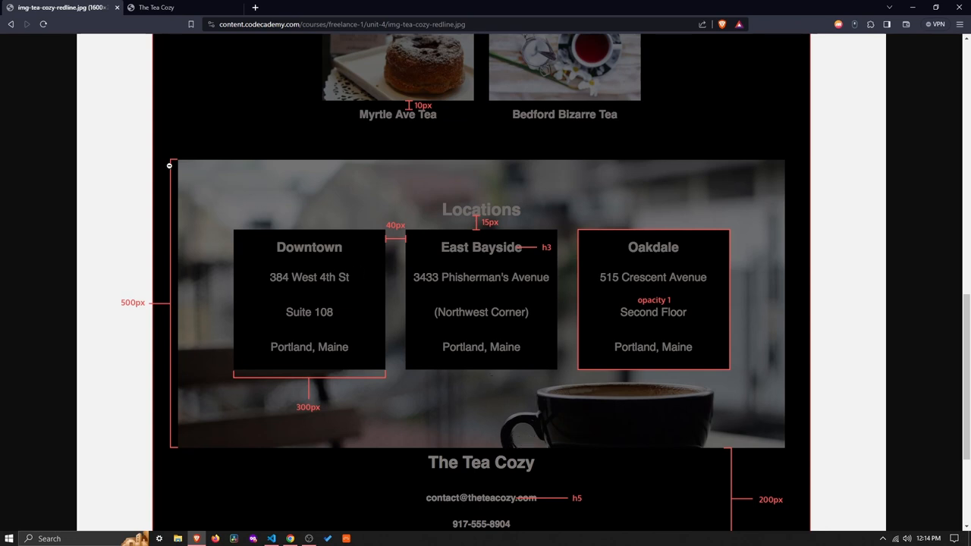
mouse_move(517, 390)
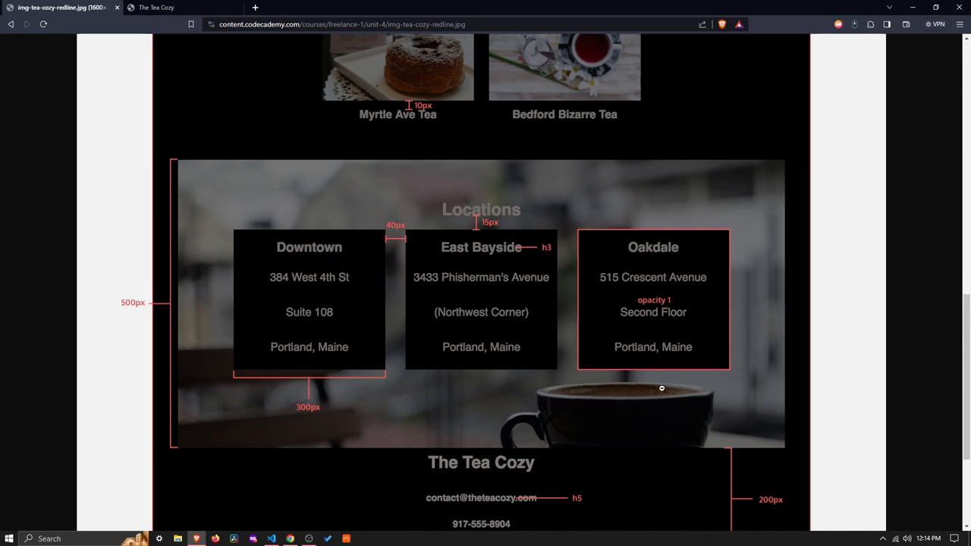
mouse_move(530, 405)
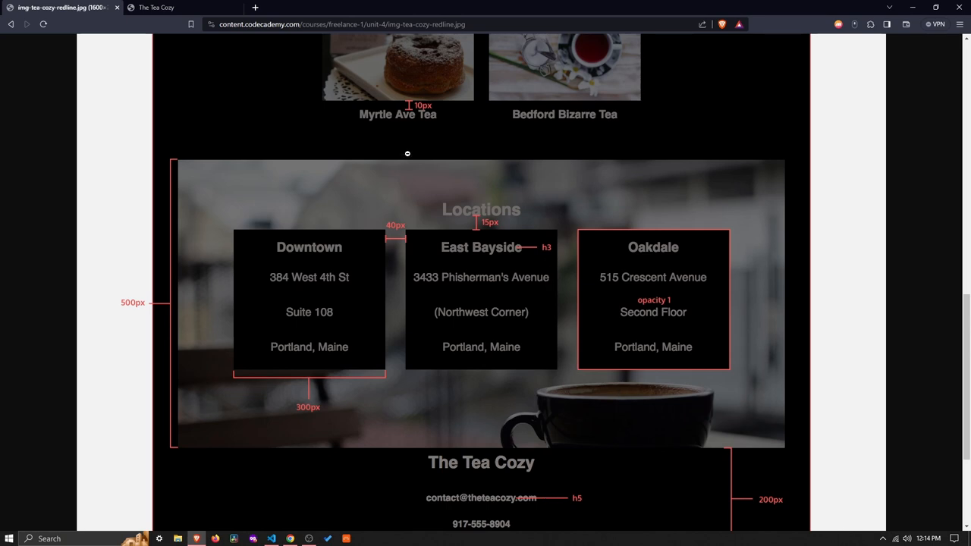
scroll(down, 3)
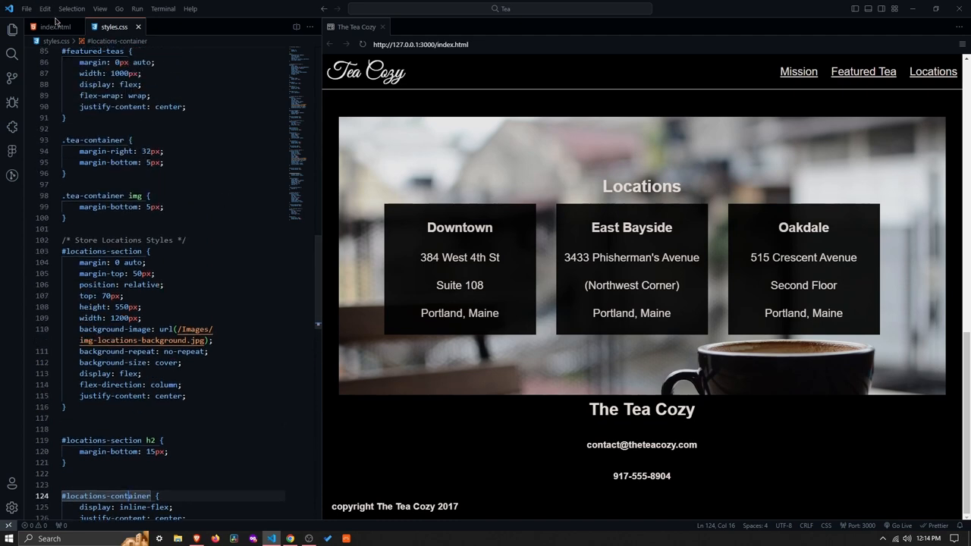
click(54, 27)
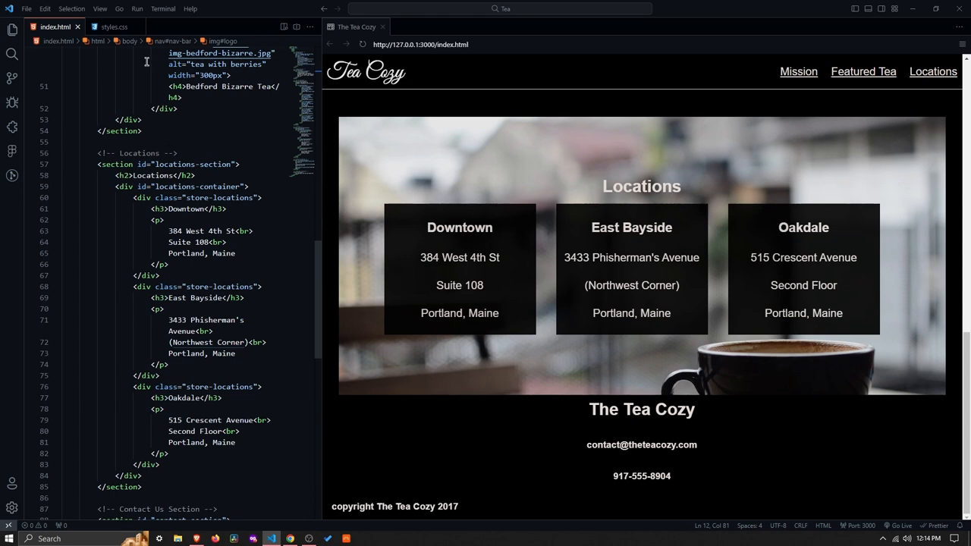
click(107, 26)
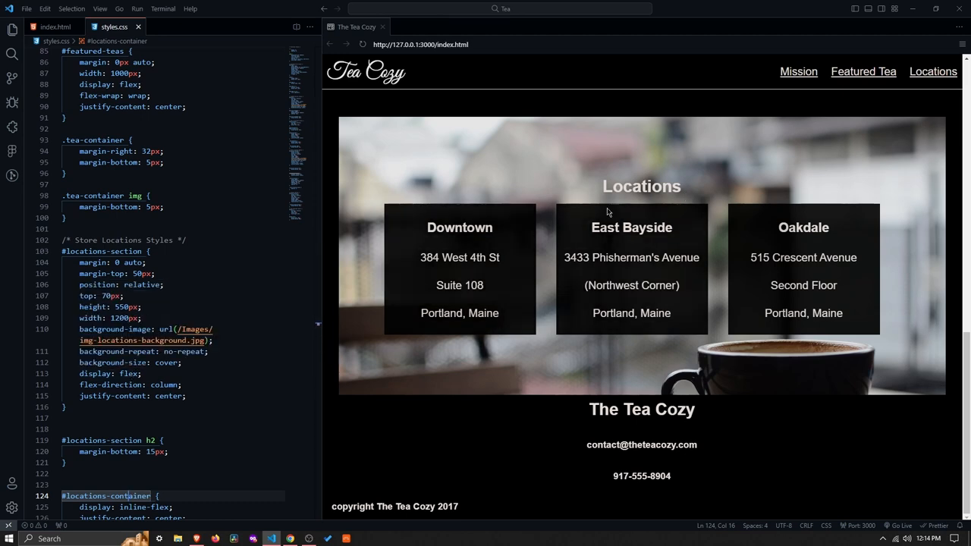
mouse_move(643, 219)
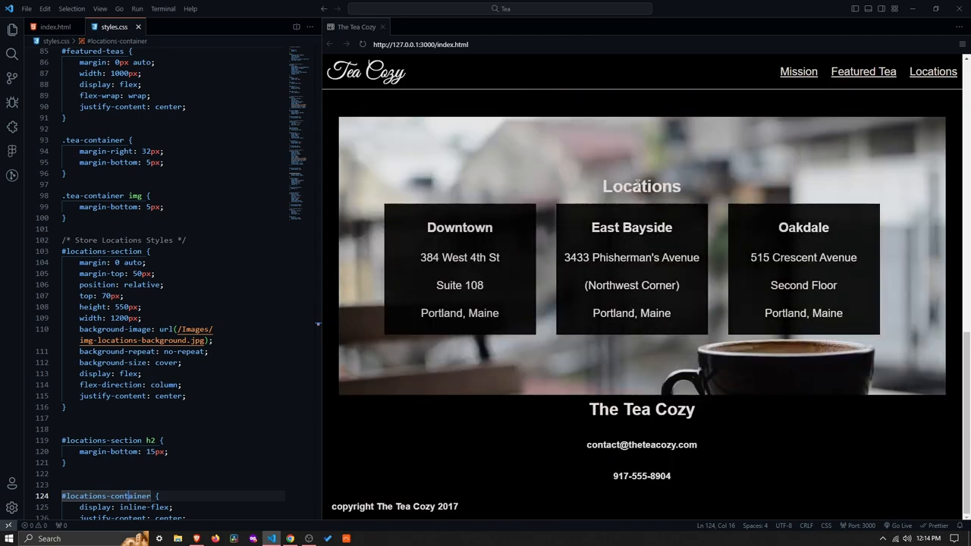
mouse_move(336, 307)
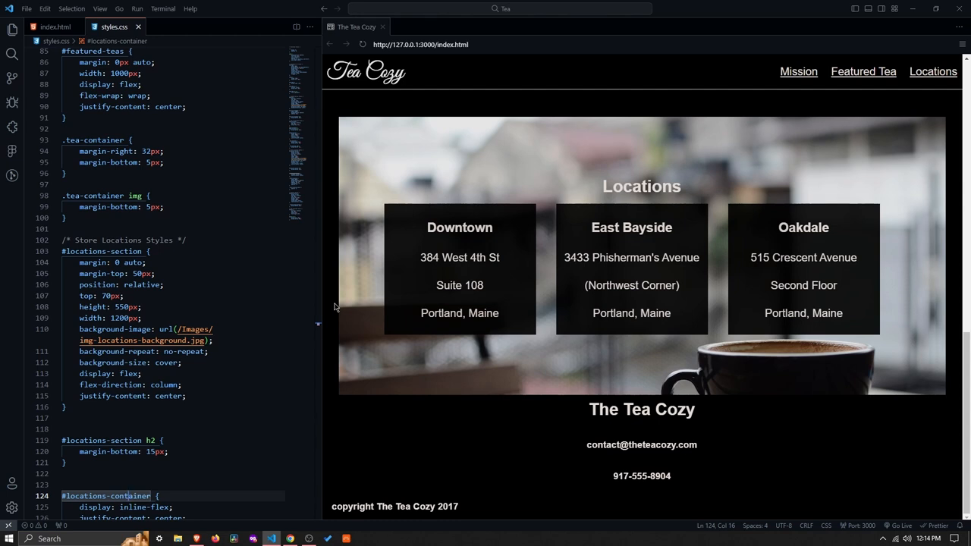
mouse_move(354, 232)
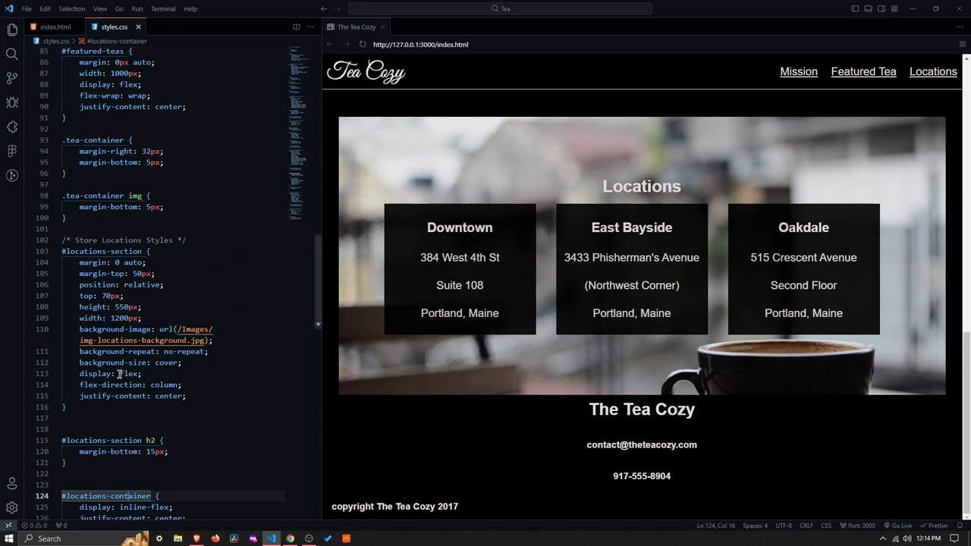
mouse_move(114, 385)
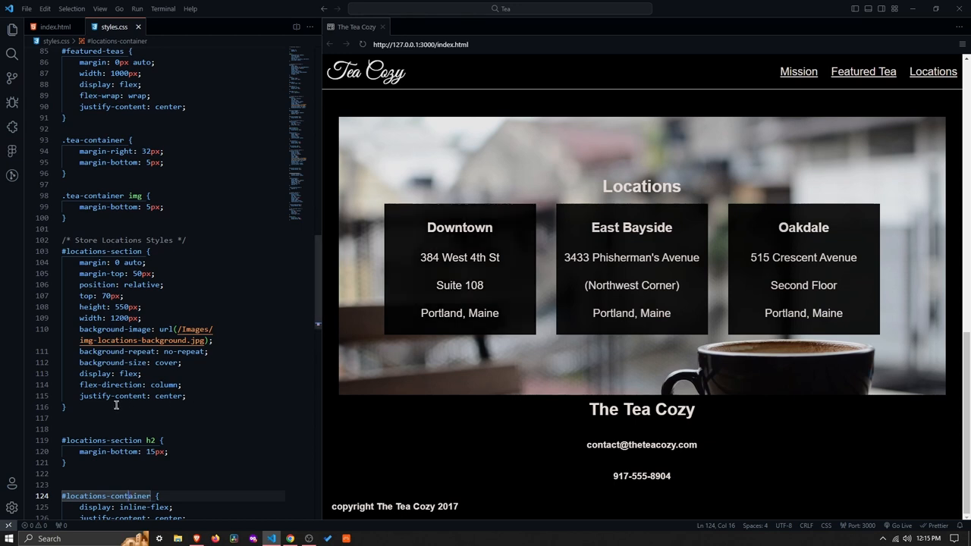
mouse_move(459, 242)
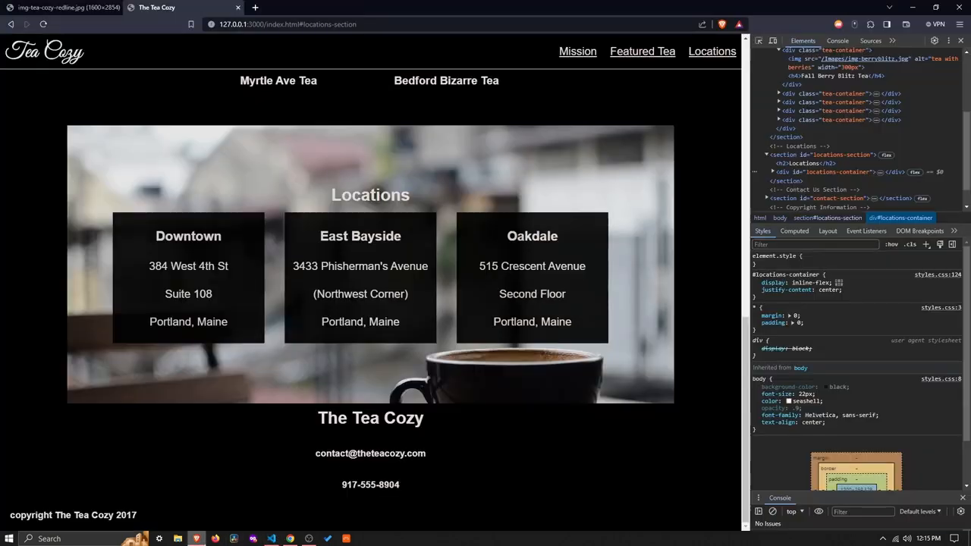
mouse_move(819, 155)
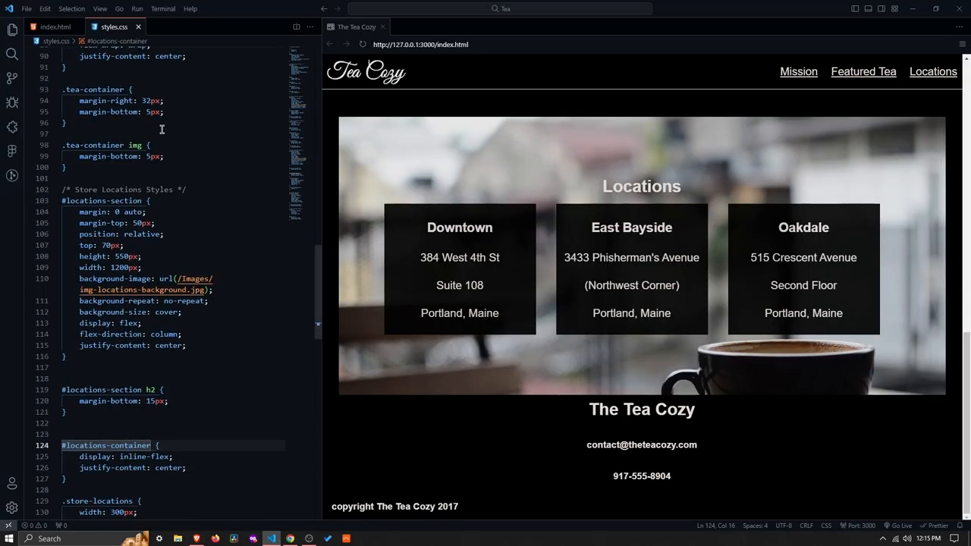
scroll(down, 3)
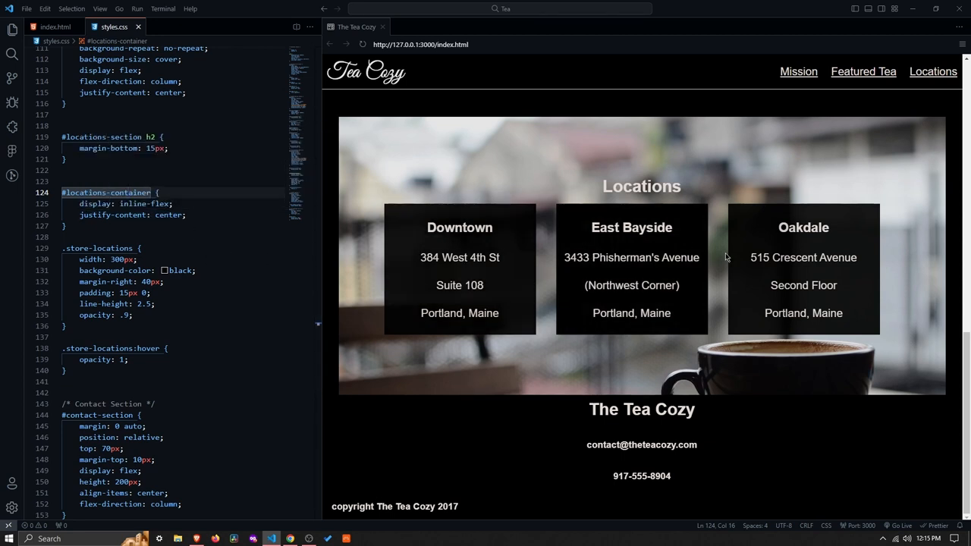
mouse_move(781, 295)
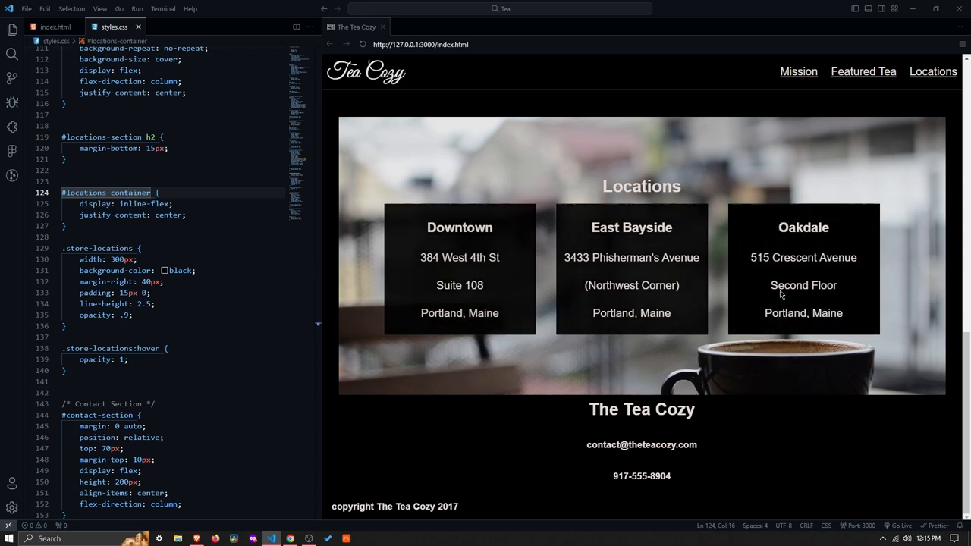
mouse_move(770, 246)
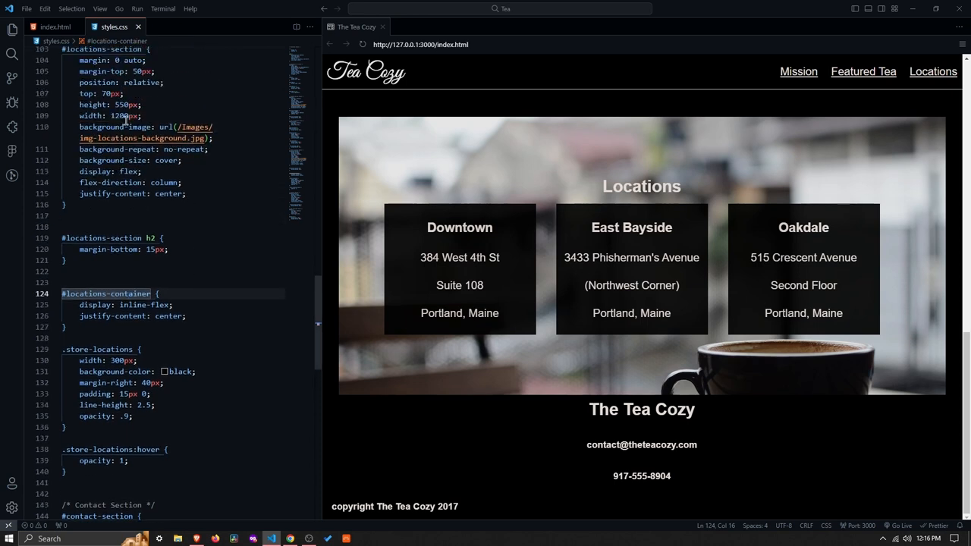
scroll(down, 3)
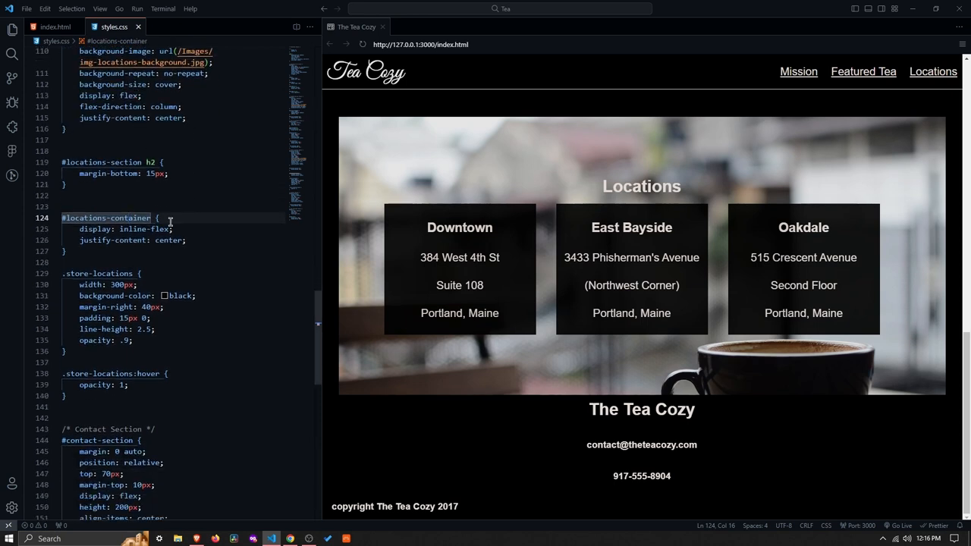
scroll(down, 3)
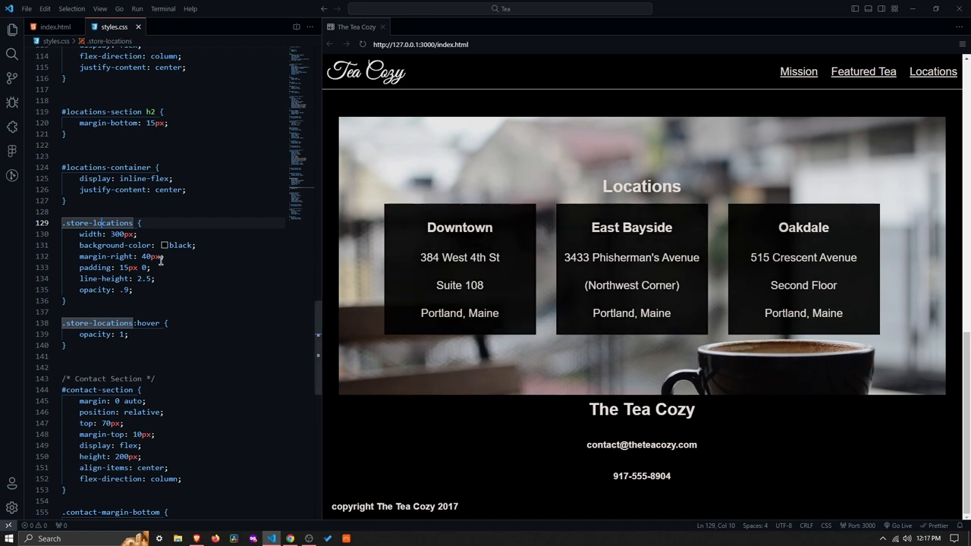
mouse_move(212, 297)
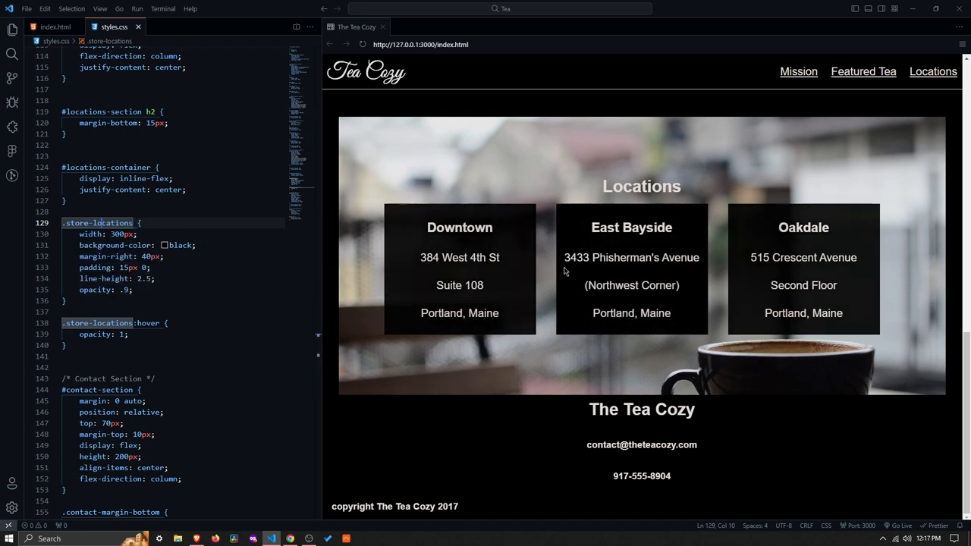
mouse_move(459, 283)
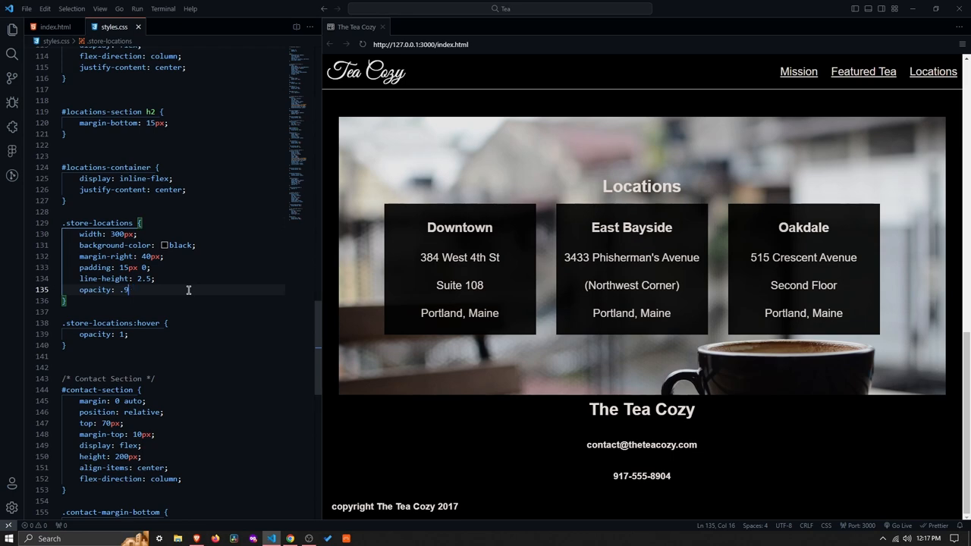
key(Backspace)
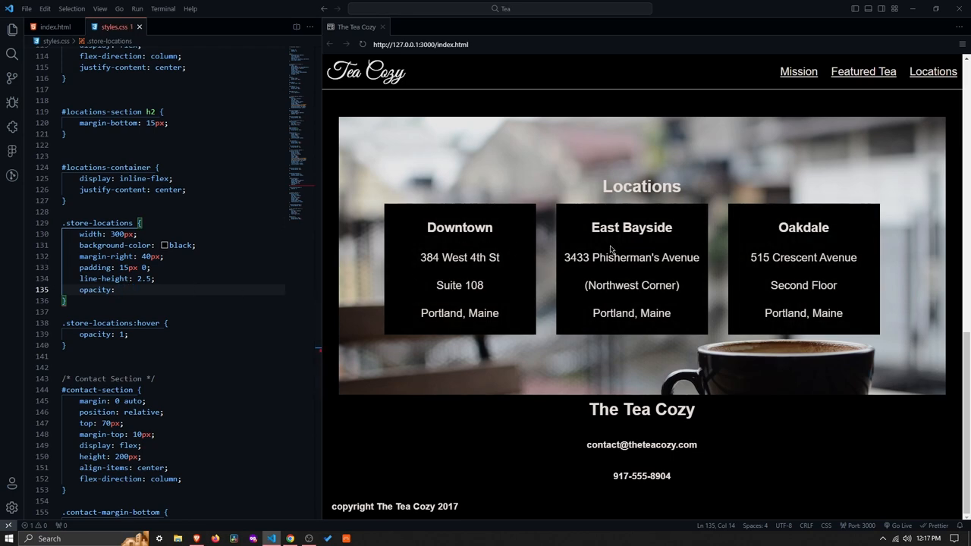
mouse_move(471, 274)
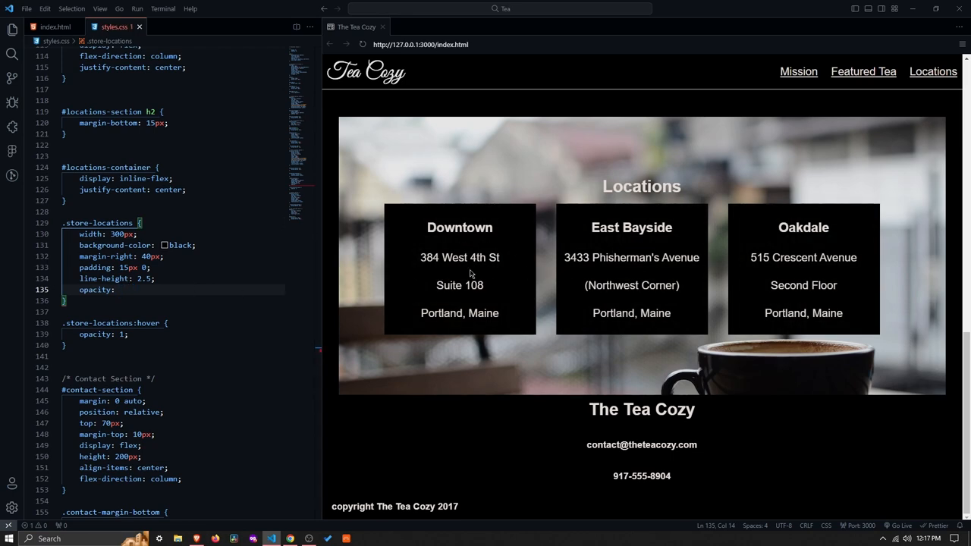
text(.9;)
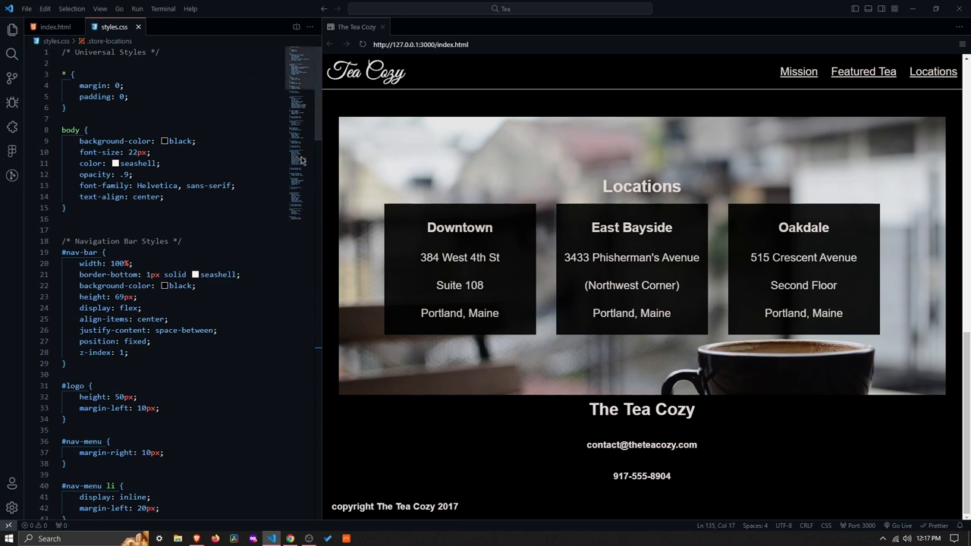
scroll(down, 3)
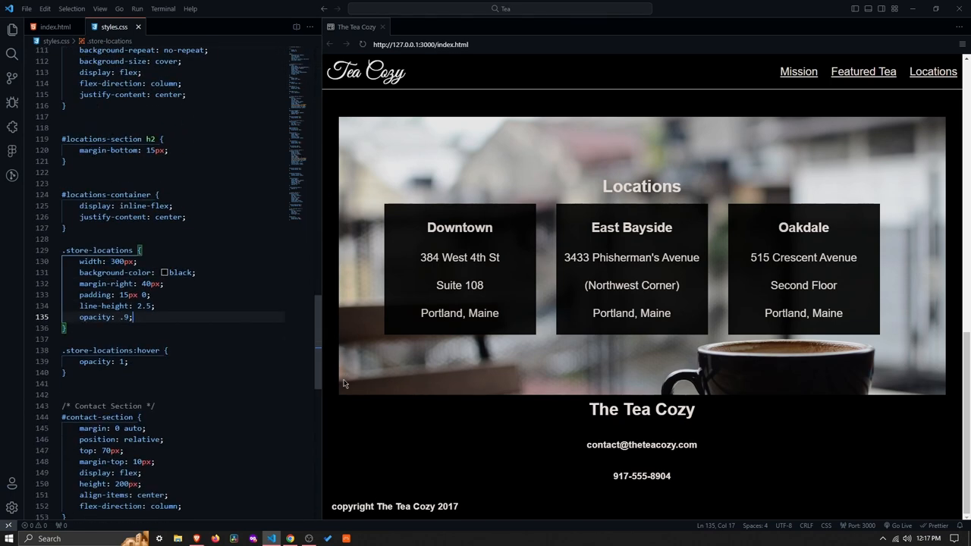
scroll(down, 3)
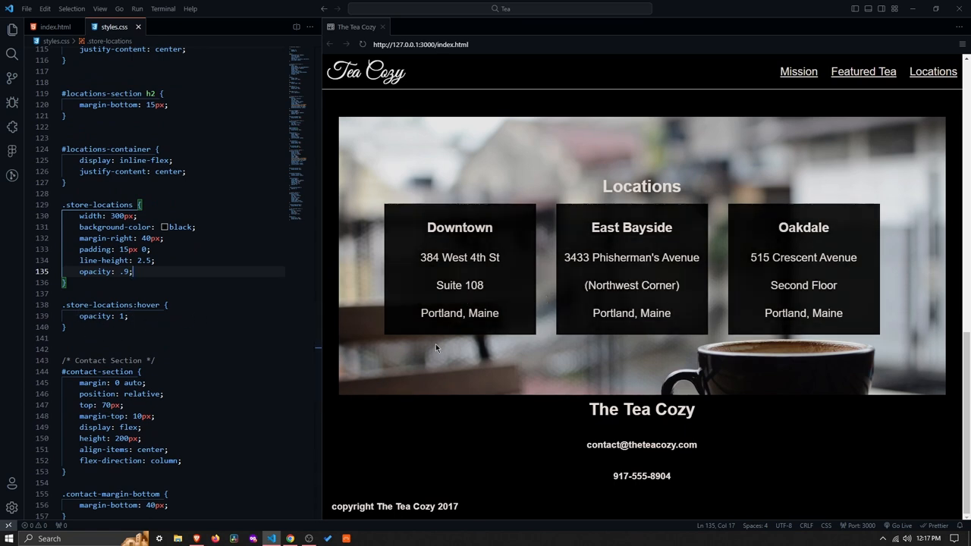
mouse_move(747, 302)
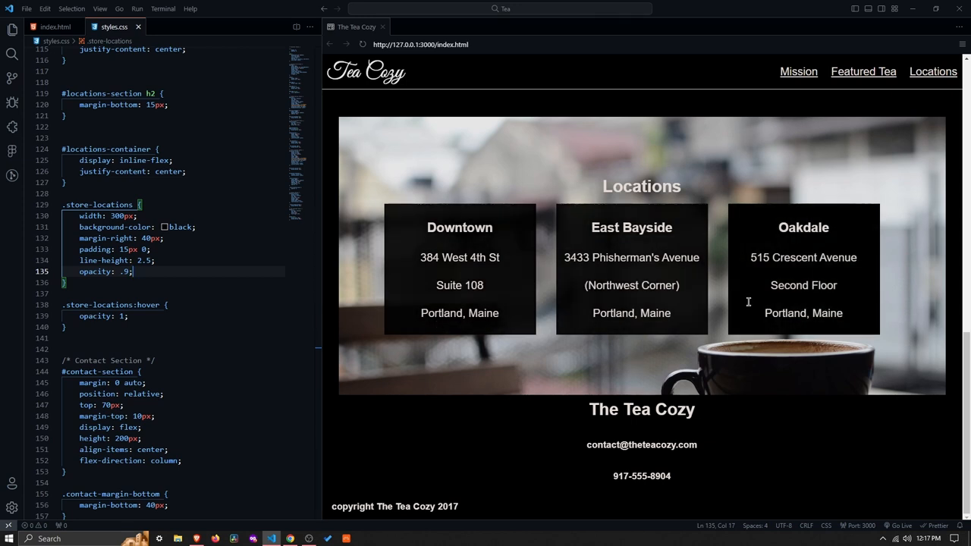
mouse_move(263, 330)
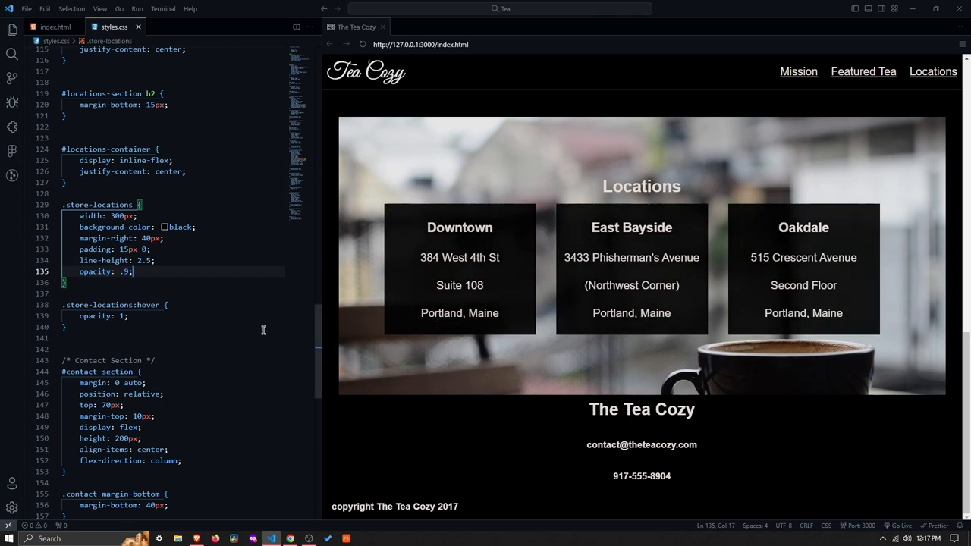
scroll(down, 3)
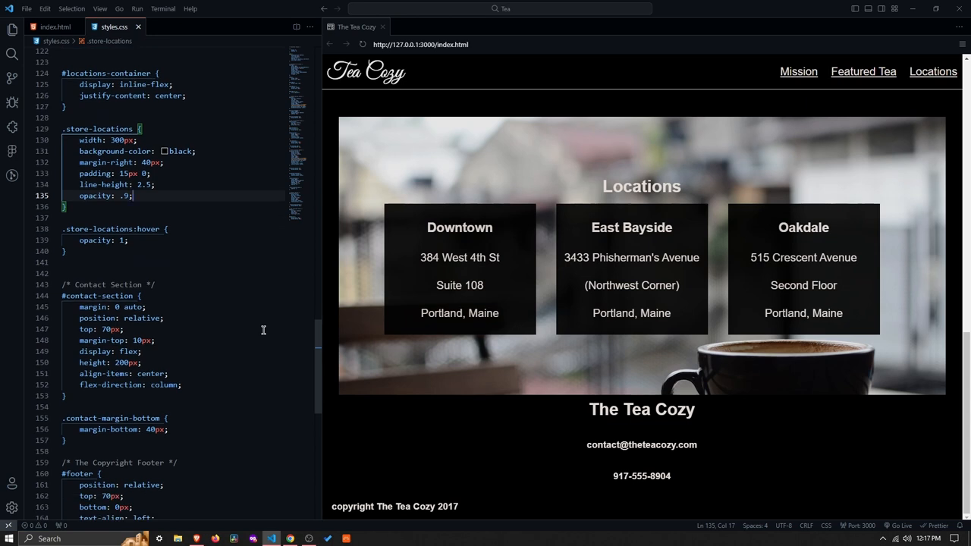
scroll(down, 3)
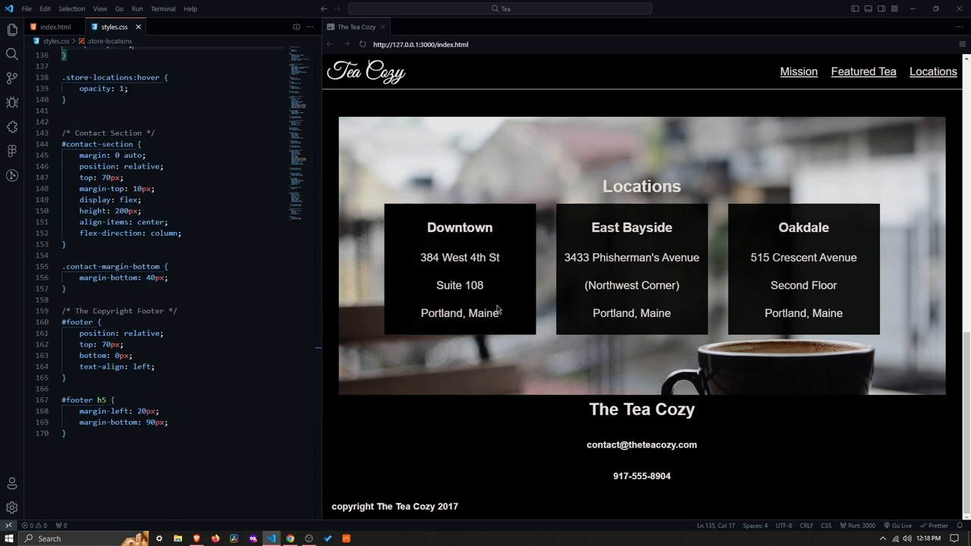
mouse_move(411, 325)
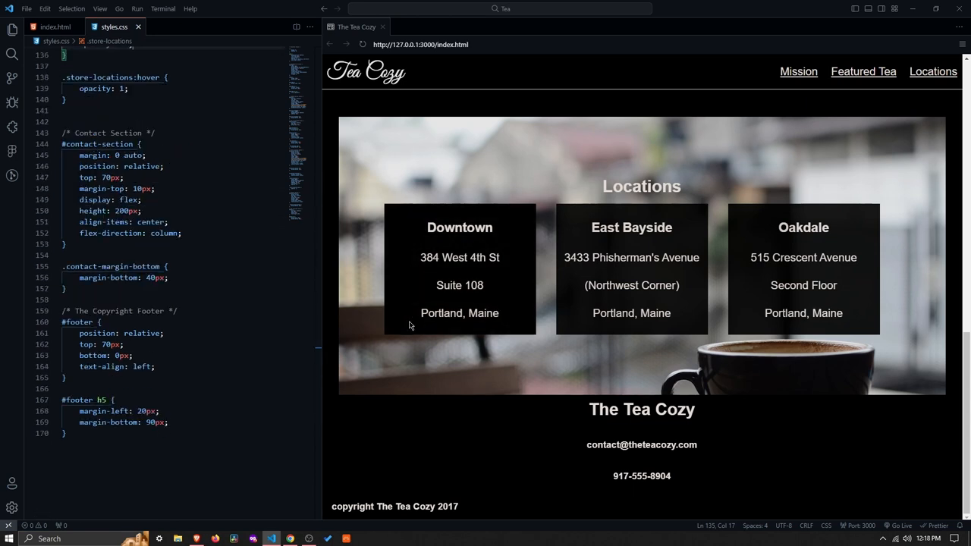
mouse_move(176, 233)
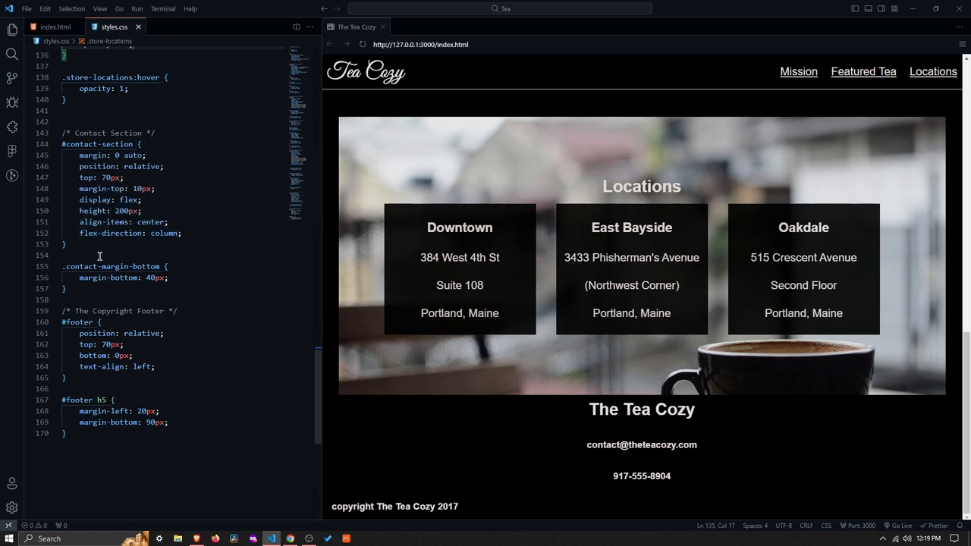
mouse_move(101, 221)
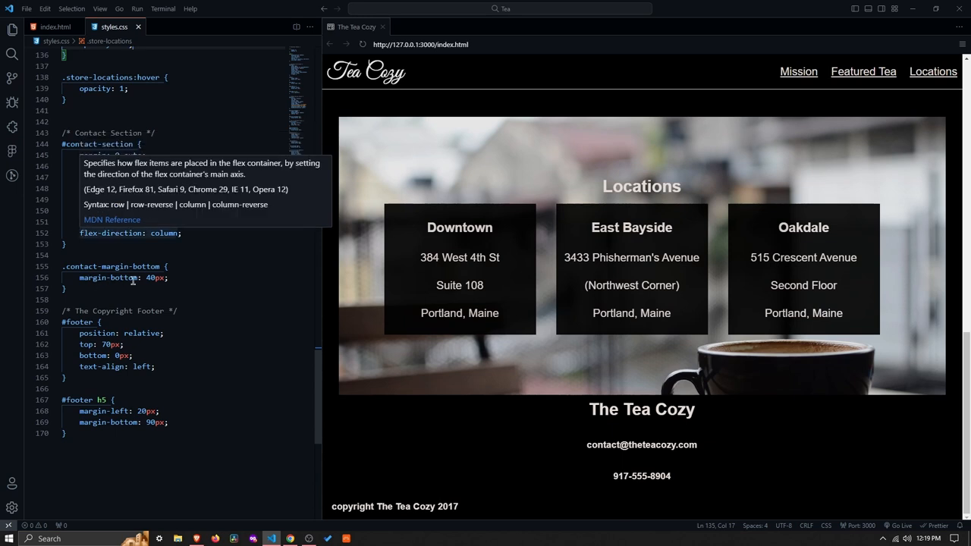
mouse_move(317, 465)
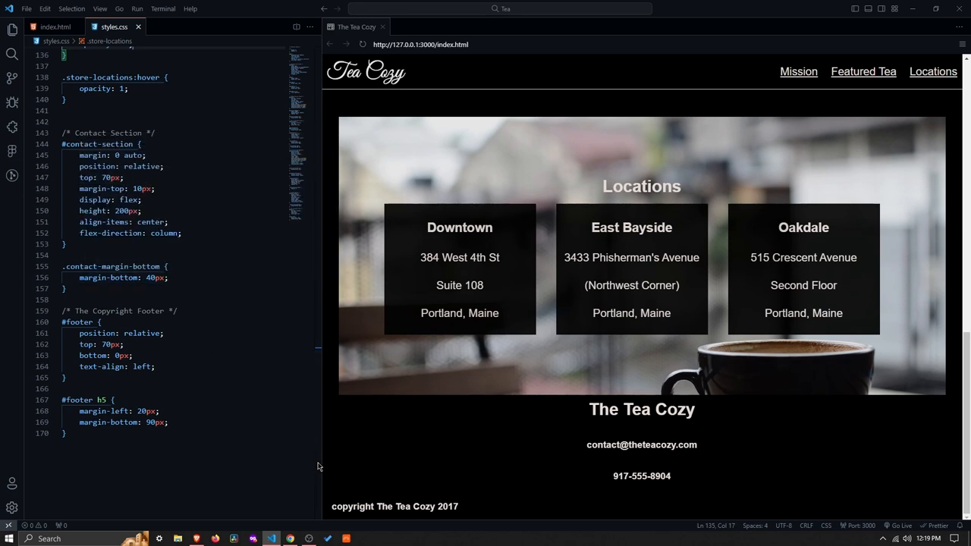
mouse_move(273, 539)
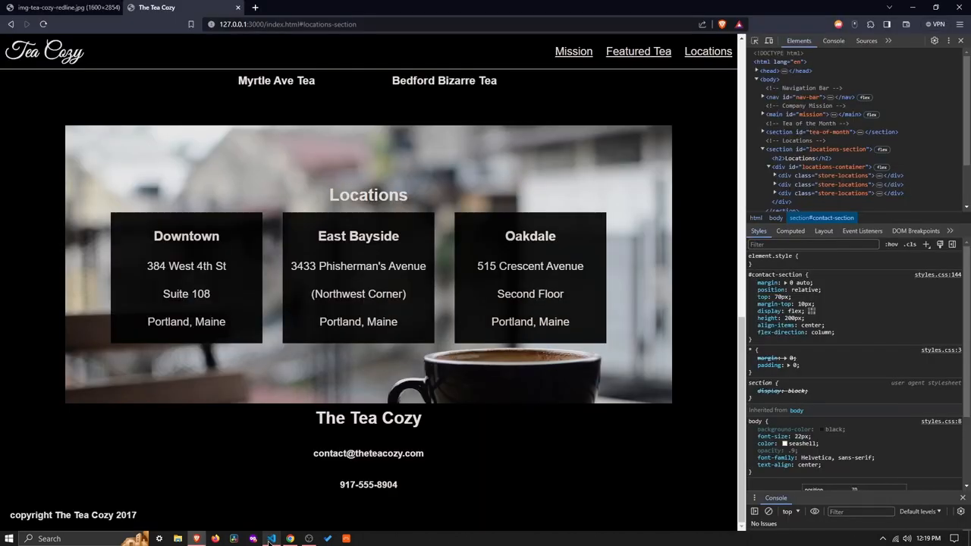
mouse_move(743, 332)
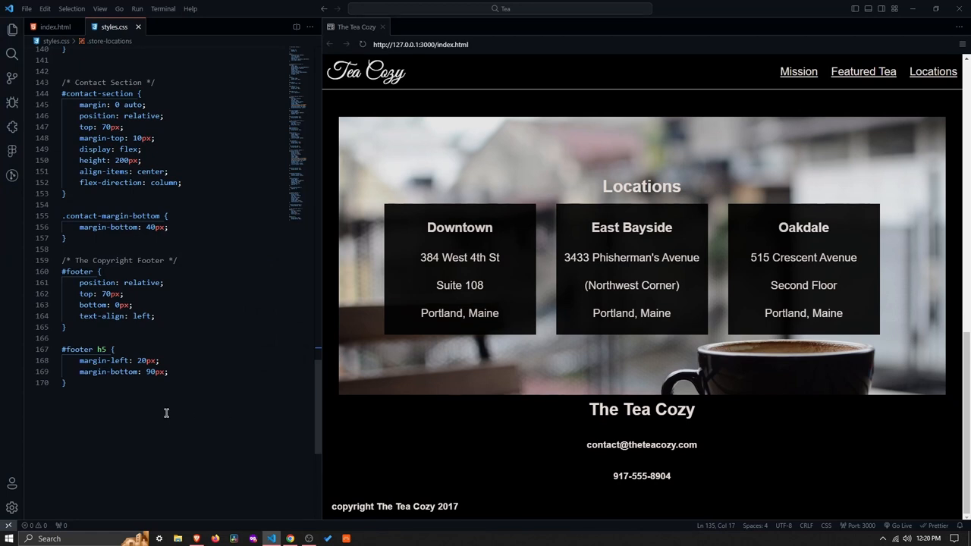
mouse_move(267, 433)
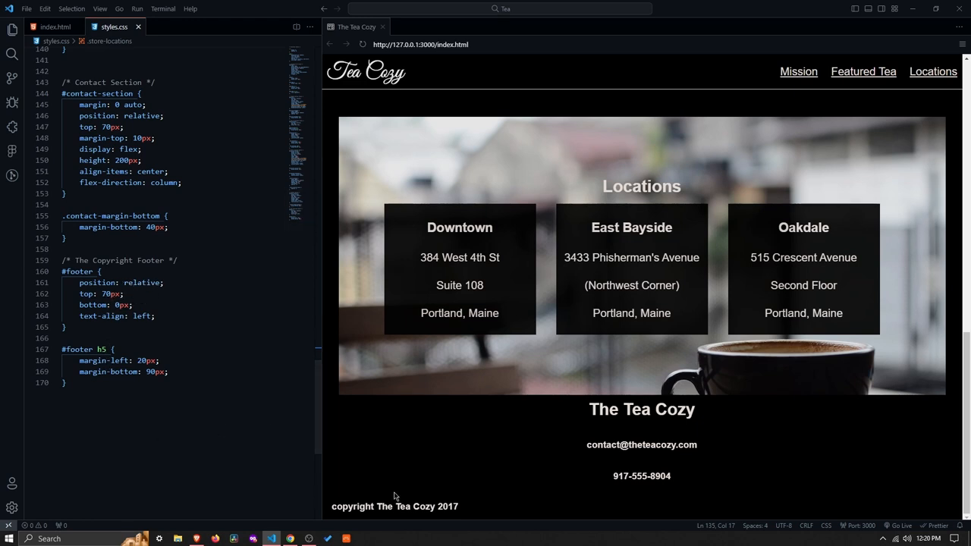
mouse_move(407, 519)
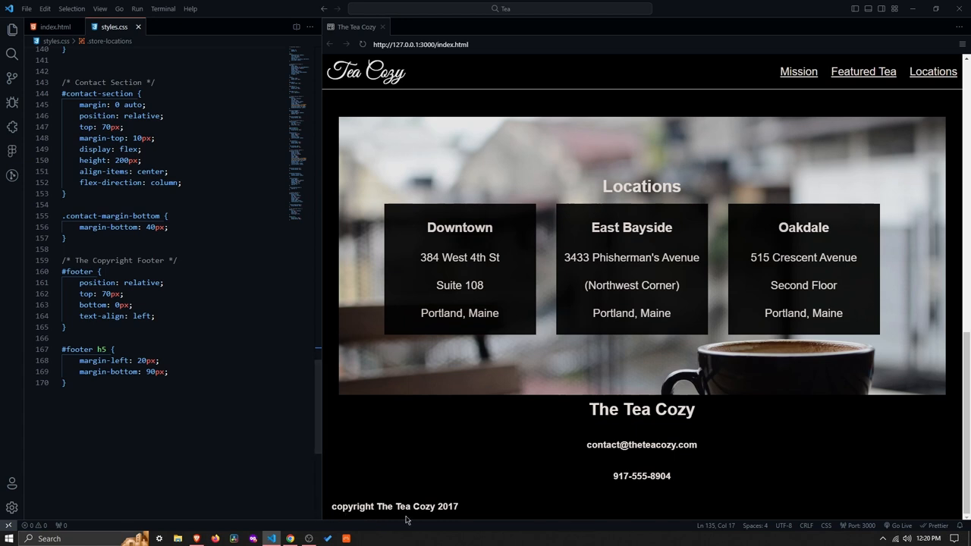
mouse_move(375, 515)
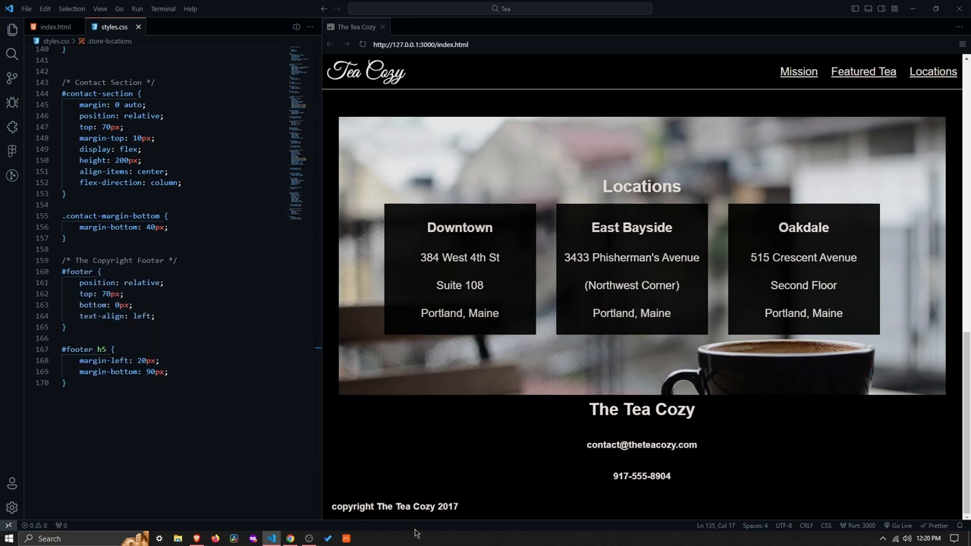
mouse_move(405, 515)
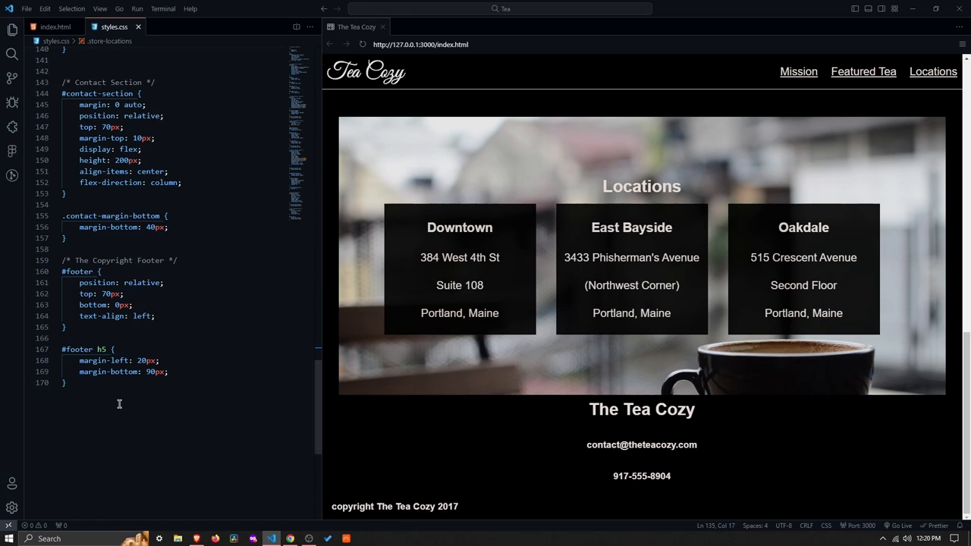
mouse_move(332, 483)
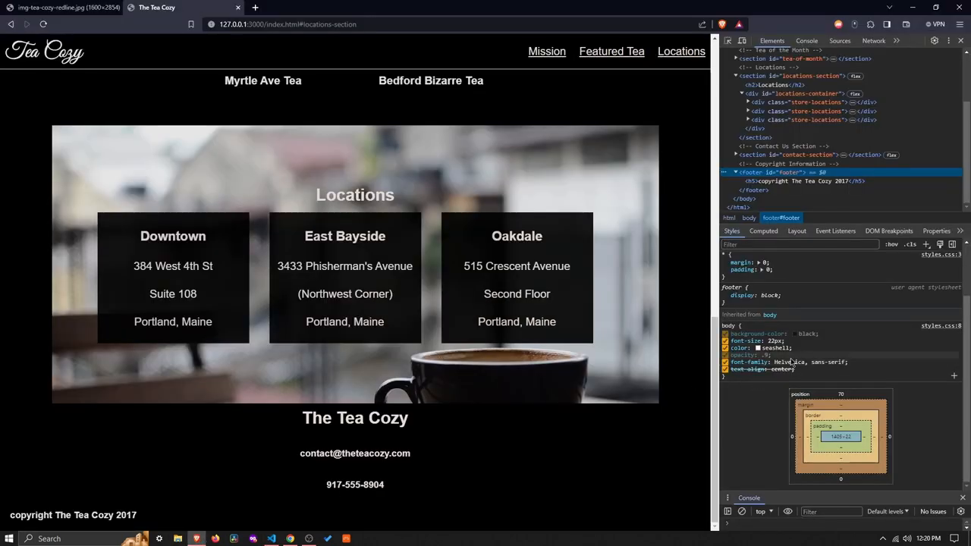
Select the footer h5 copyright heading in DevTools and uncheck its margin-bottom: 90px
click(771, 154)
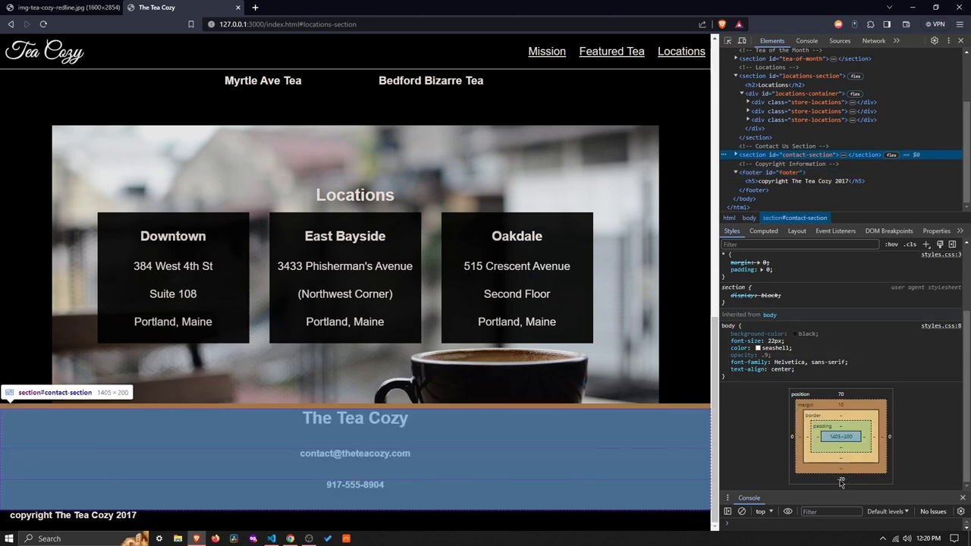
click(812, 180)
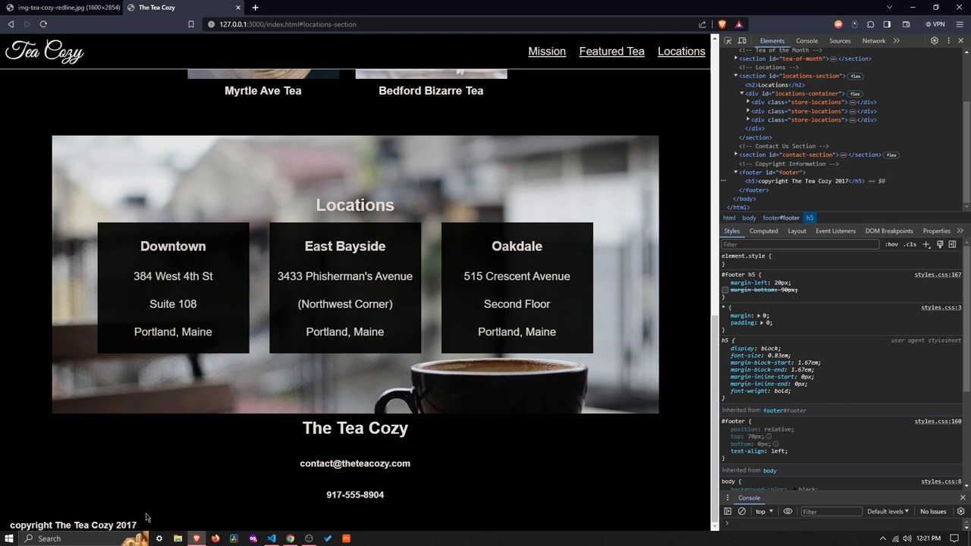
mouse_move(174, 526)
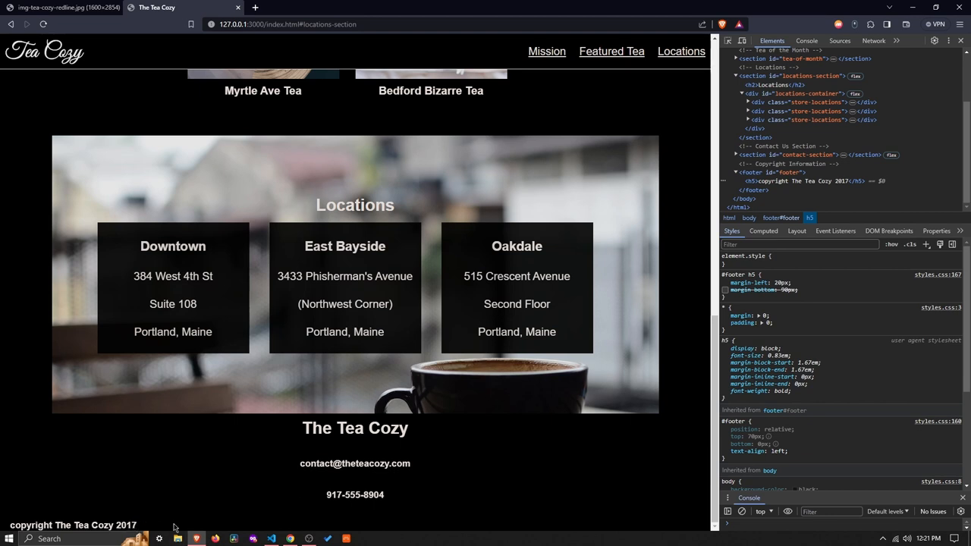
click(726, 291)
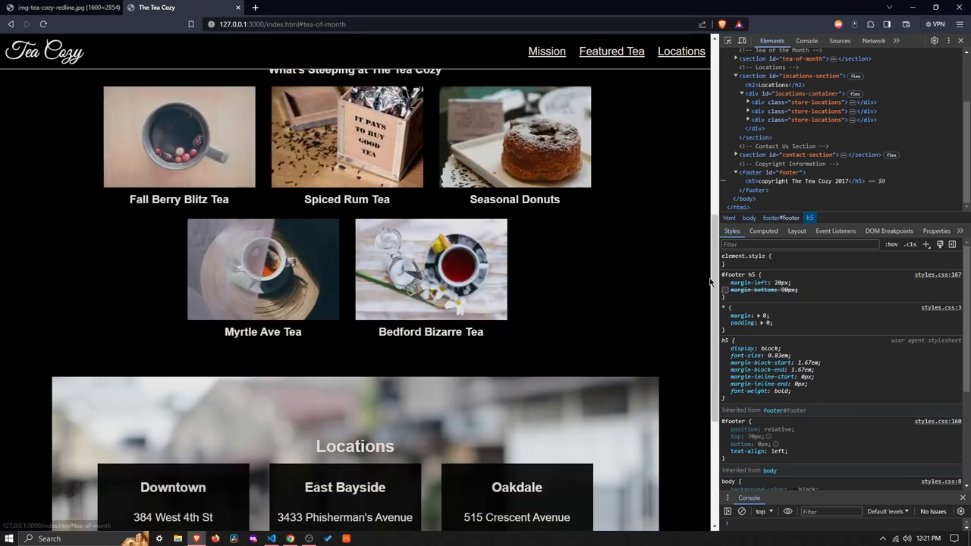
Restore the footer heading's bottom margin and scroll between the locations and mission sections
scroll(down, 3)
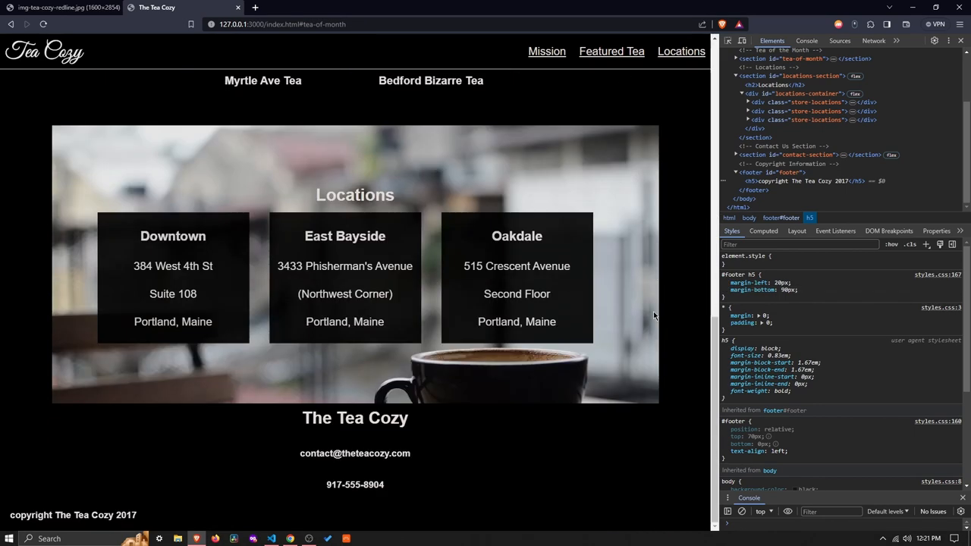
mouse_move(150, 530)
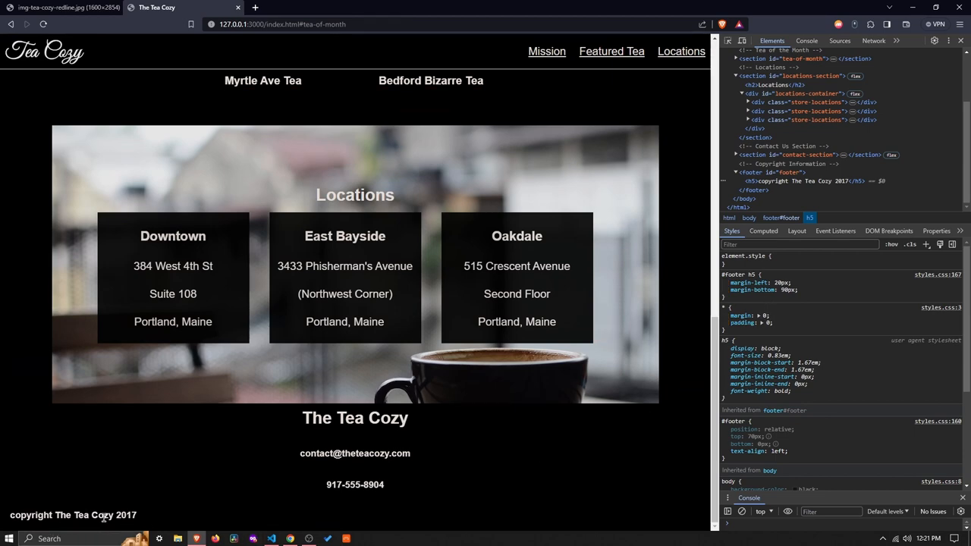
scroll(up, 3)
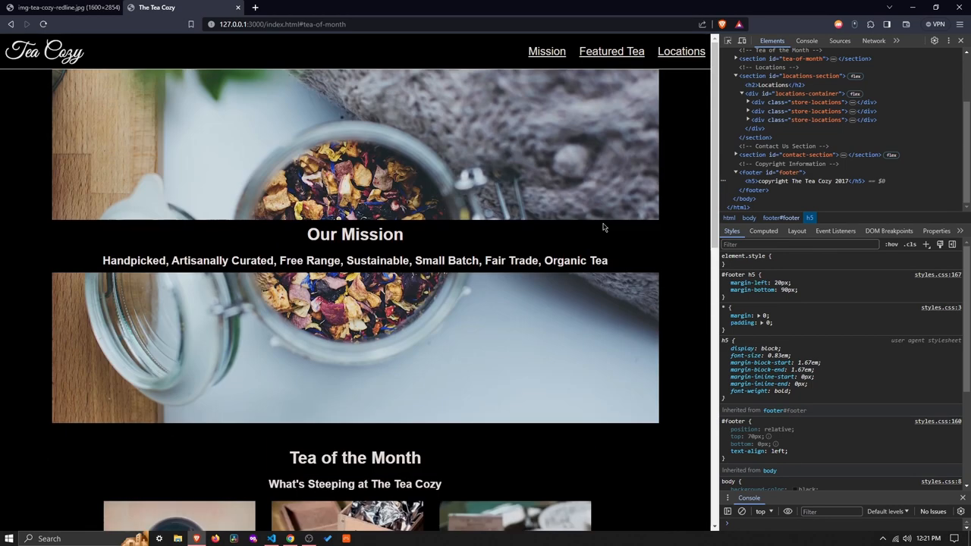
scroll(down, 3)
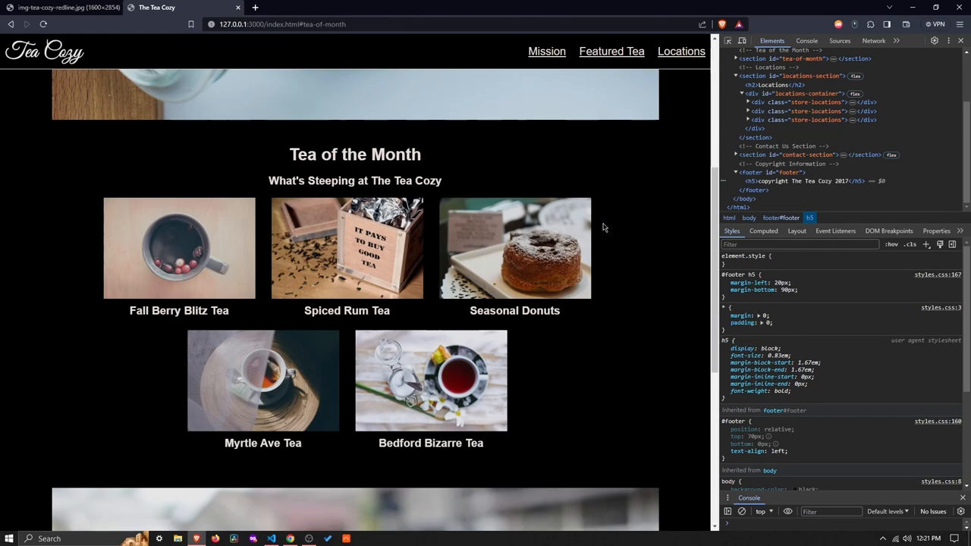
scroll(down, 3)
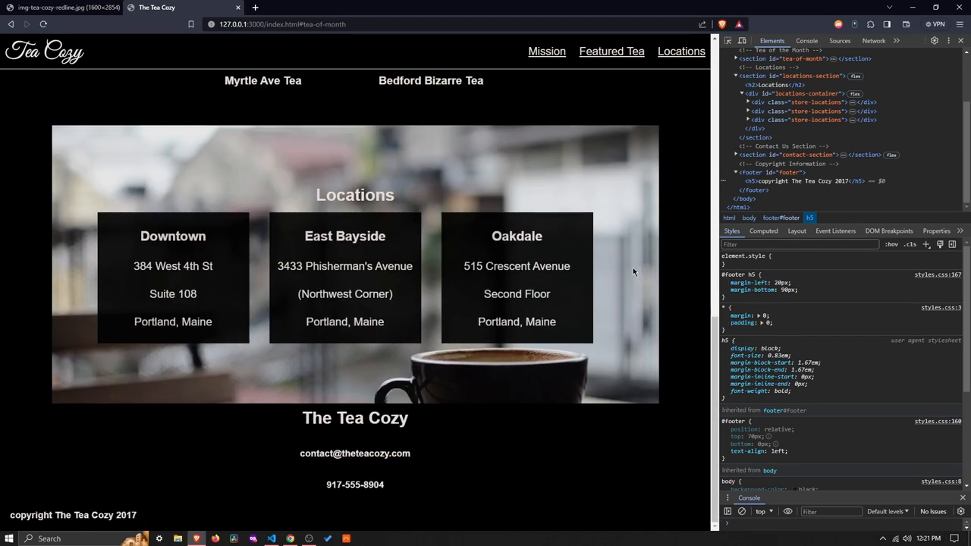
scroll(up, 3)
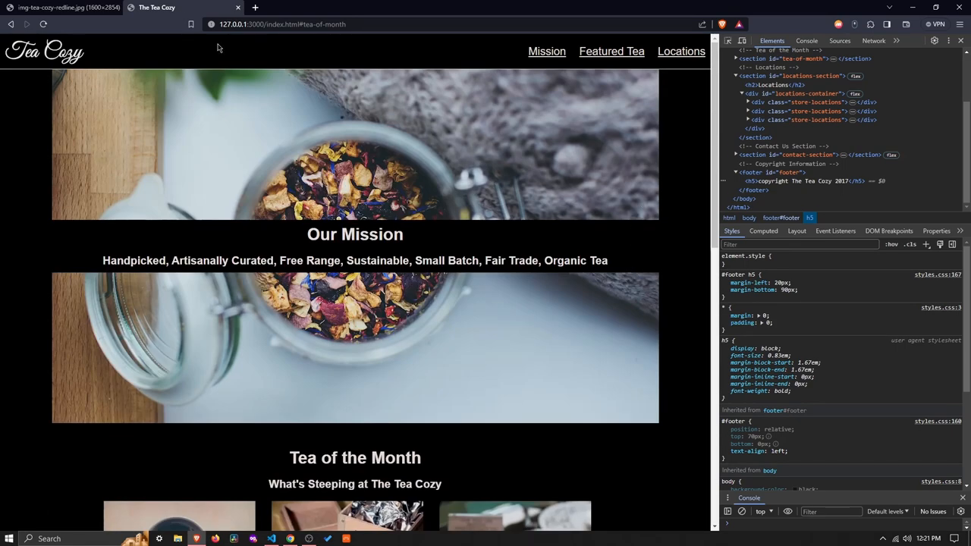
click(59, 8)
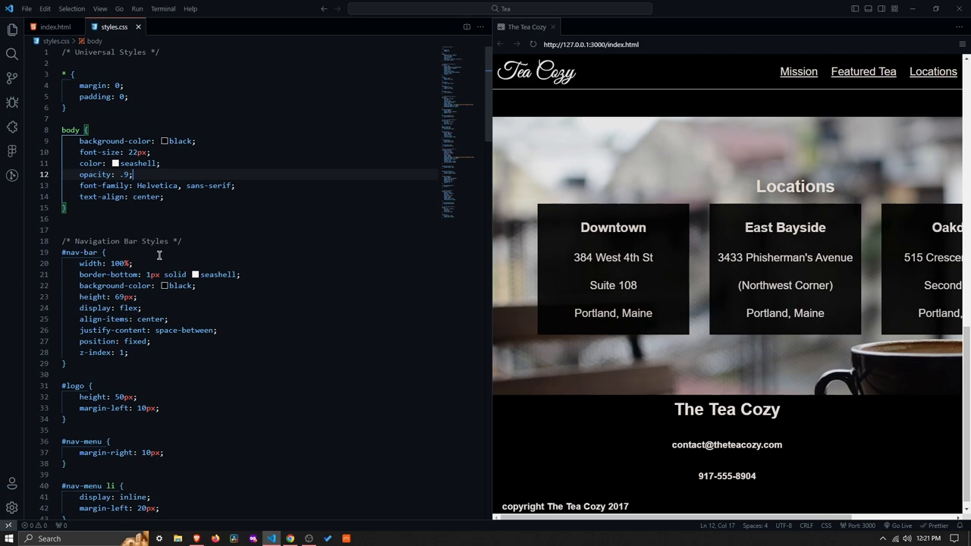
Clear the body opacity, retype .9;, and scroll down to the featured-teas rules
key(Backspace)
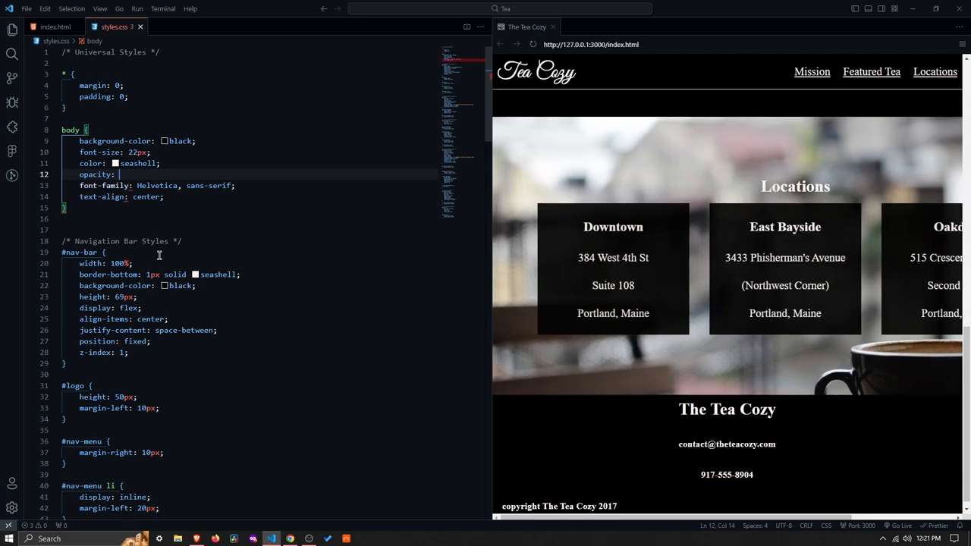
text(.9;)
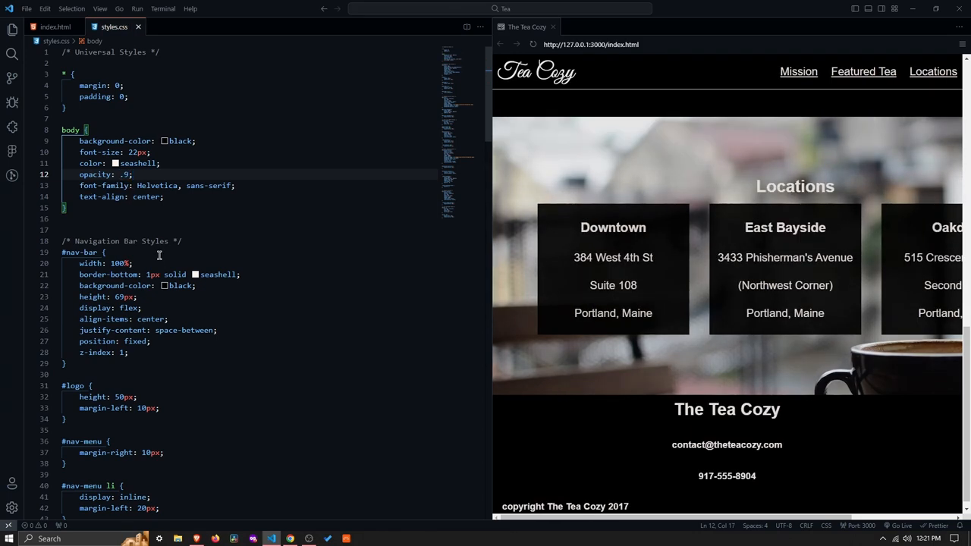
scroll(down, 3)
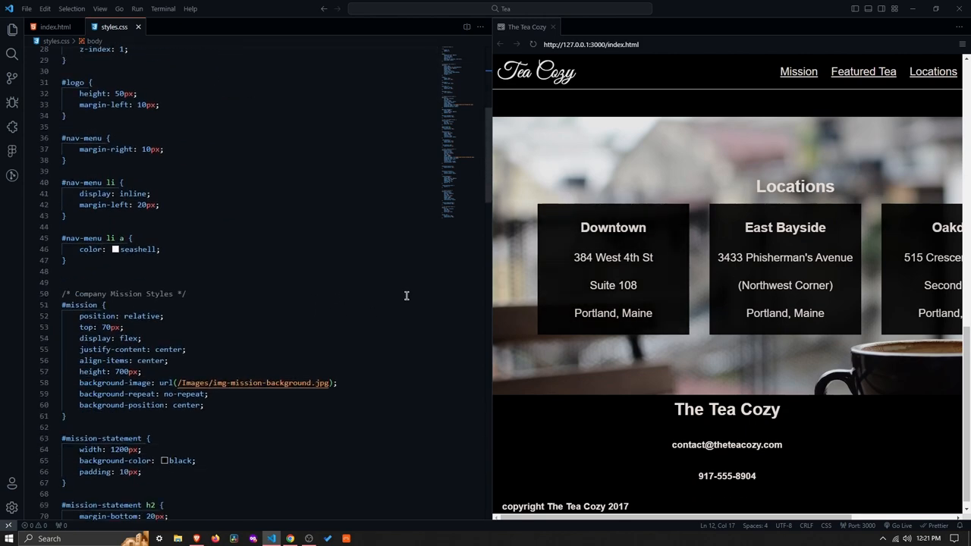
scroll(down, 3)
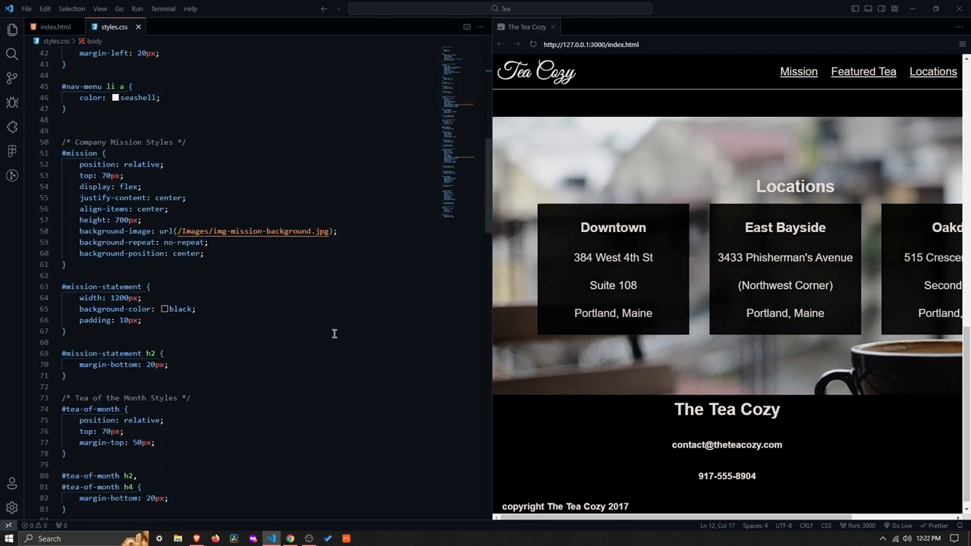
scroll(down, 3)
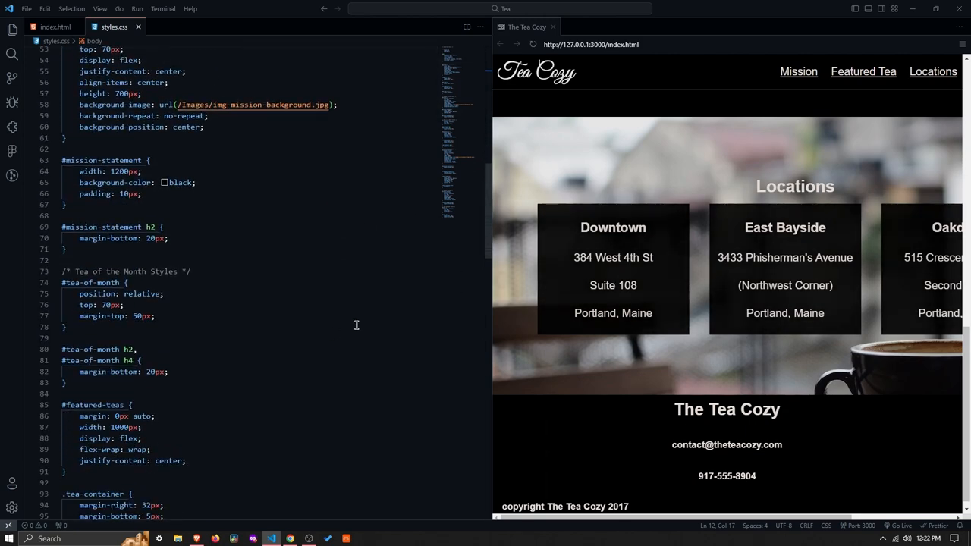
mouse_move(493, 182)
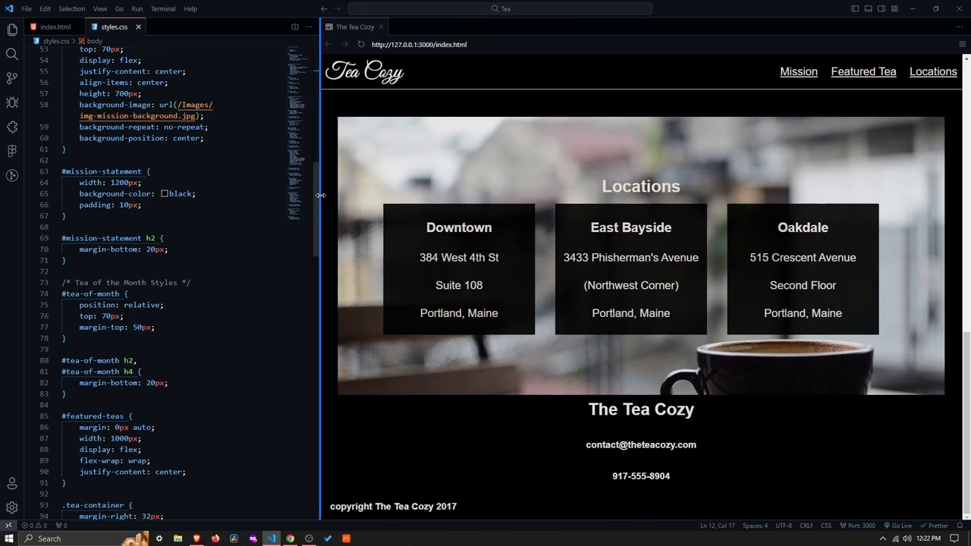
mouse_move(539, 231)
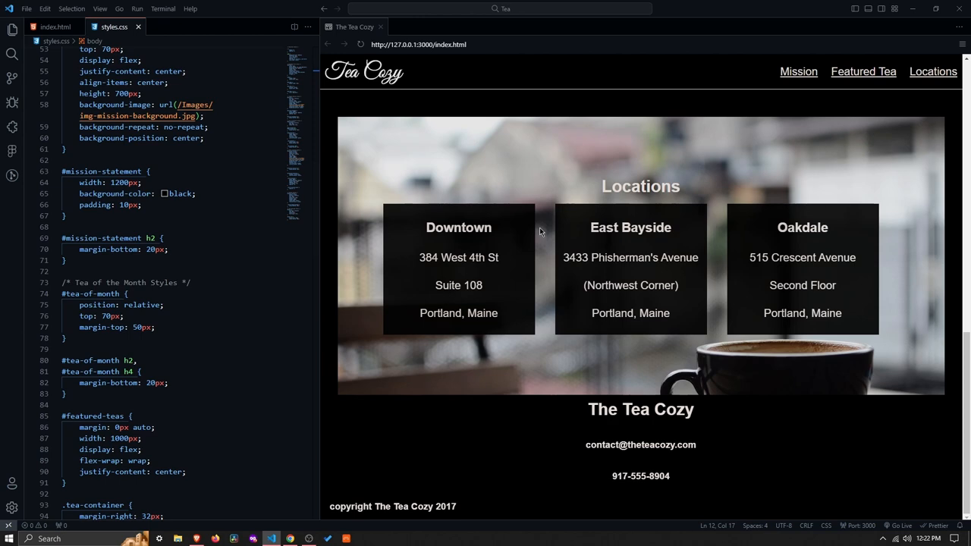